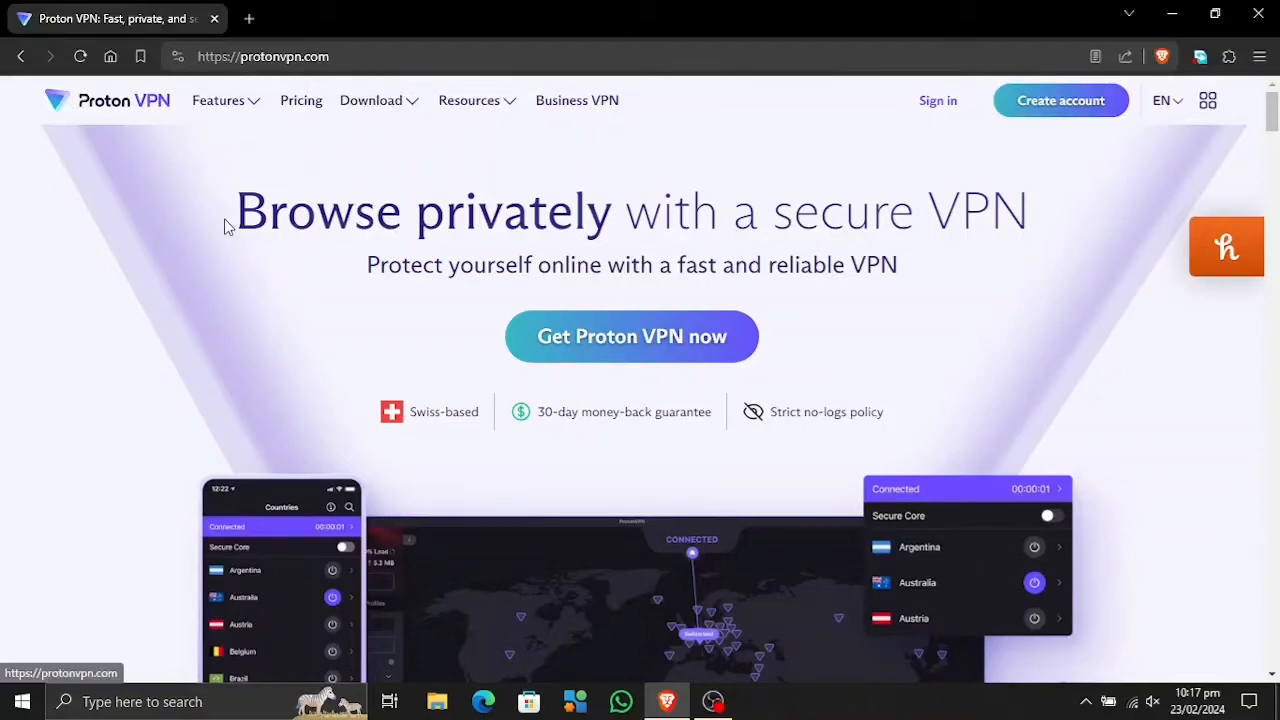
- Show the Download menu's desktop, mobile and browser-extension options on protonvpn.com
drag(230, 210, 930, 265)
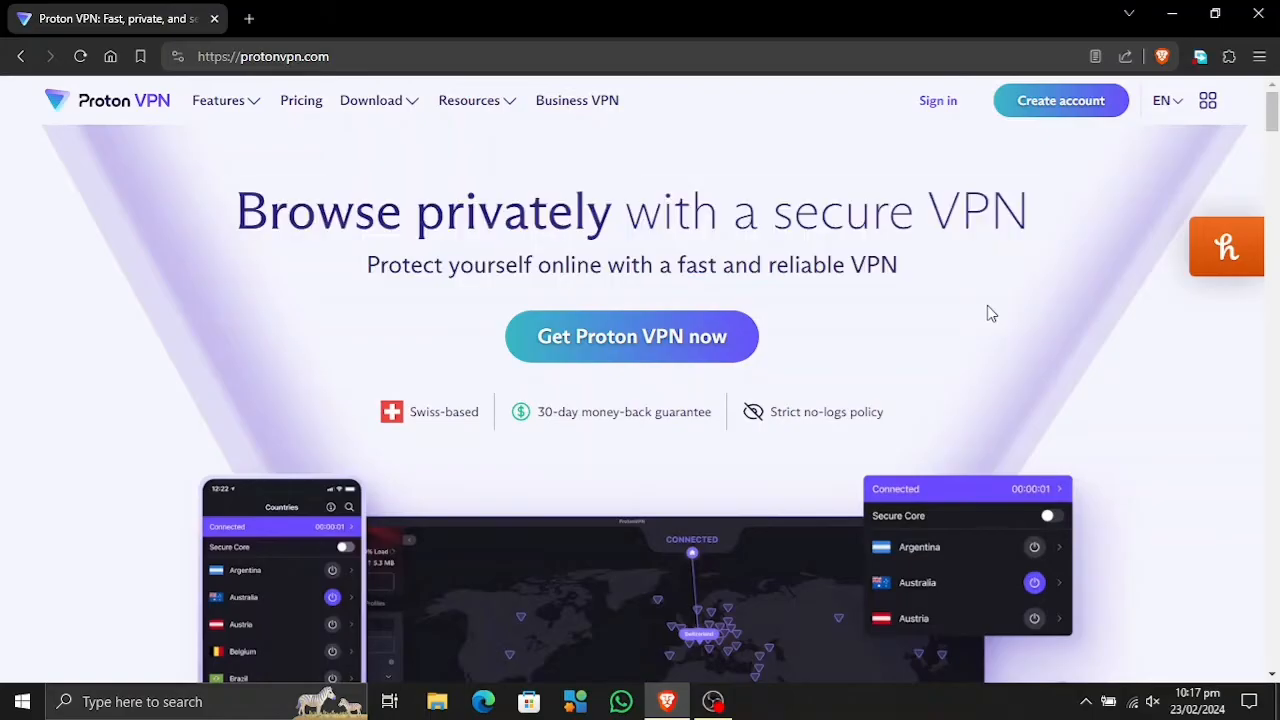
mouse_move(225, 125)
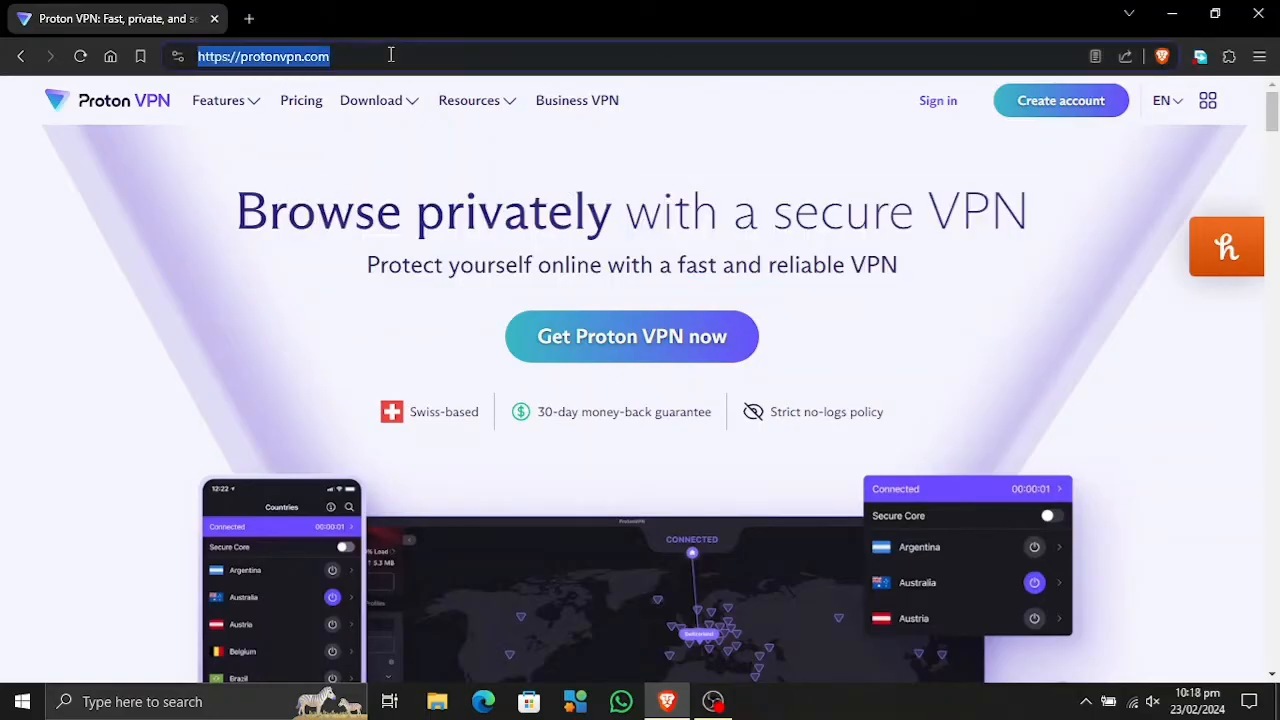
click(371, 100)
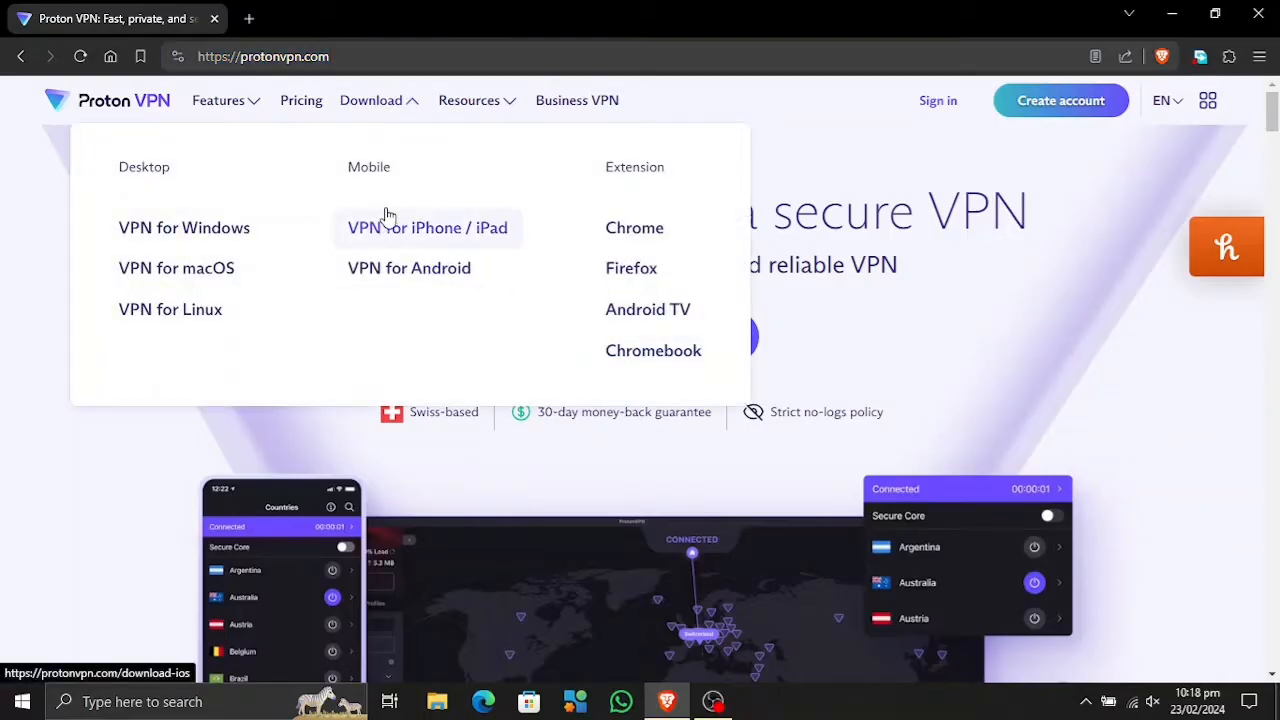
mouse_move(420, 234)
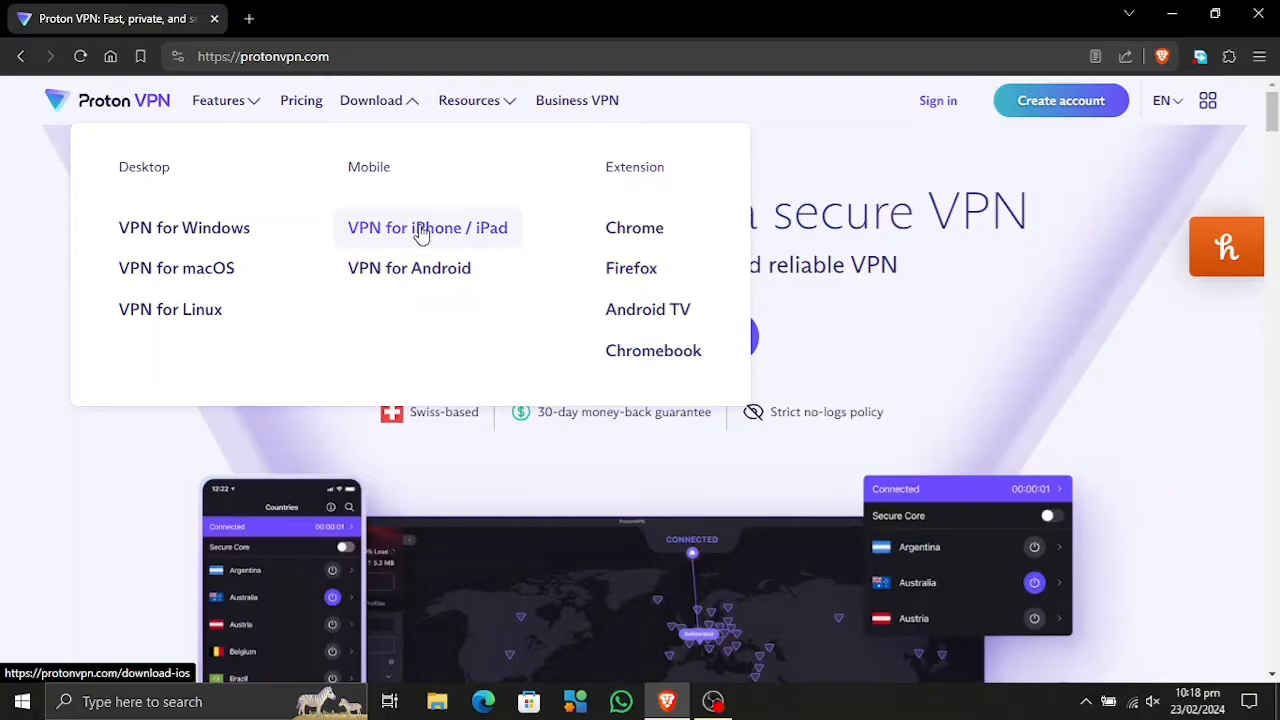
mouse_move(499, 329)
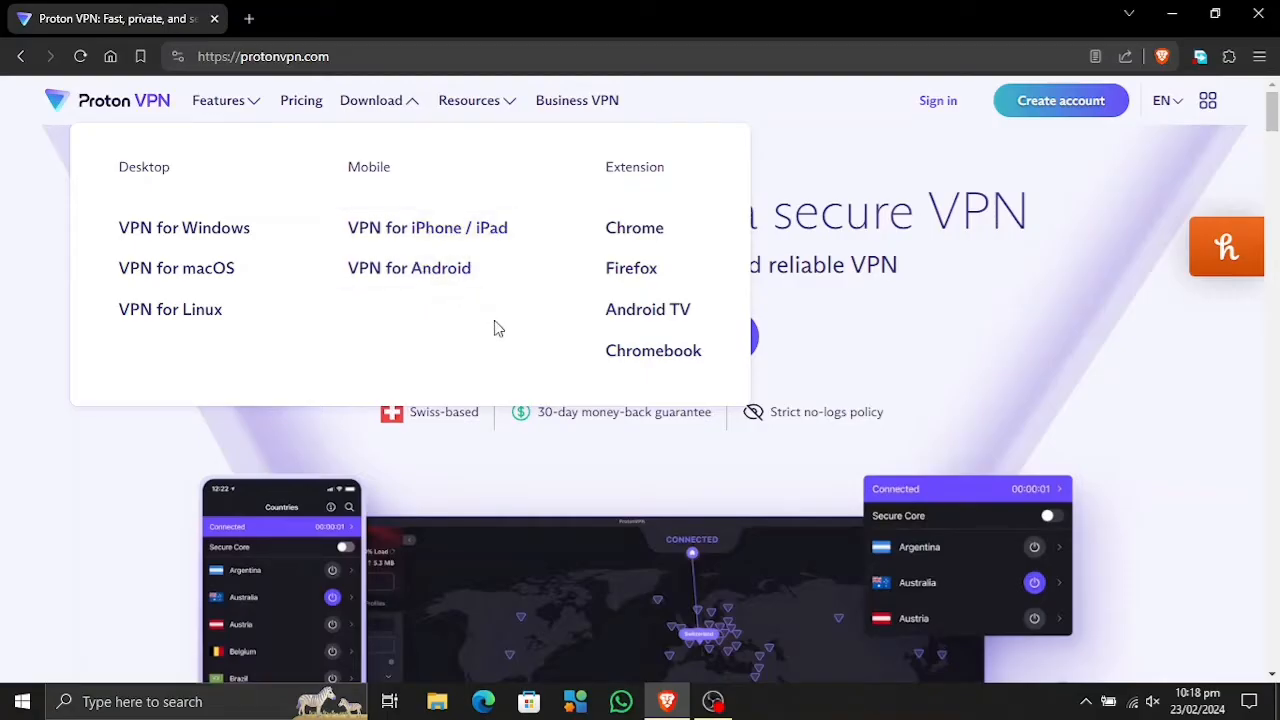
mouse_move(653, 350)
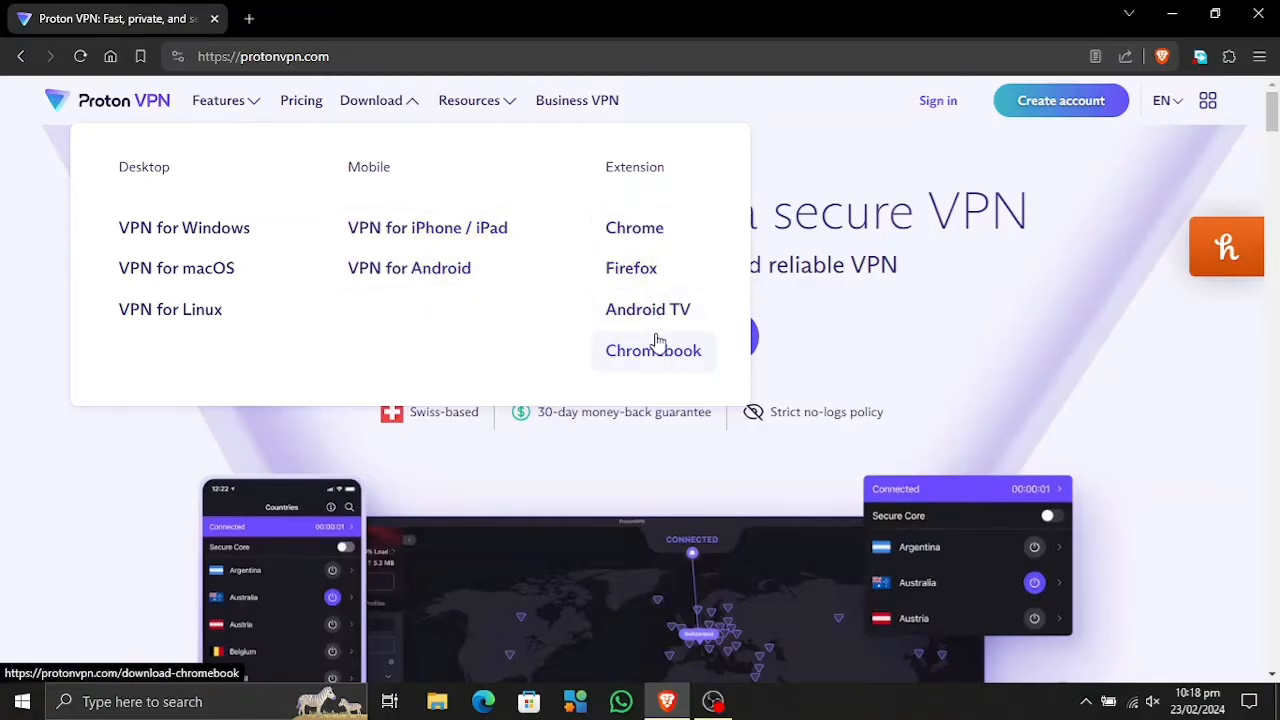
mouse_move(176, 267)
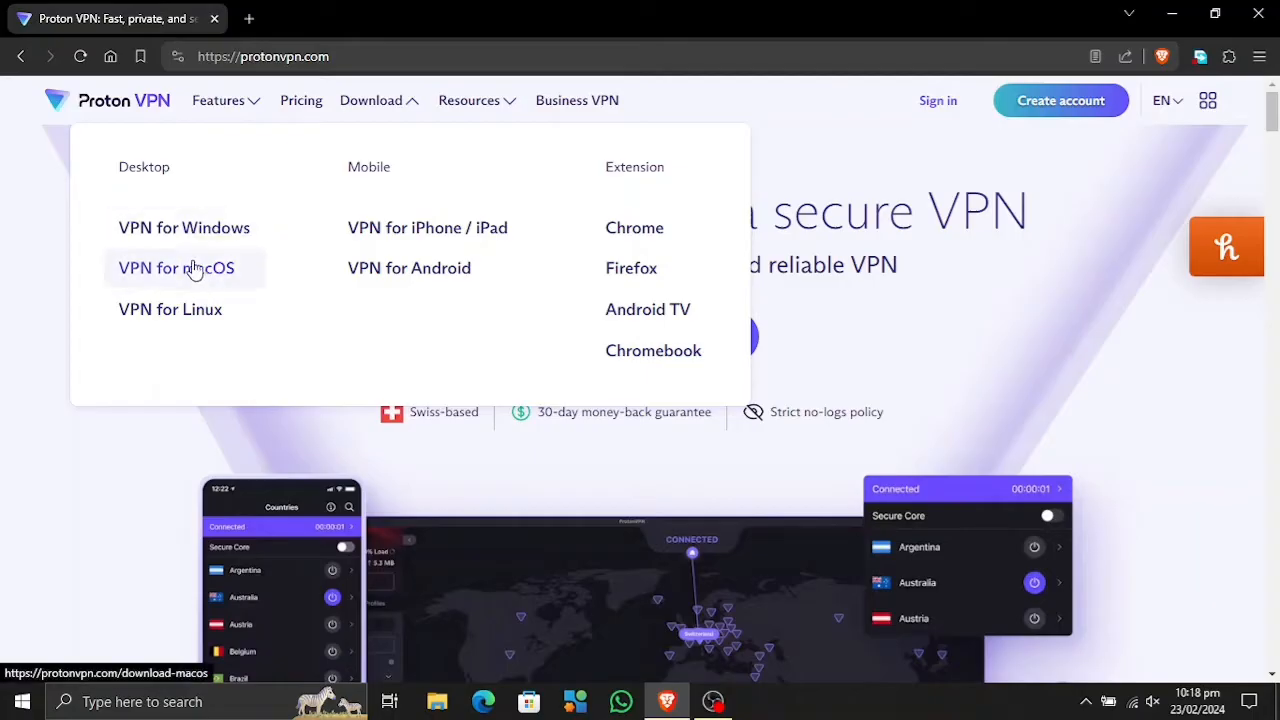
mouse_move(184, 200)
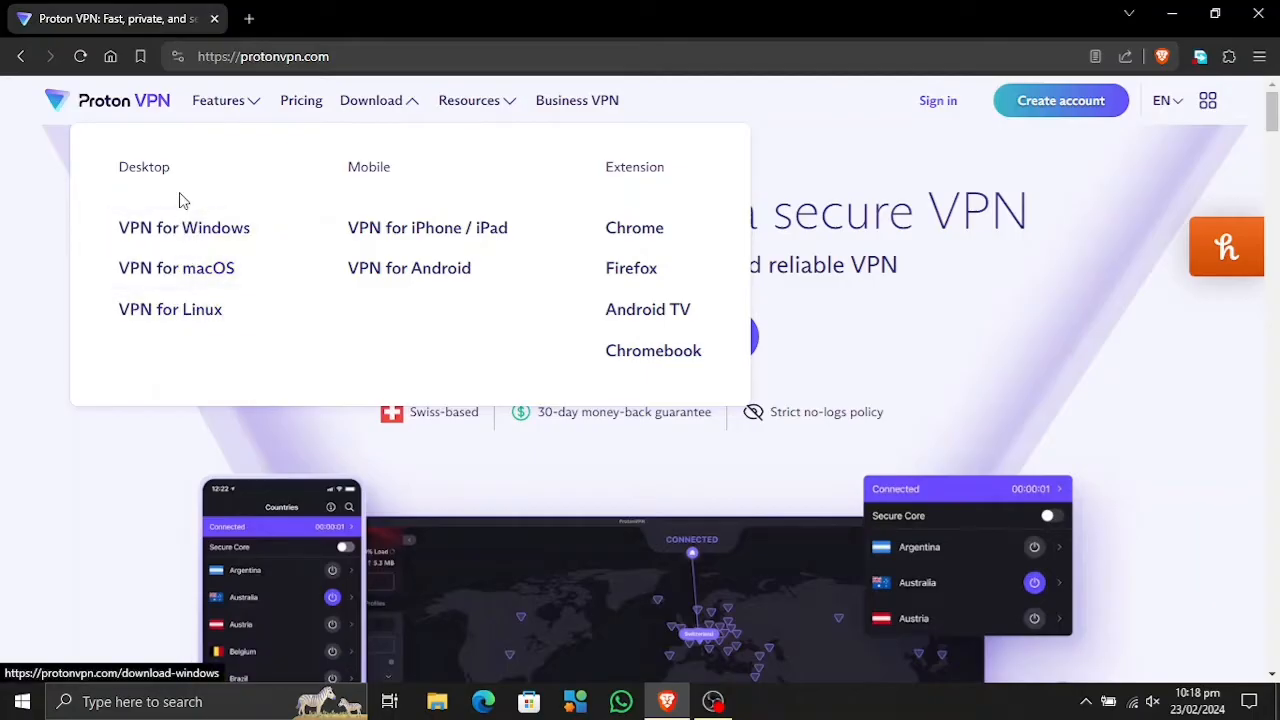
- Open the Windows, macOS and Linux download pages in new tabs, then scroll through the Windows page
right_click(184, 227)
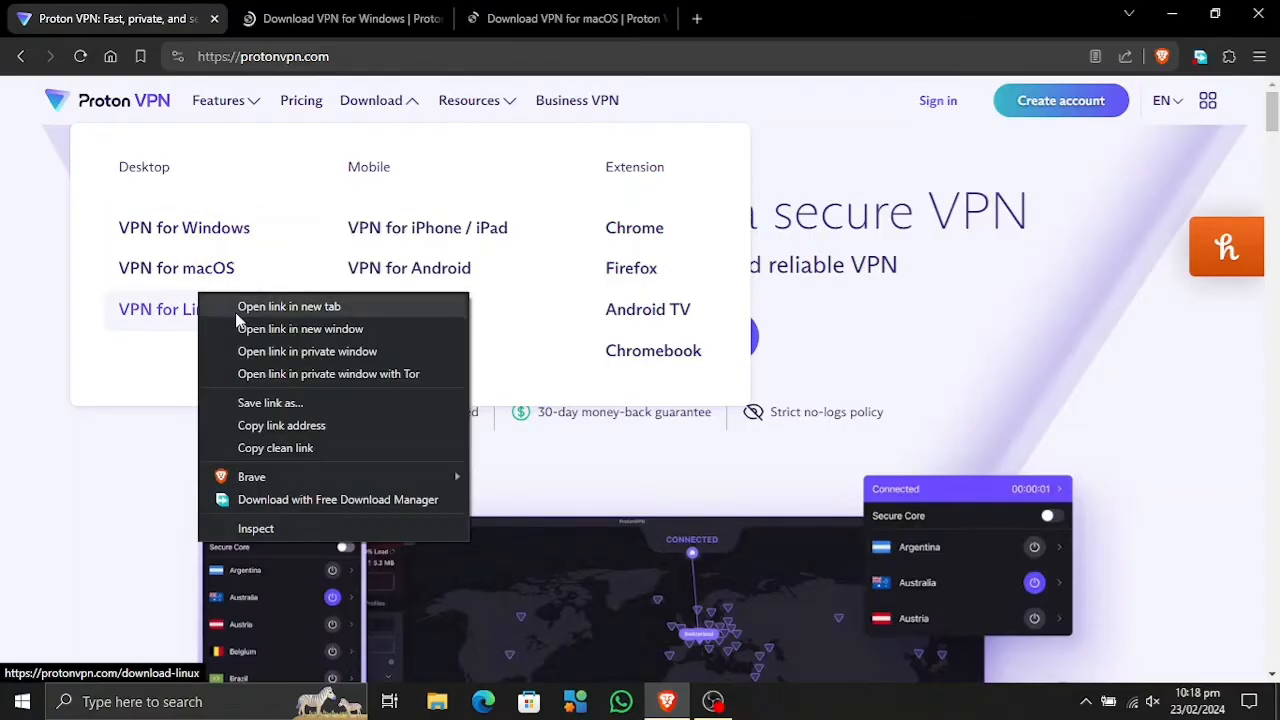
click(288, 306)
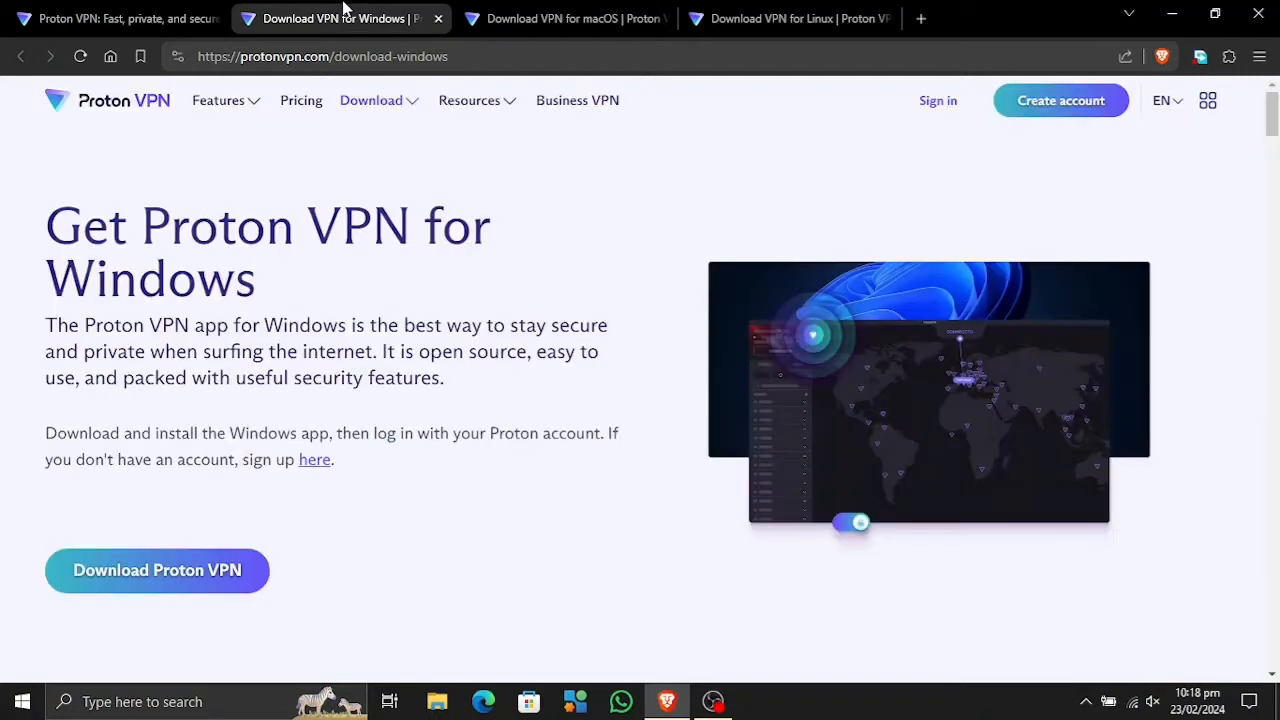
scroll(down, 3)
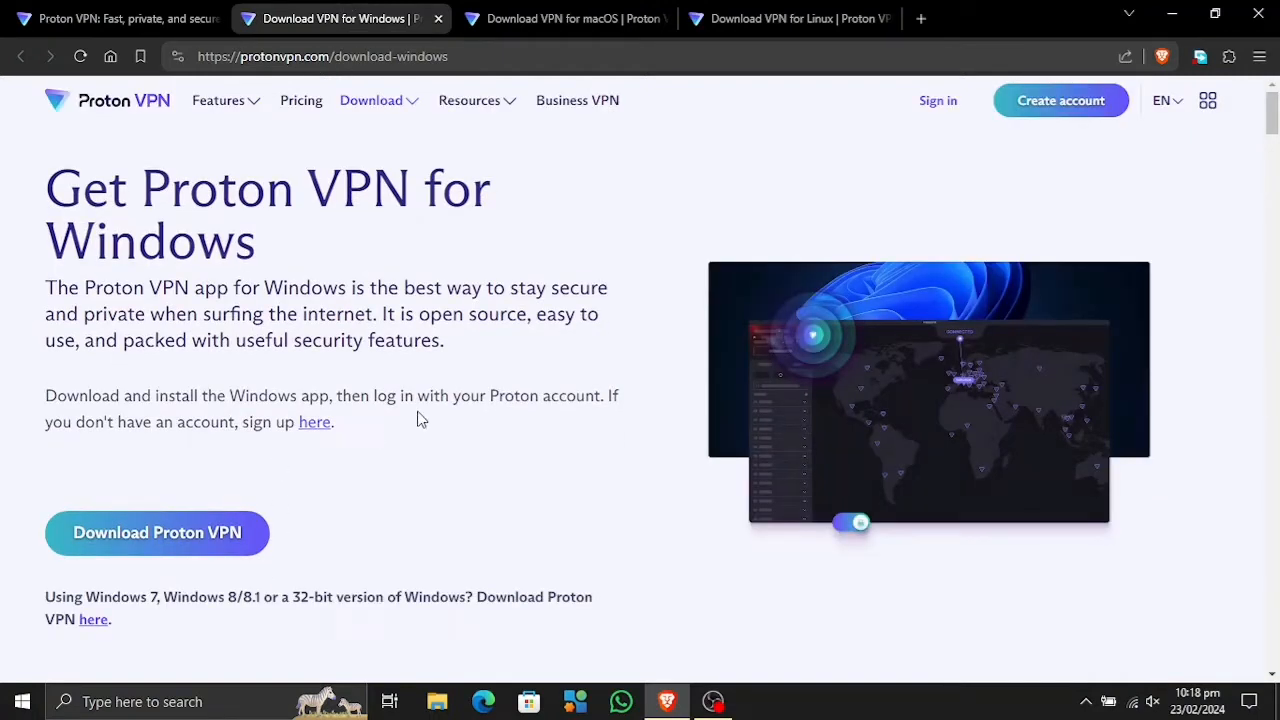
scroll(down, 3)
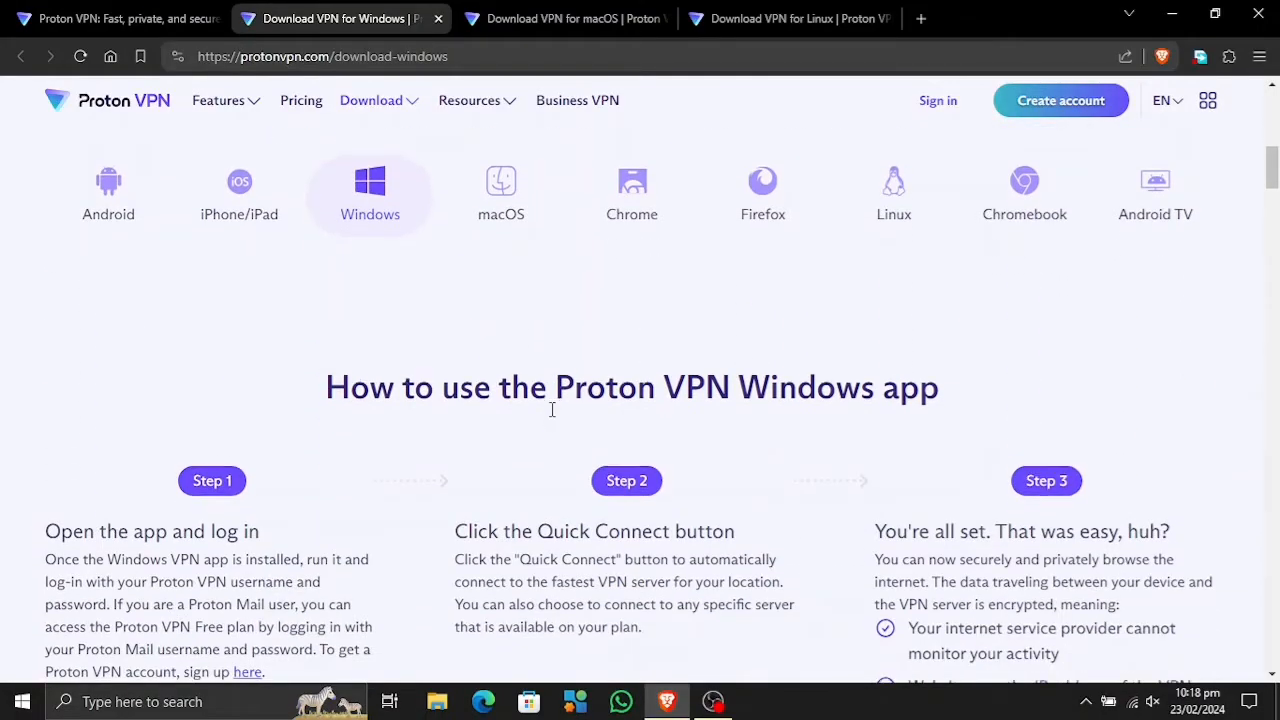
scroll(down, 3)
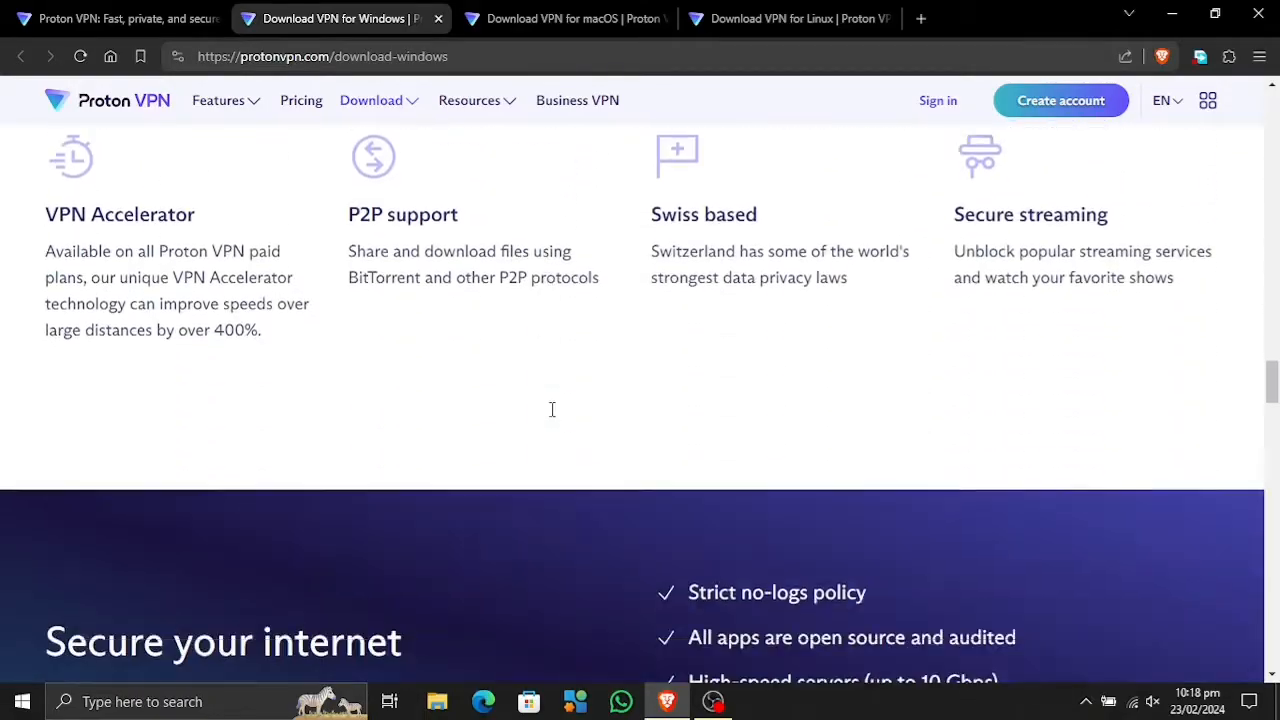
scroll(down, 3)
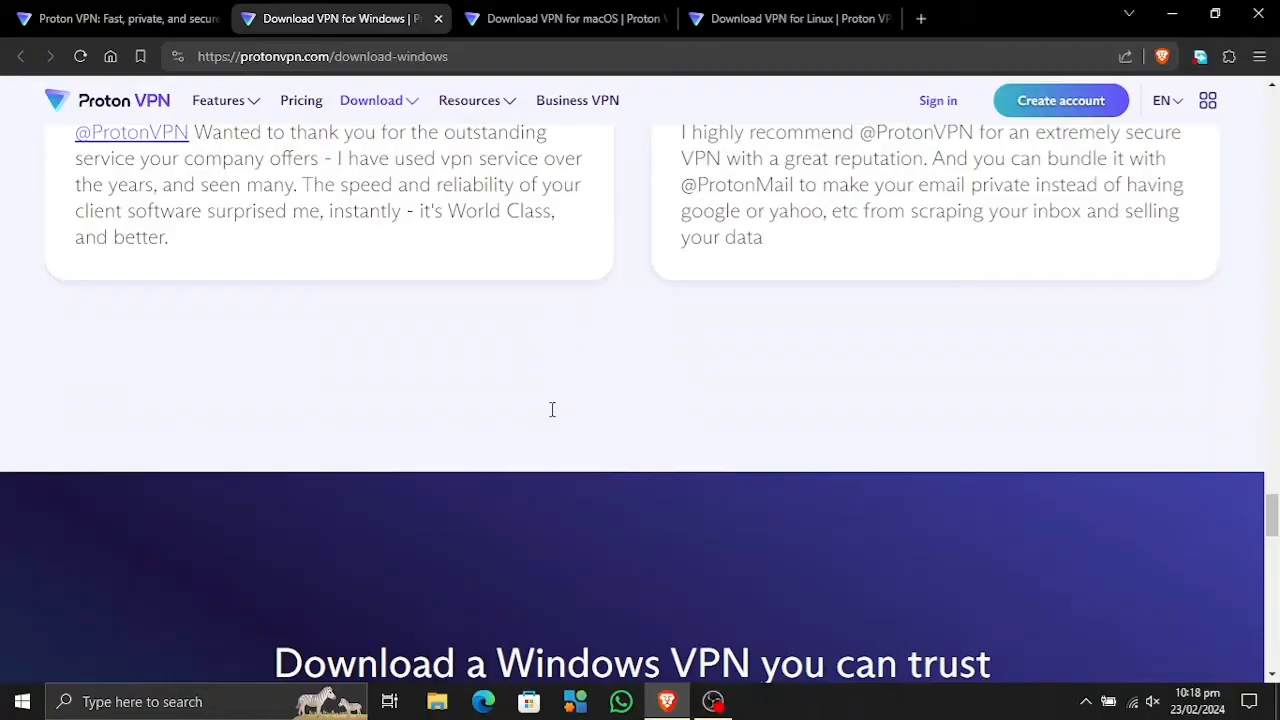
scroll(down, 3)
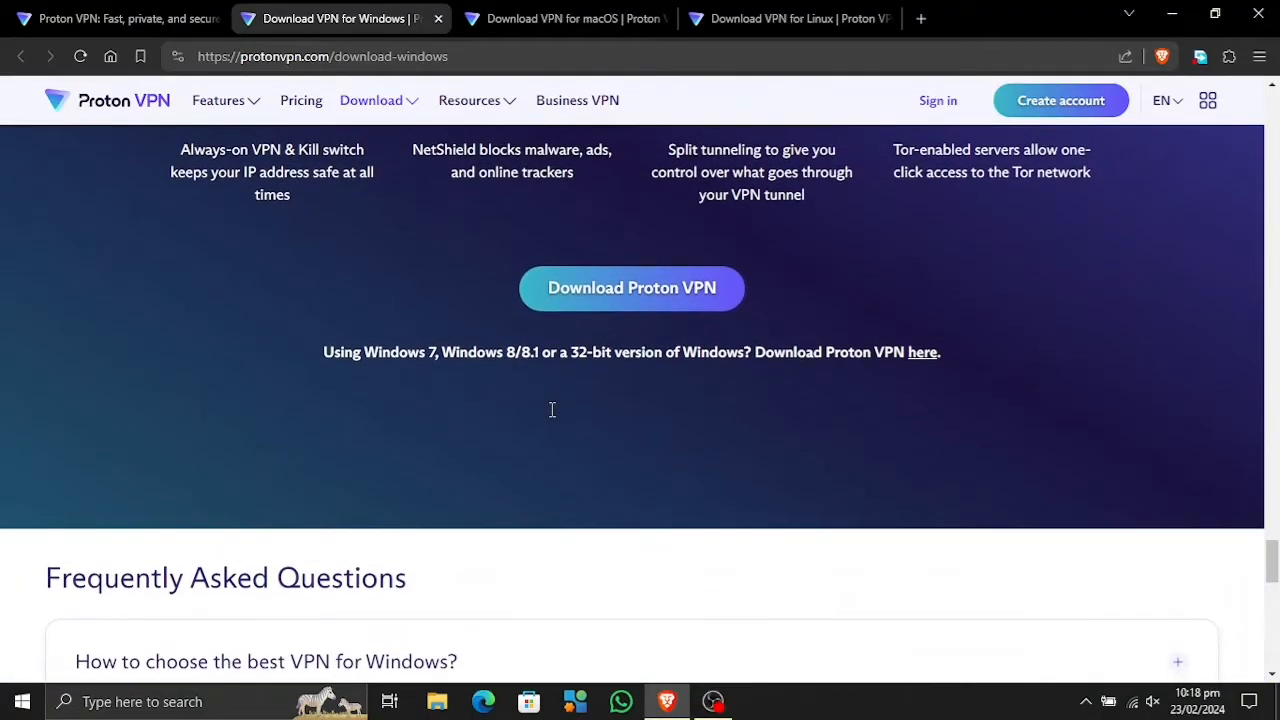
scroll(down, 3)
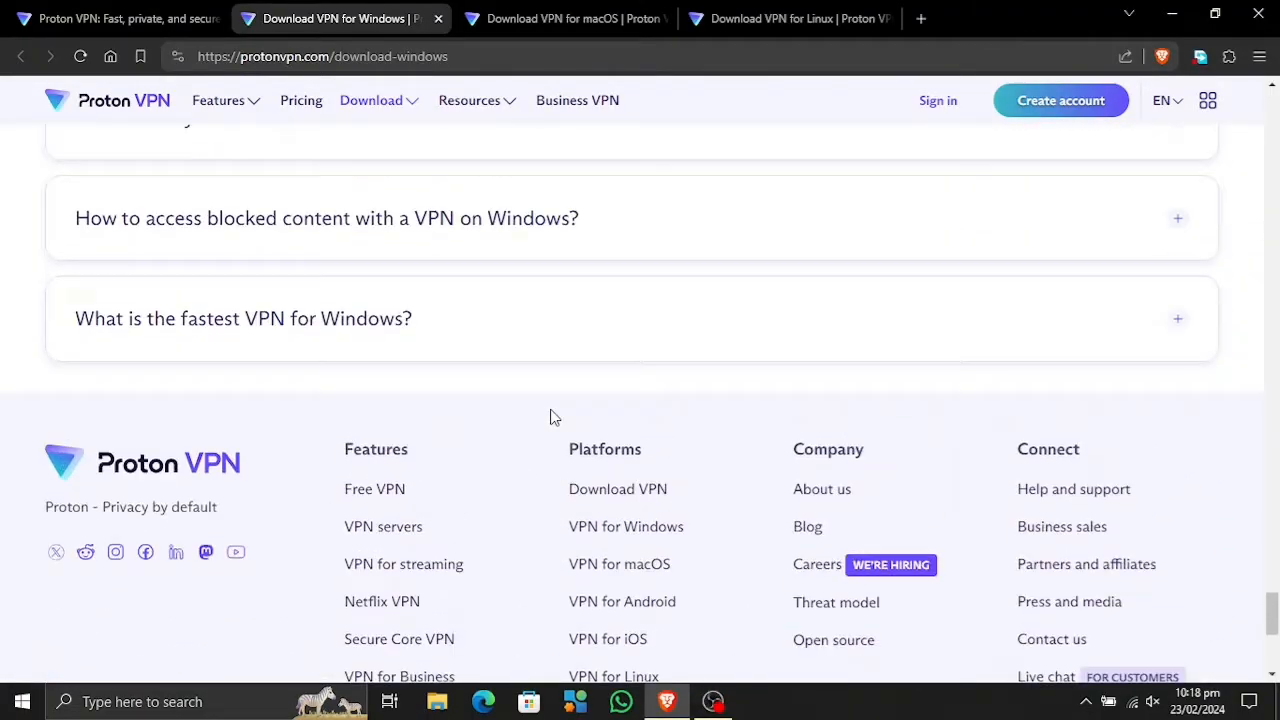
scroll(up, 3)
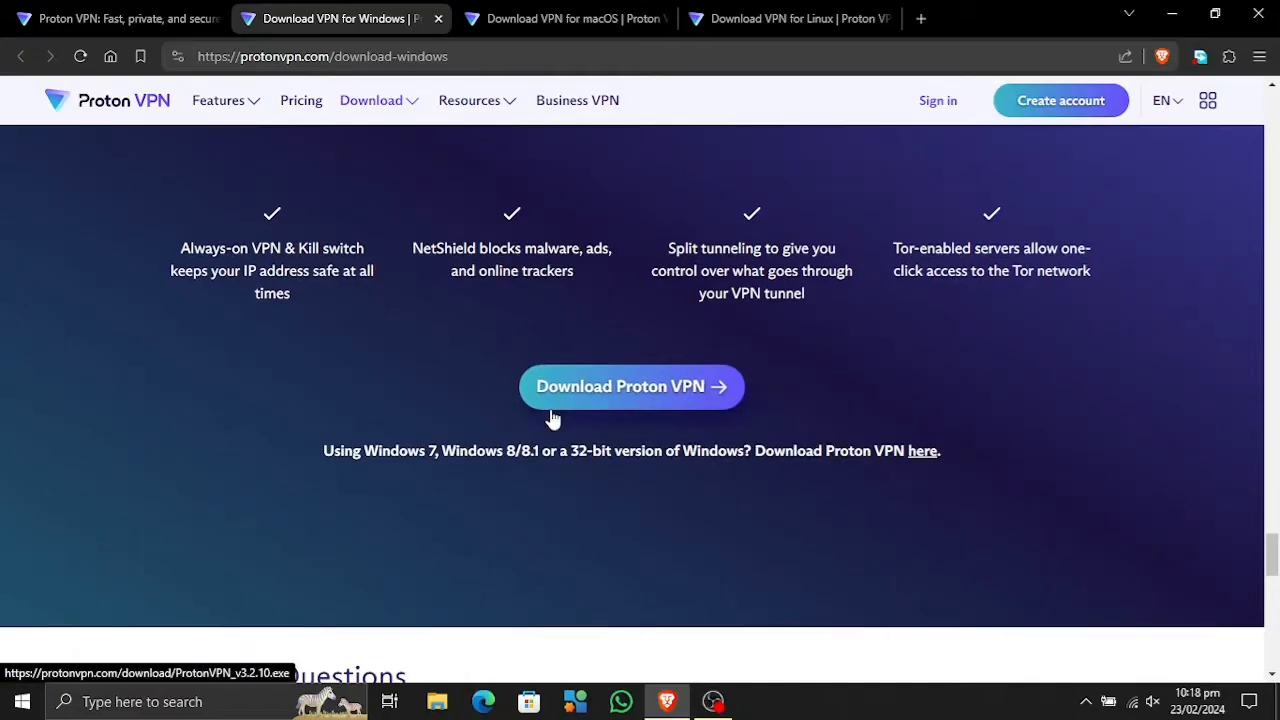
scroll(up, 3)
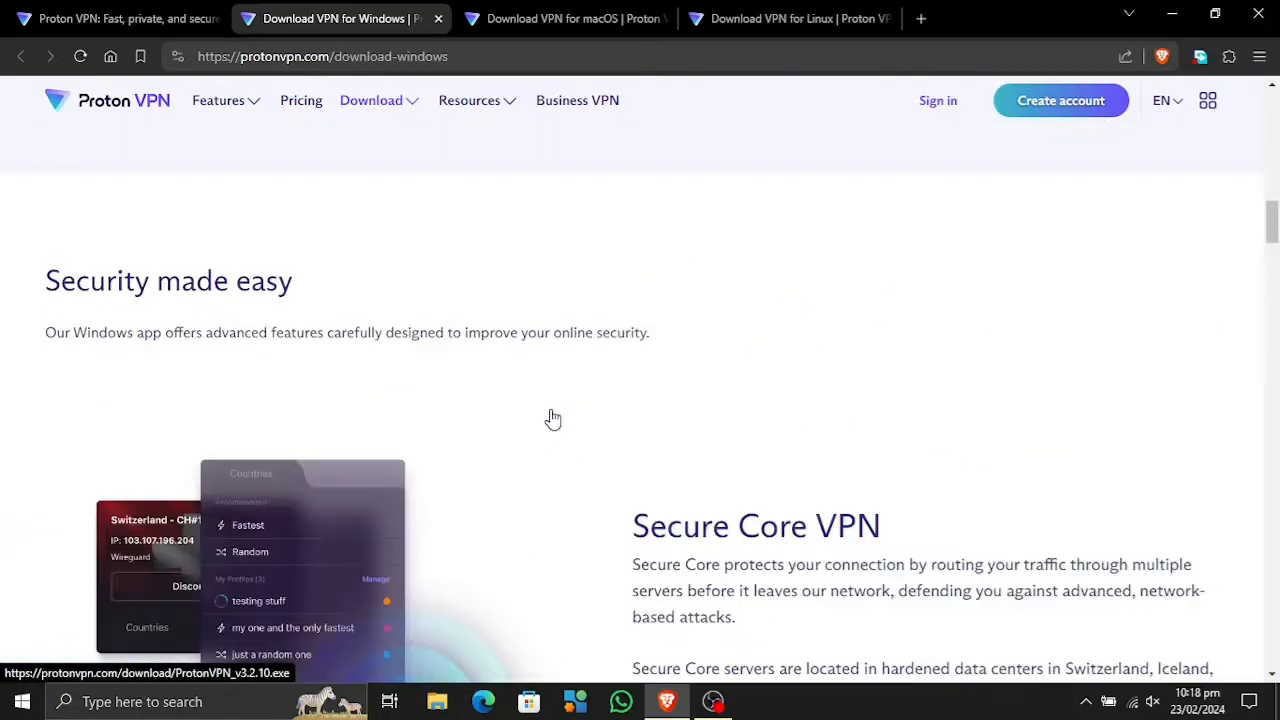
scroll(up, 3)
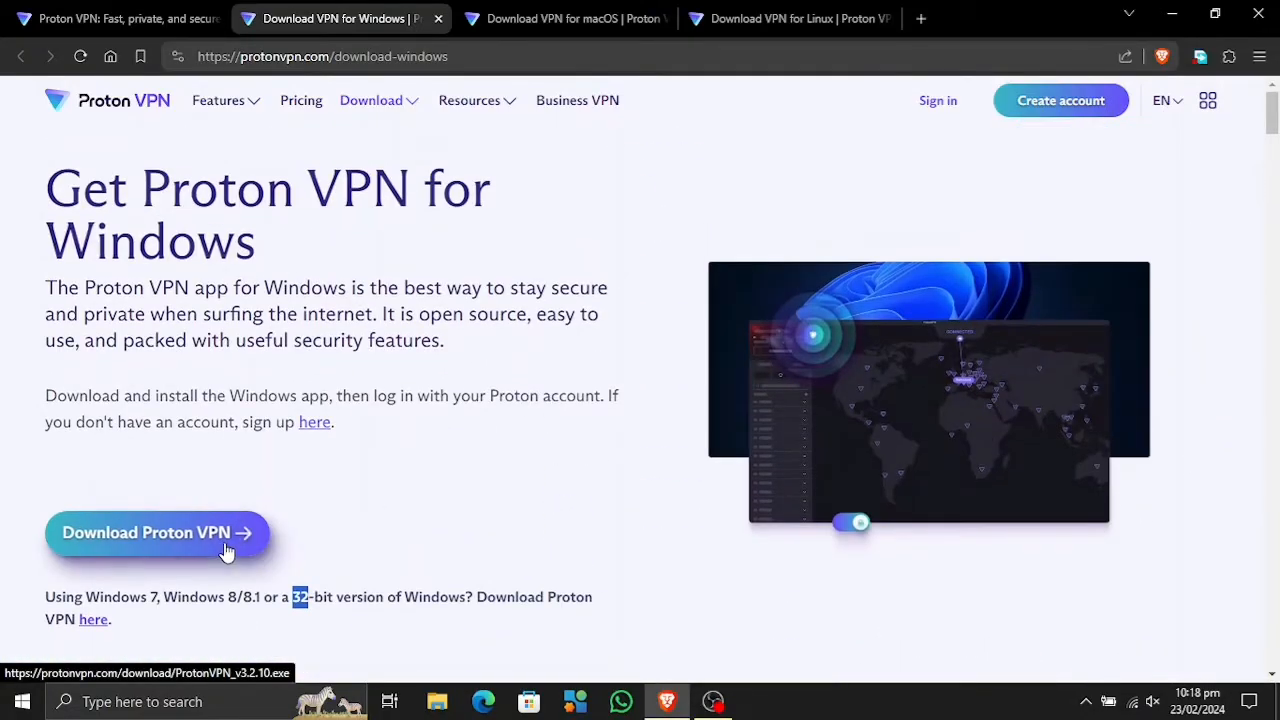
- Save the ProtonVPN_v3.2.10 Windows installer to the Downloads folder
click(156, 532)
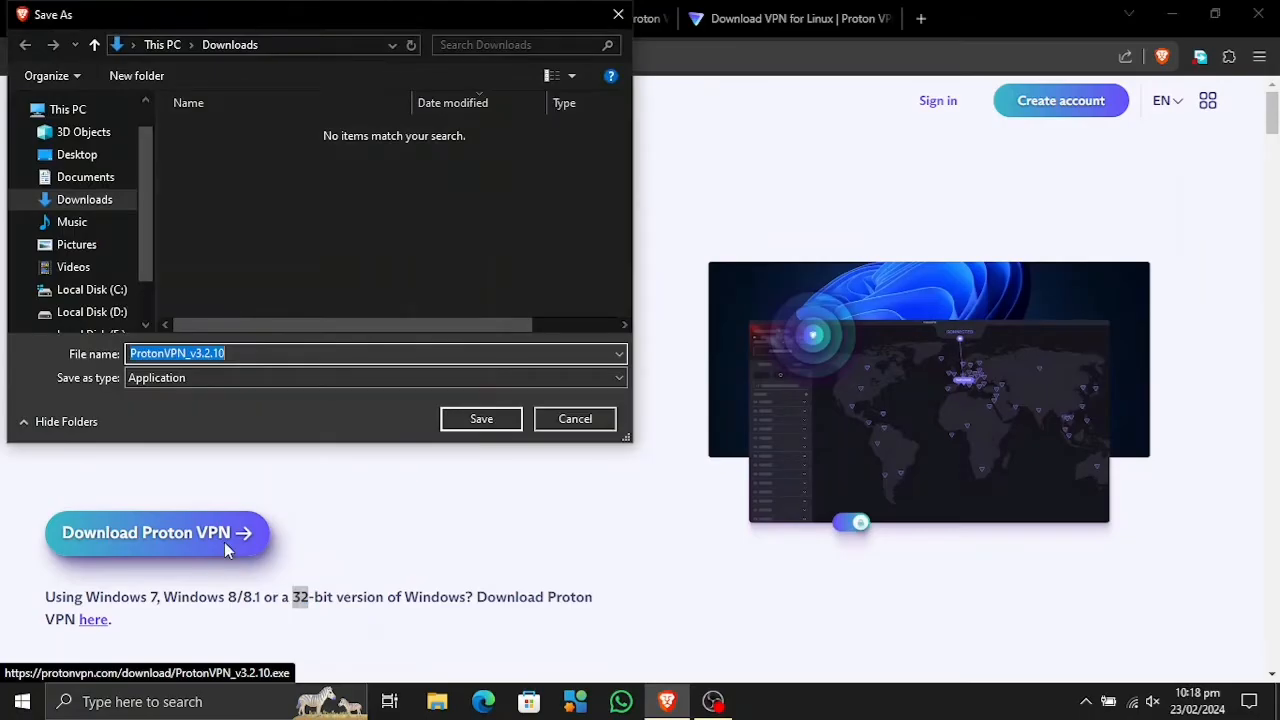
mouse_move(481, 418)
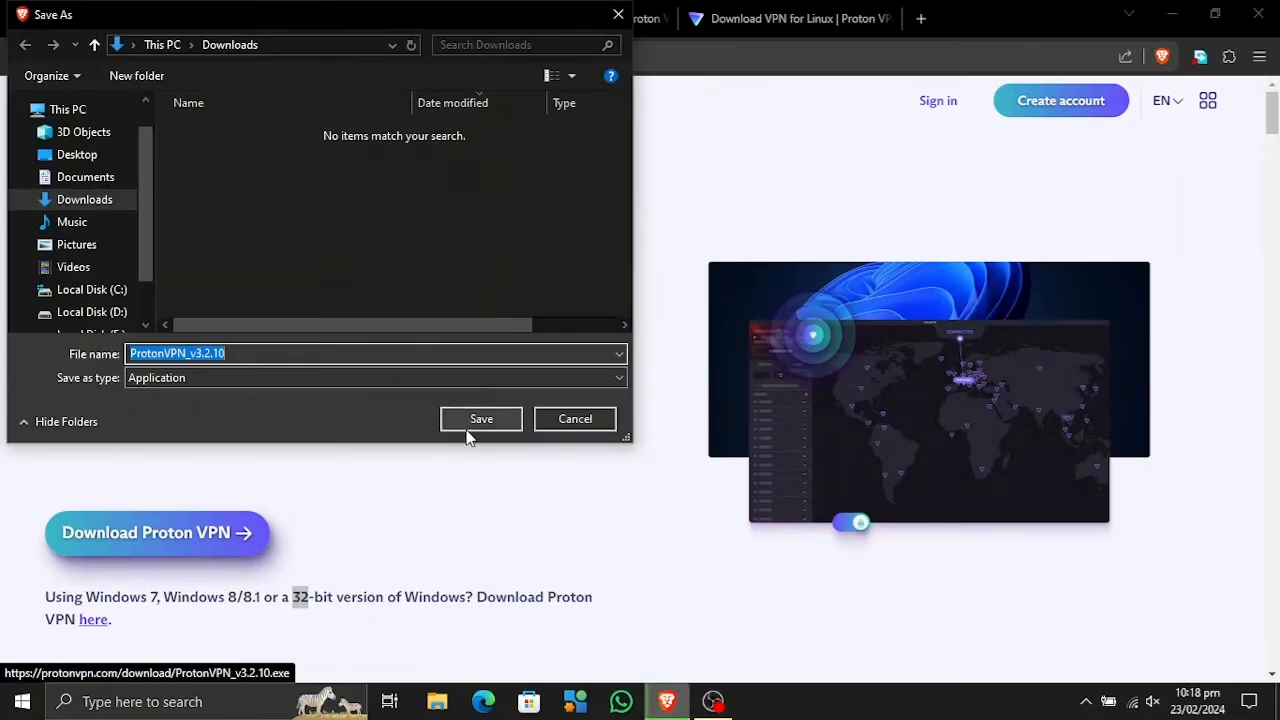
click(481, 418)
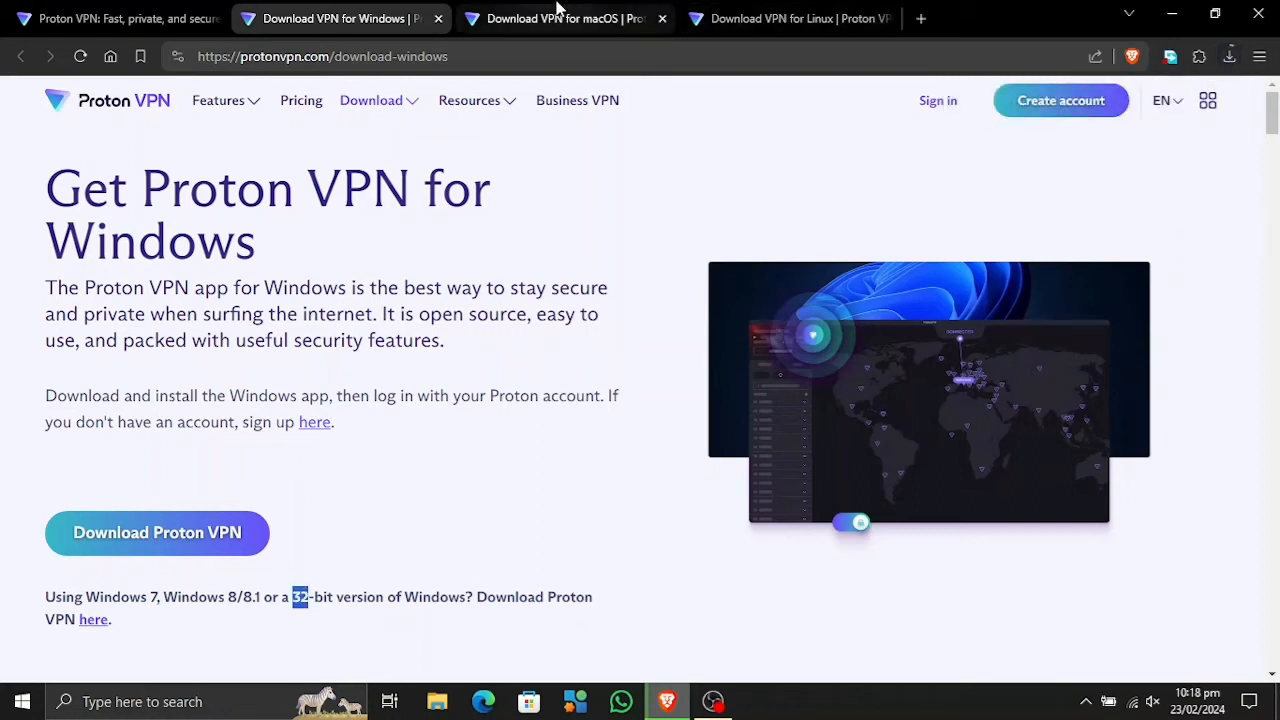
- Cancel saving the macOS installer ProtonVPN_mac_v1.9.6 and switch to the Linux tab
click(565, 18)
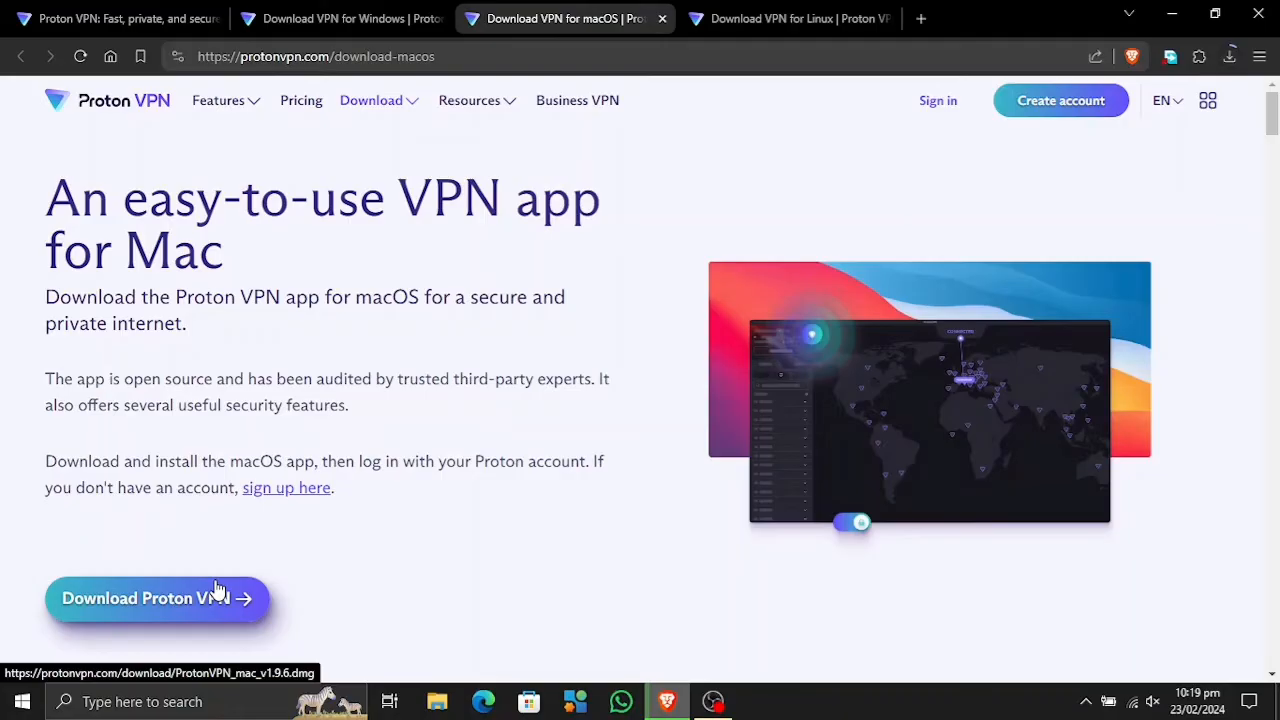
click(156, 598)
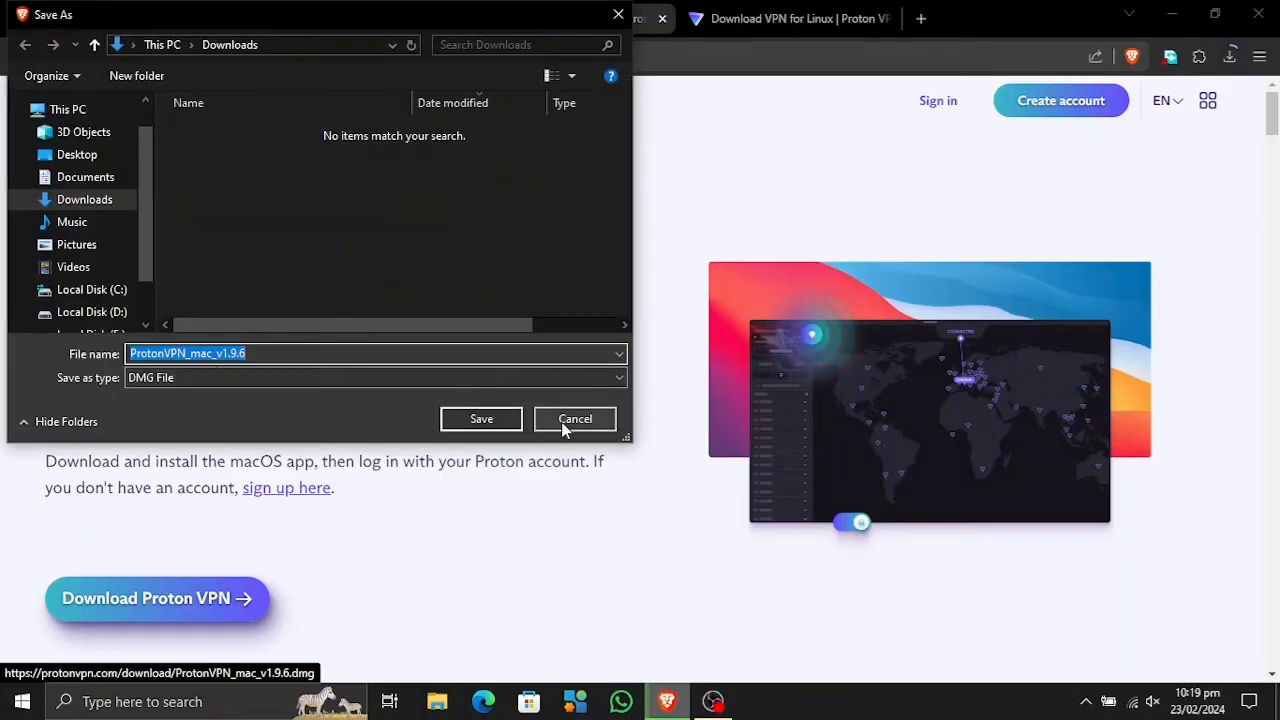
click(574, 418)
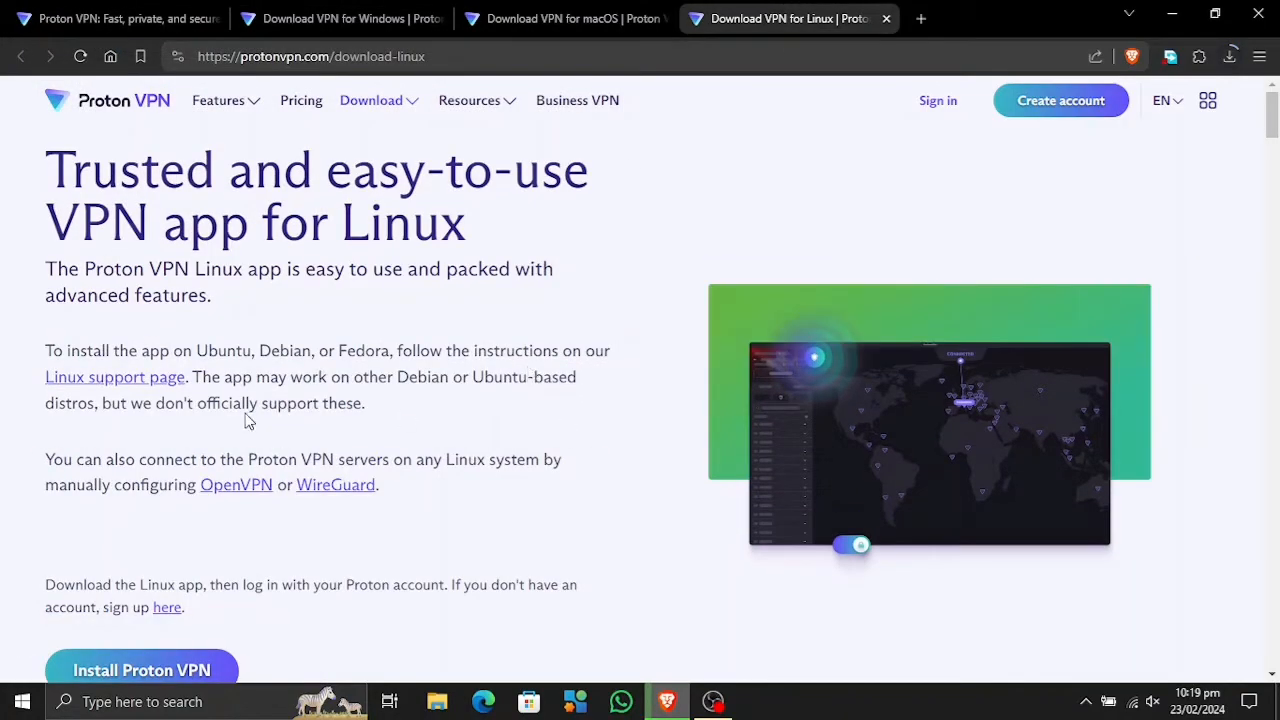
- Scroll the Linux download page and follow the Install Proton VPN link
scroll(down, 3)
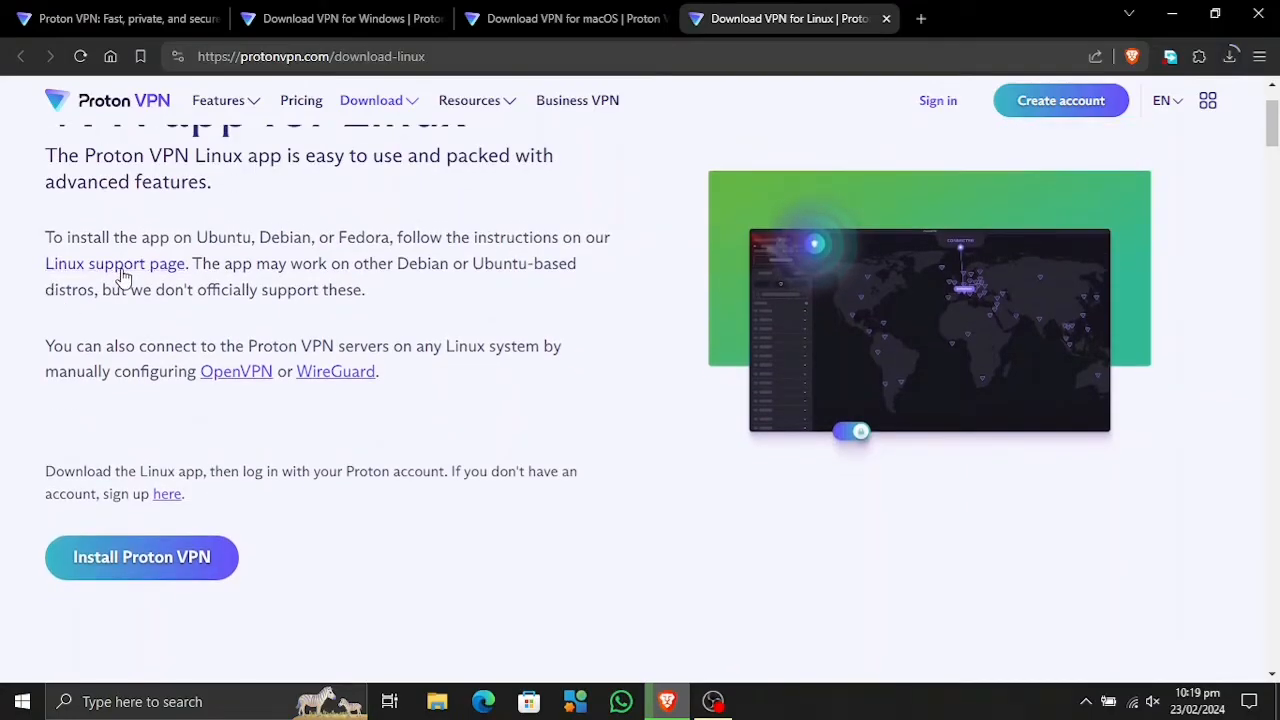
mouse_move(140, 446)
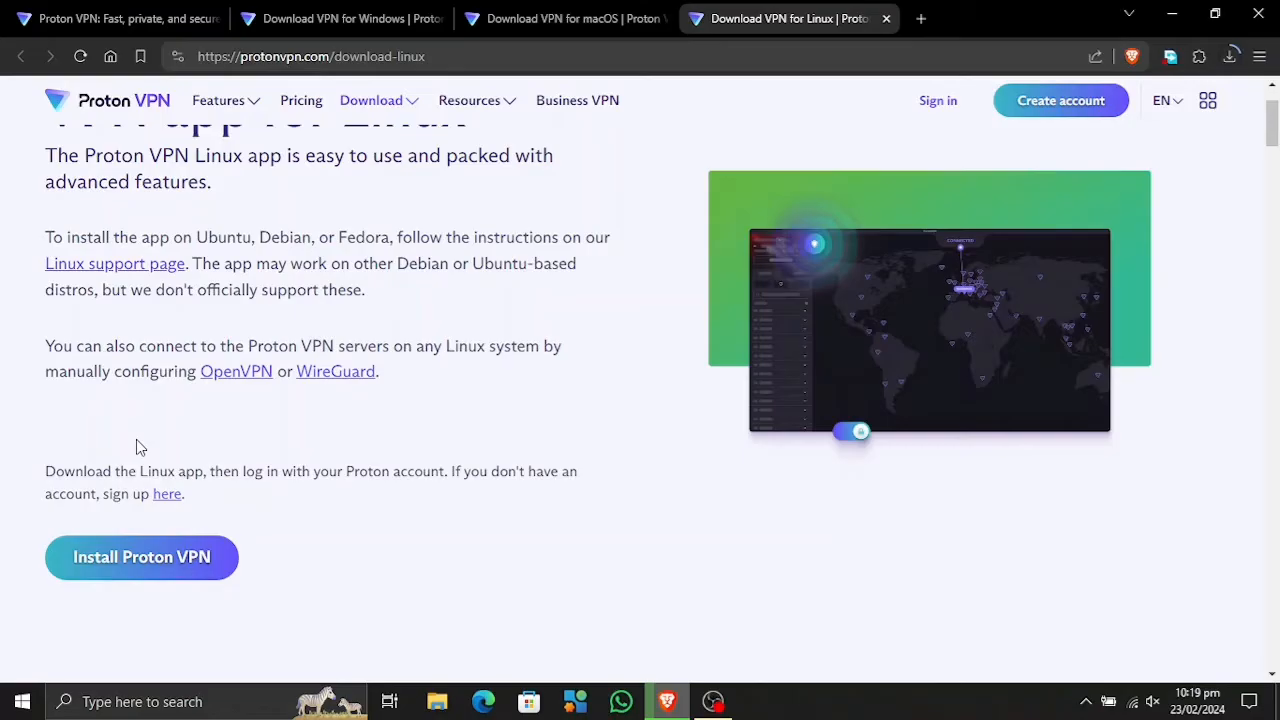
mouse_move(268, 383)
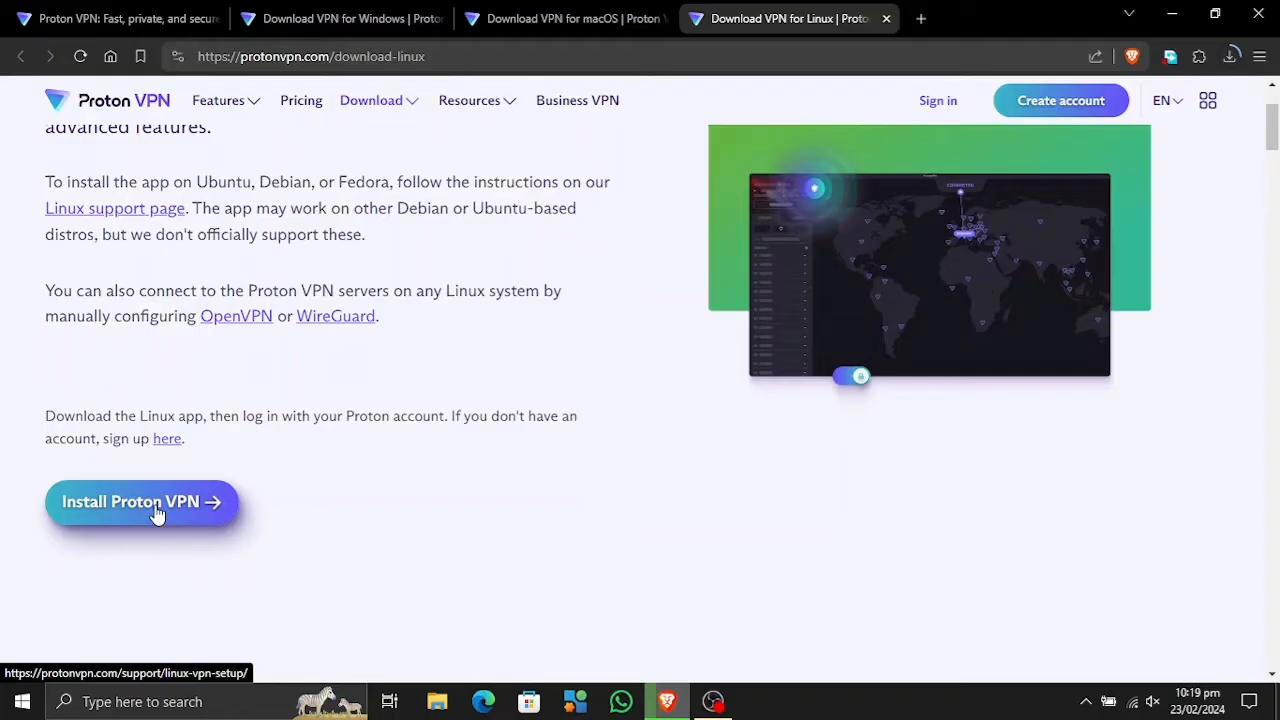
click(140, 501)
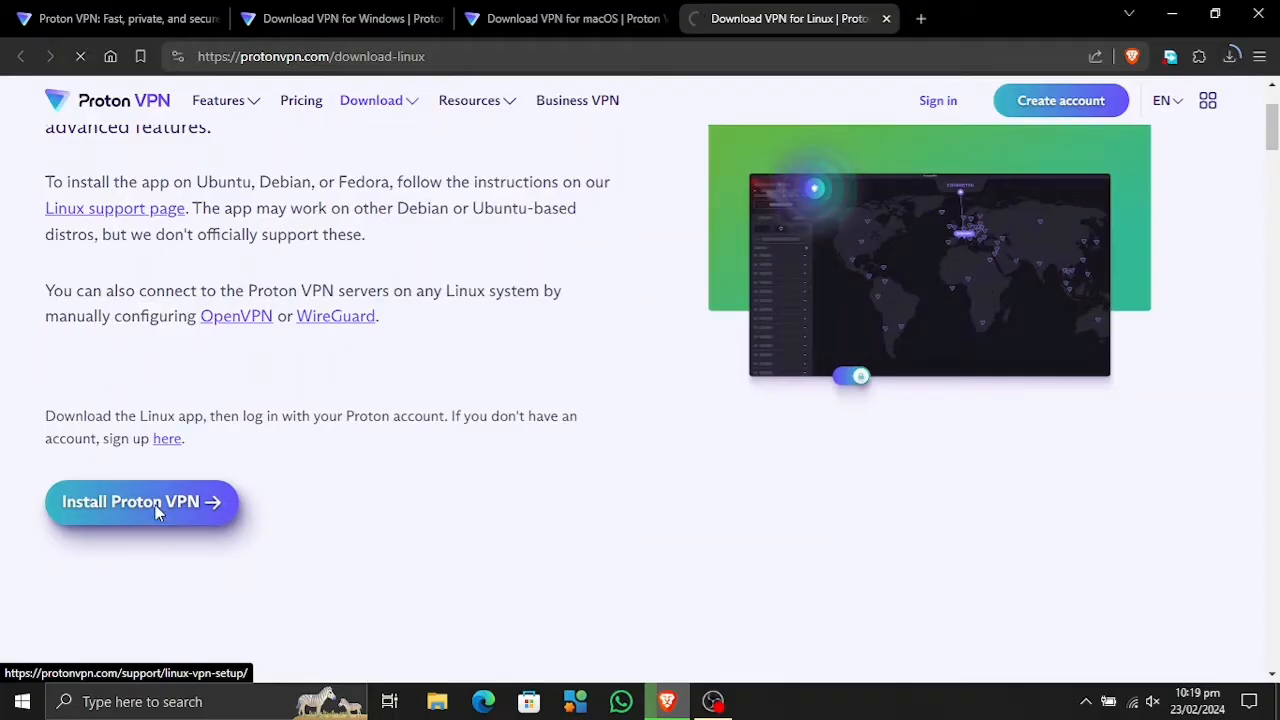
- Scroll through the Linux setup article and follow the Ubuntu link under supported distros
click(130, 501)
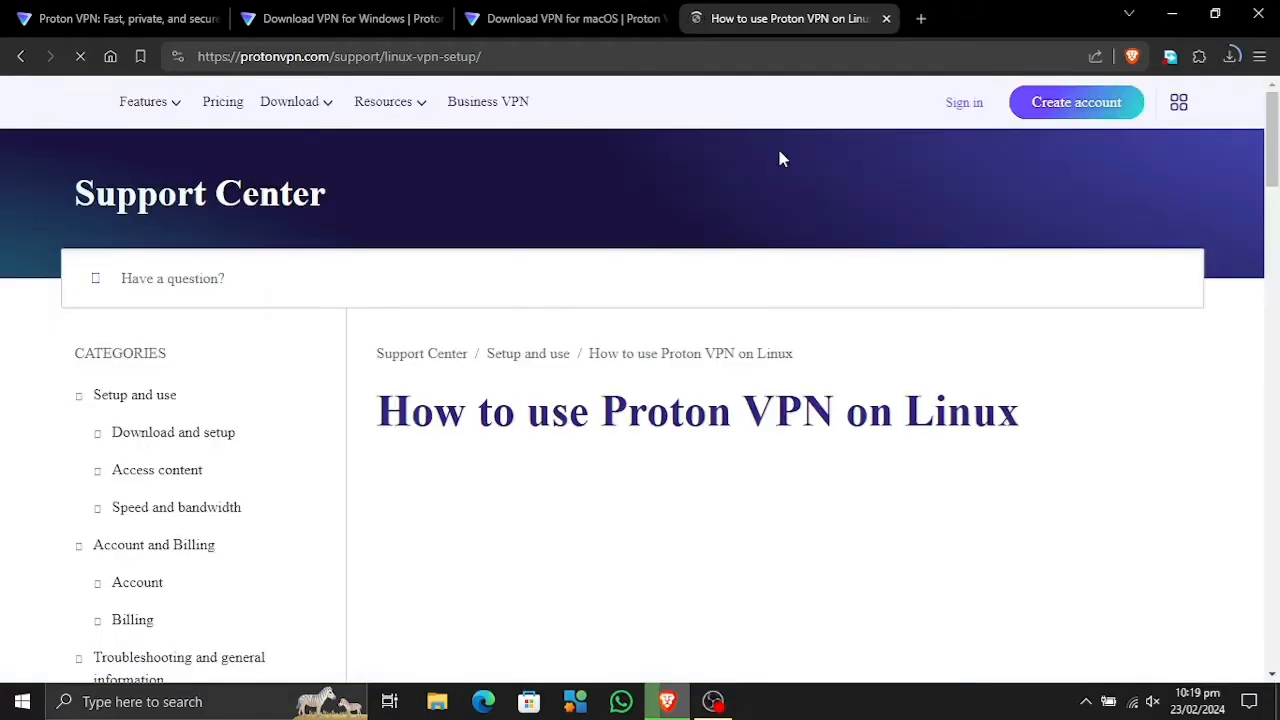
scroll(down, 3)
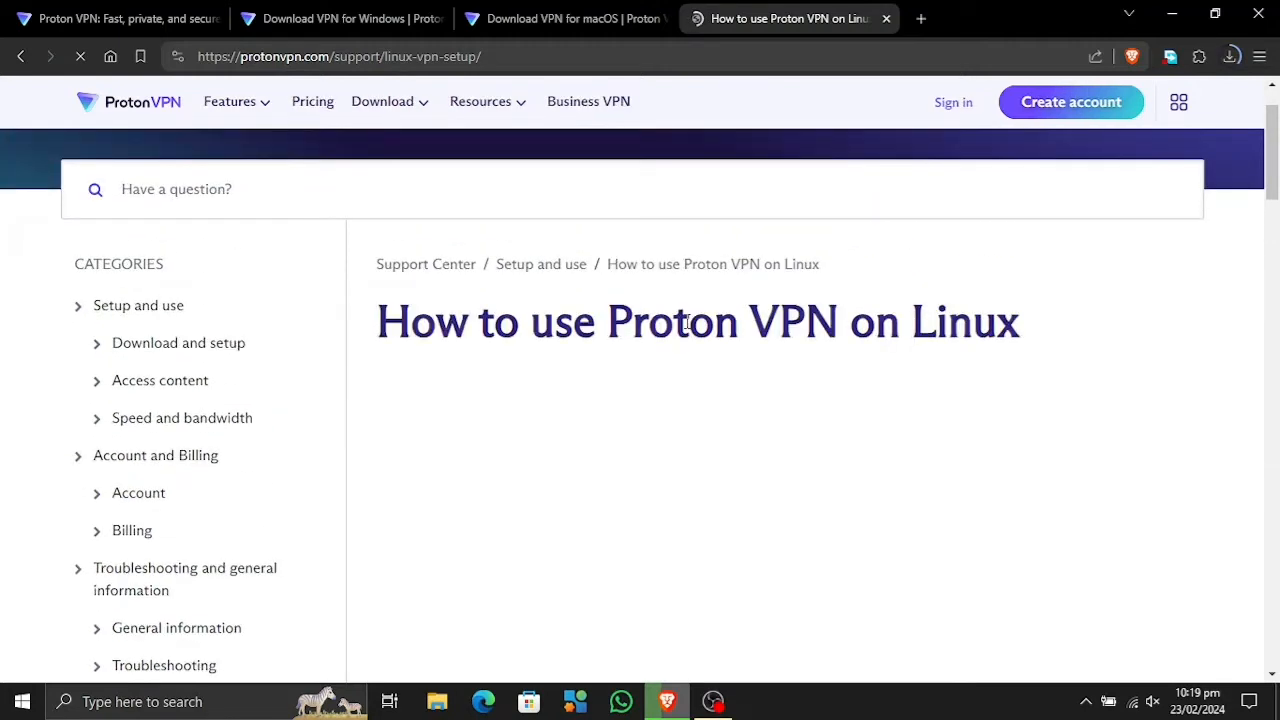
scroll(down, 3)
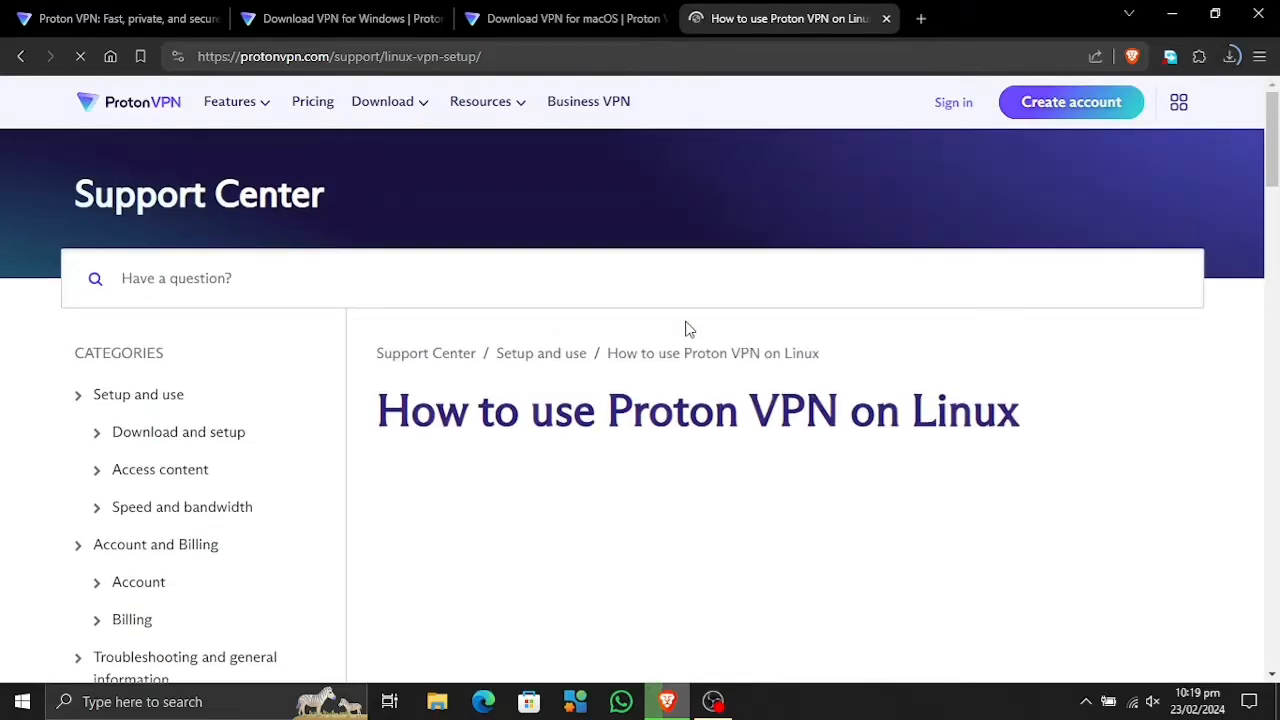
scroll(down, 3)
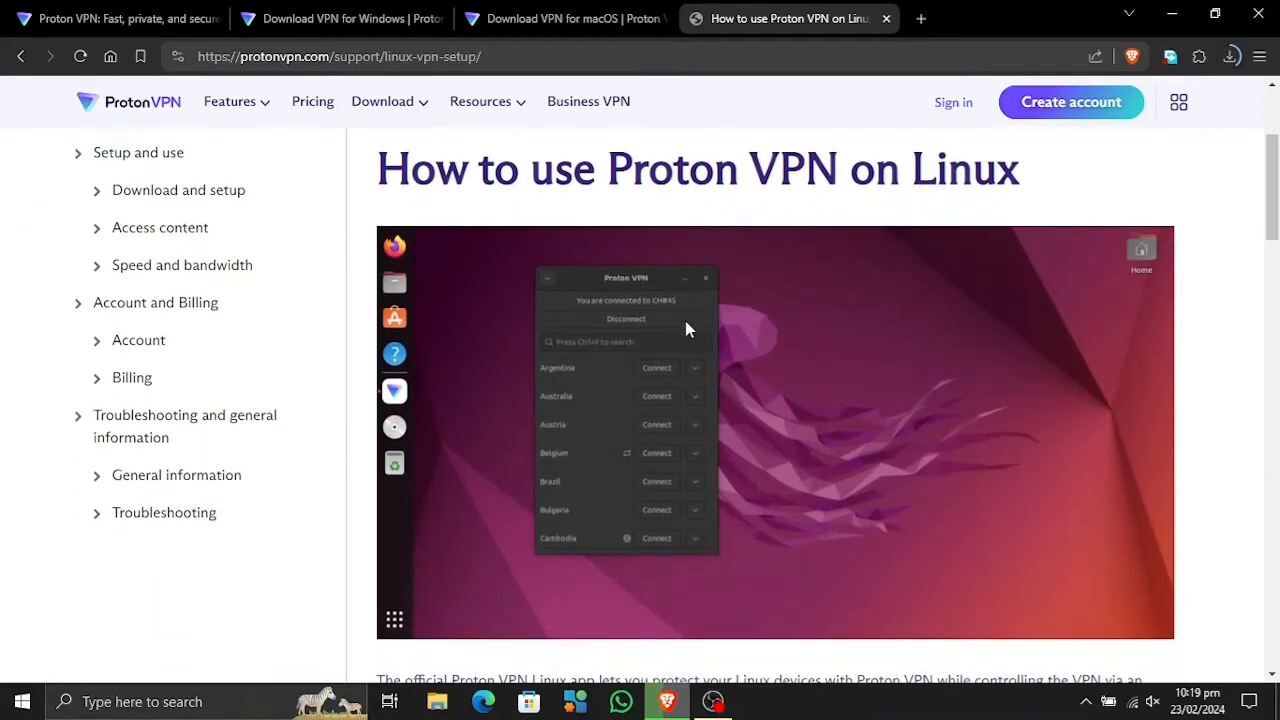
scroll(down, 3)
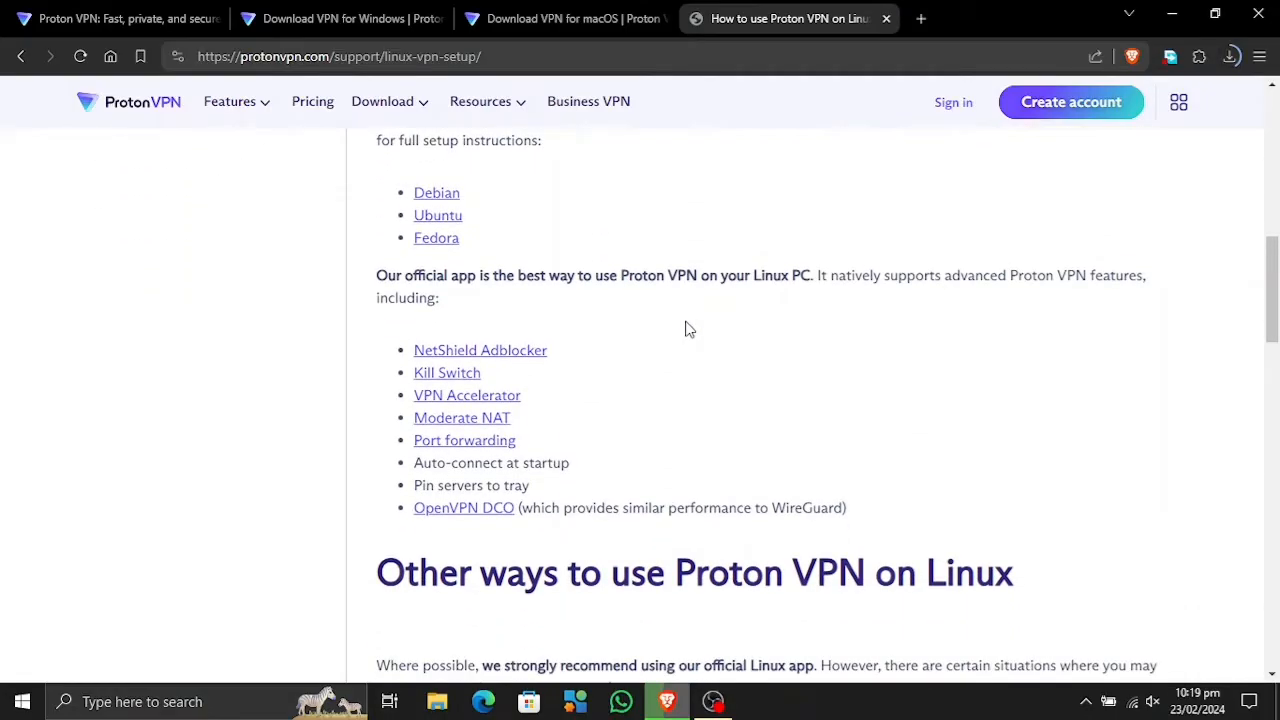
mouse_move(826, 276)
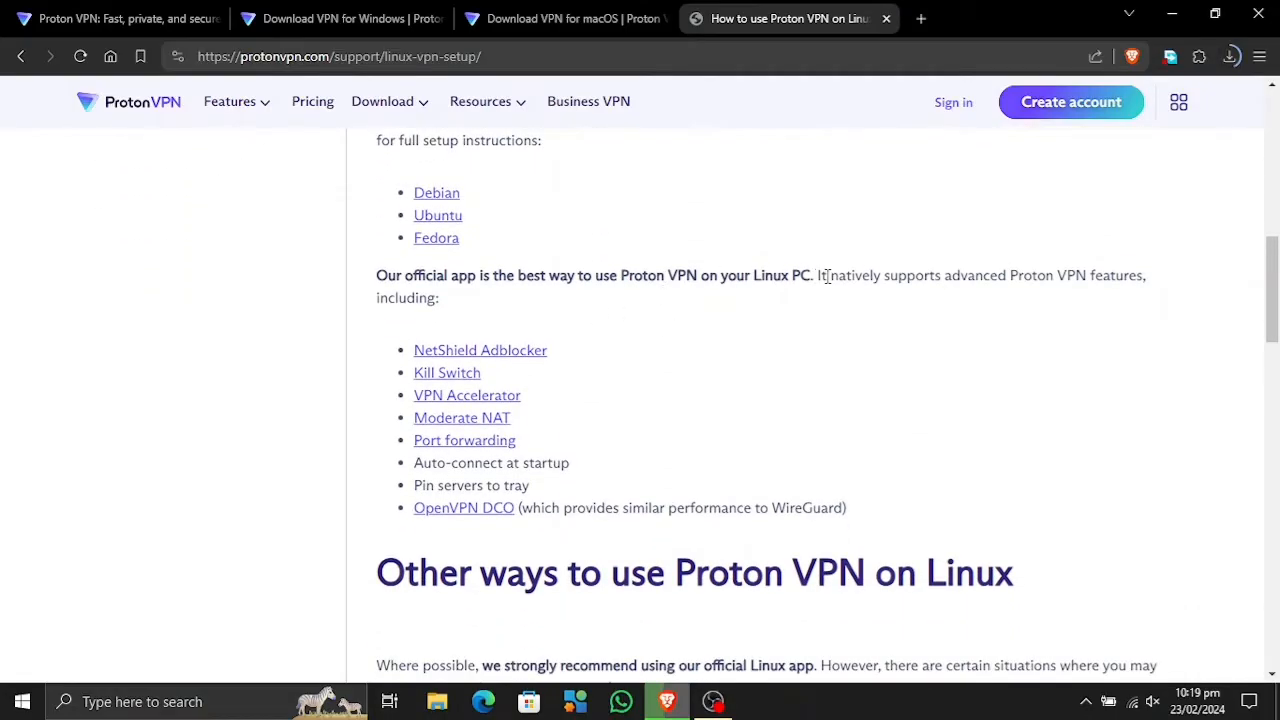
scroll(up, 3)
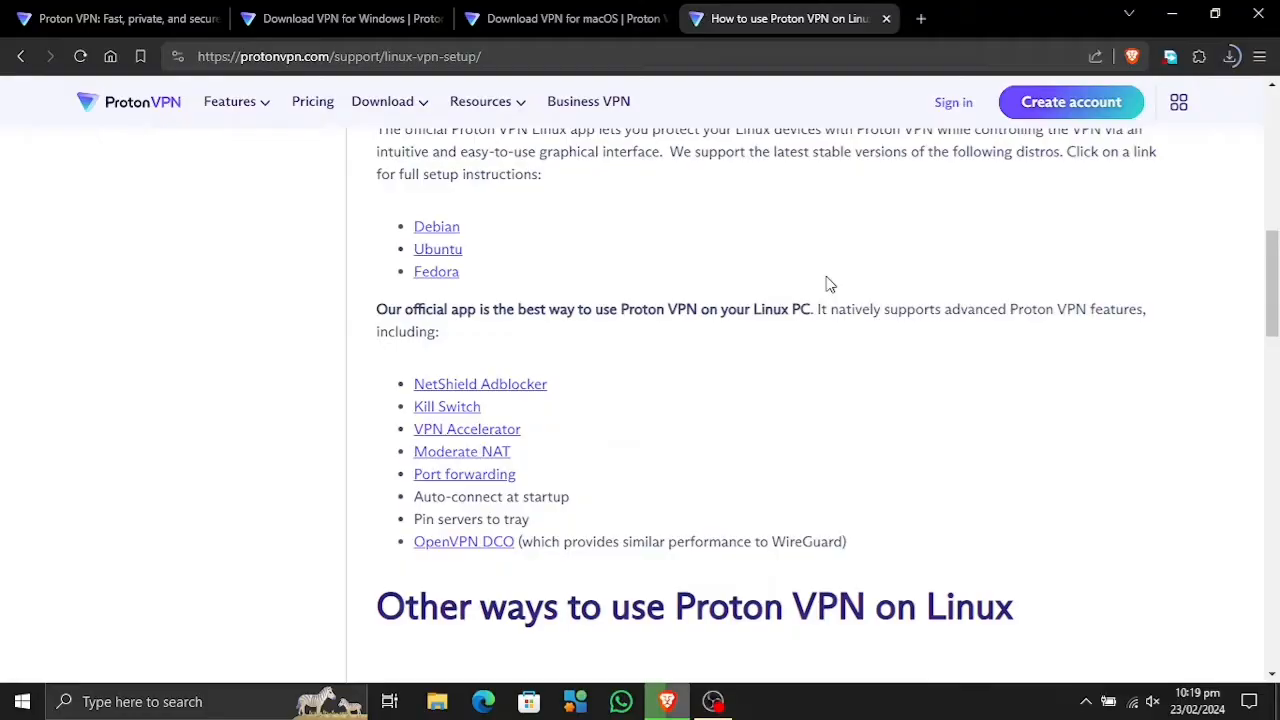
scroll(up, 3)
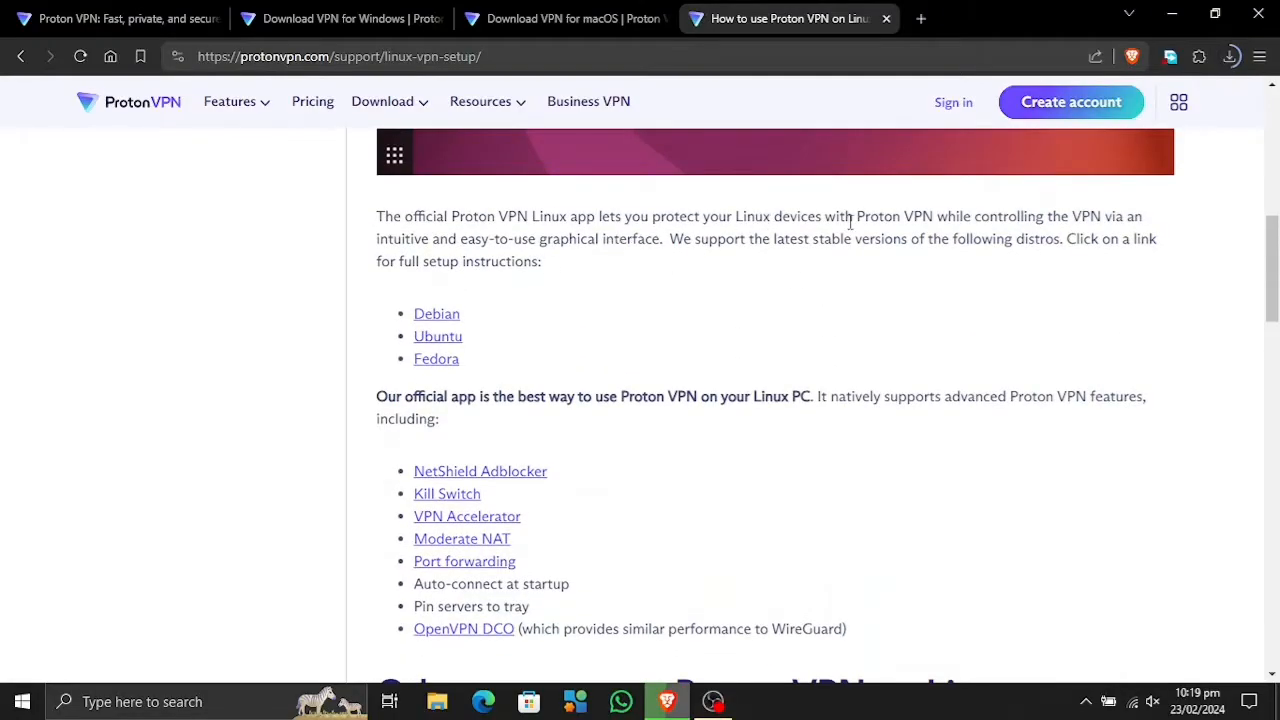
mouse_move(458, 320)
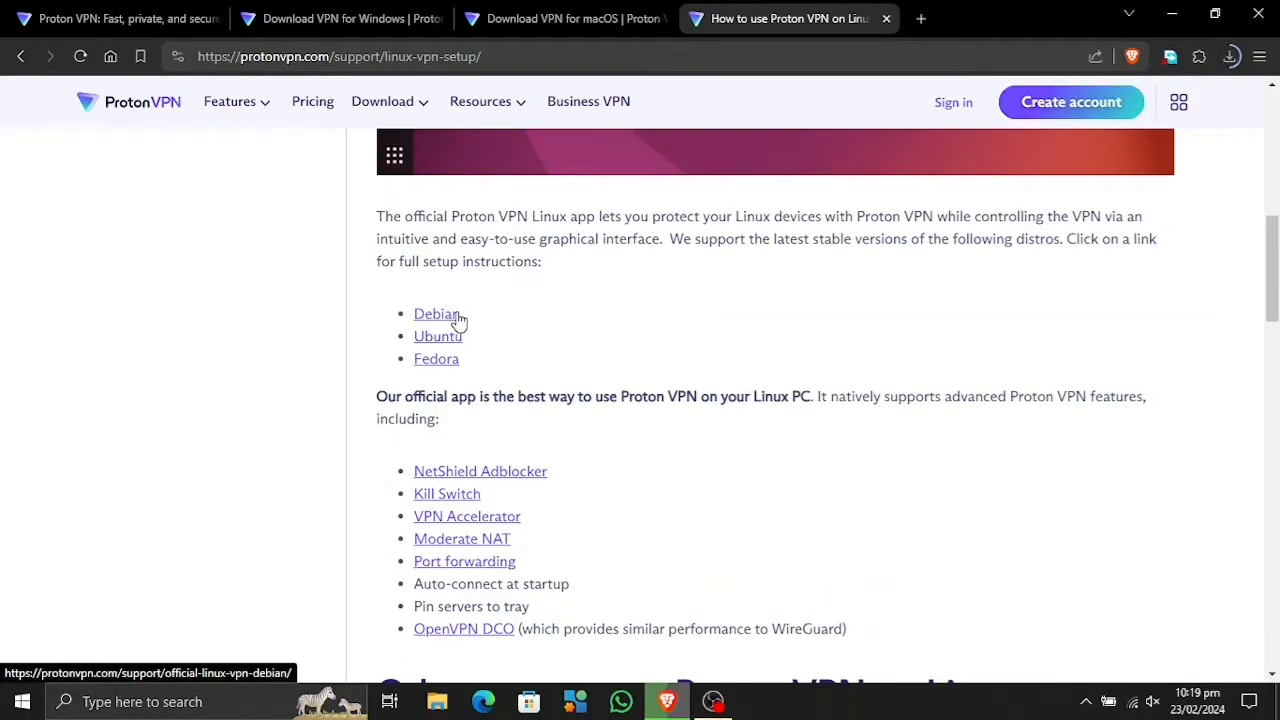
mouse_move(437, 336)
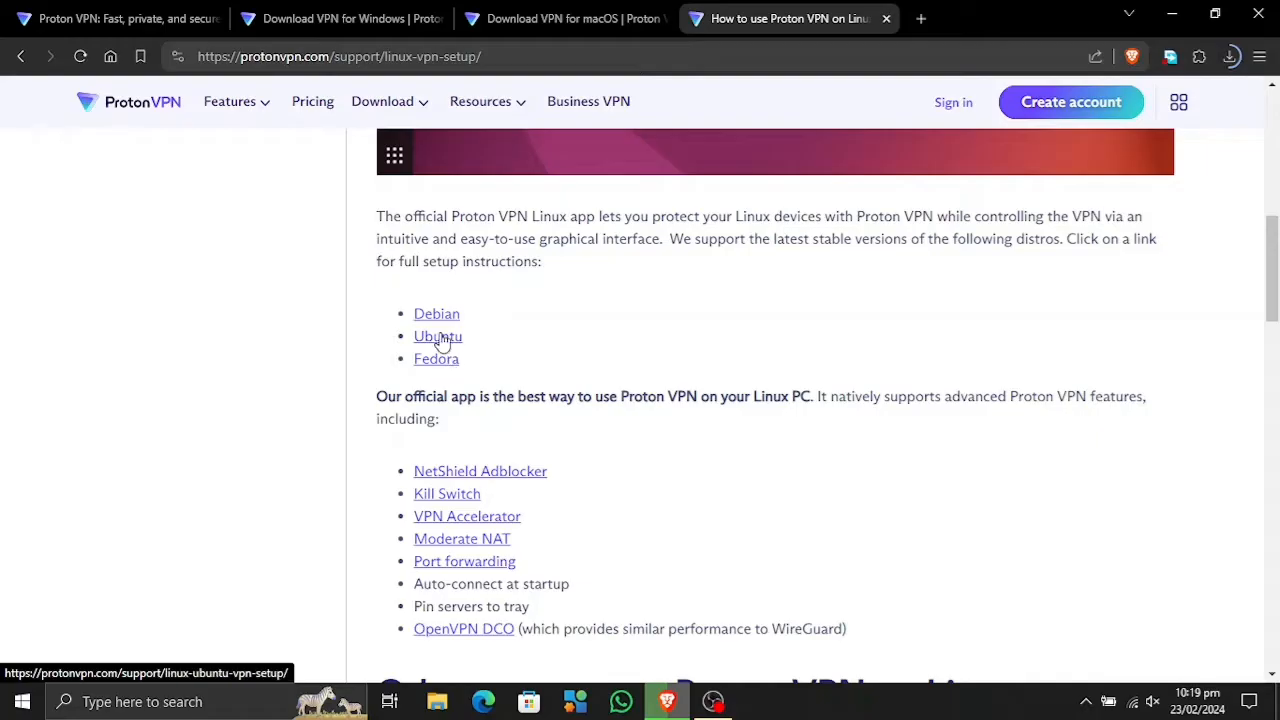
click(437, 336)
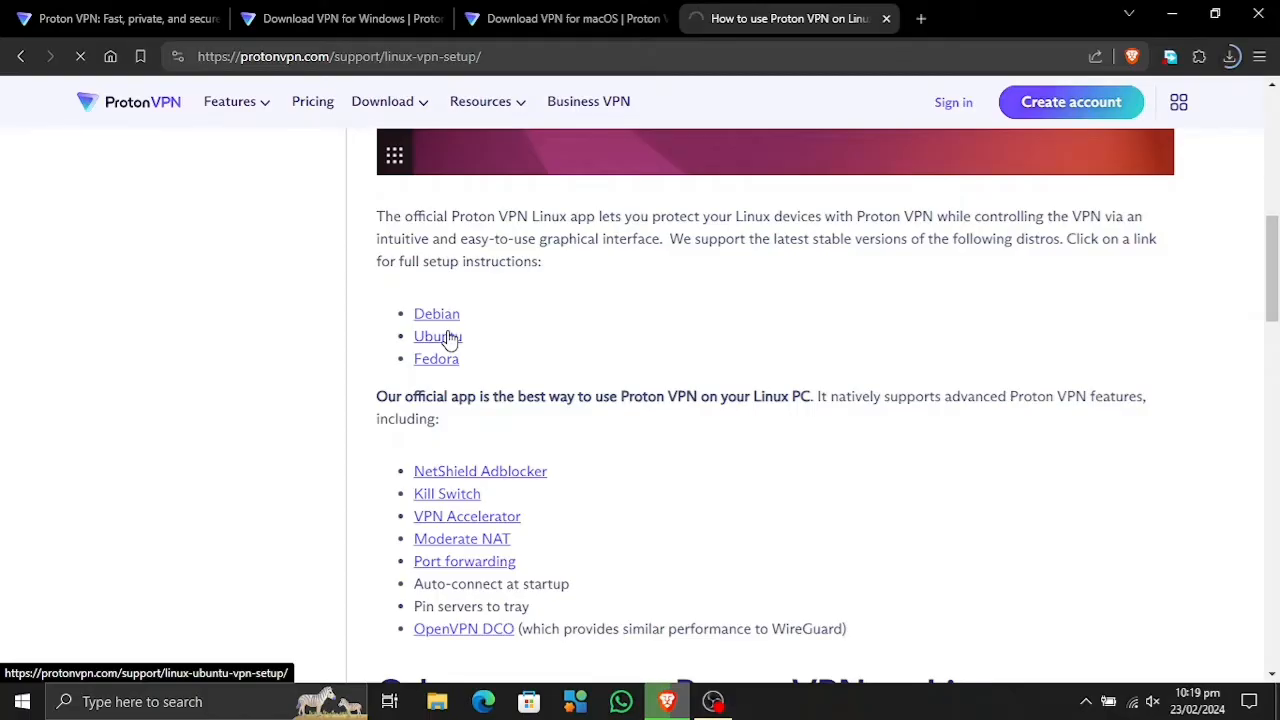
- Scroll through the Ubuntu guide's repository and app install commands
click(437, 336)
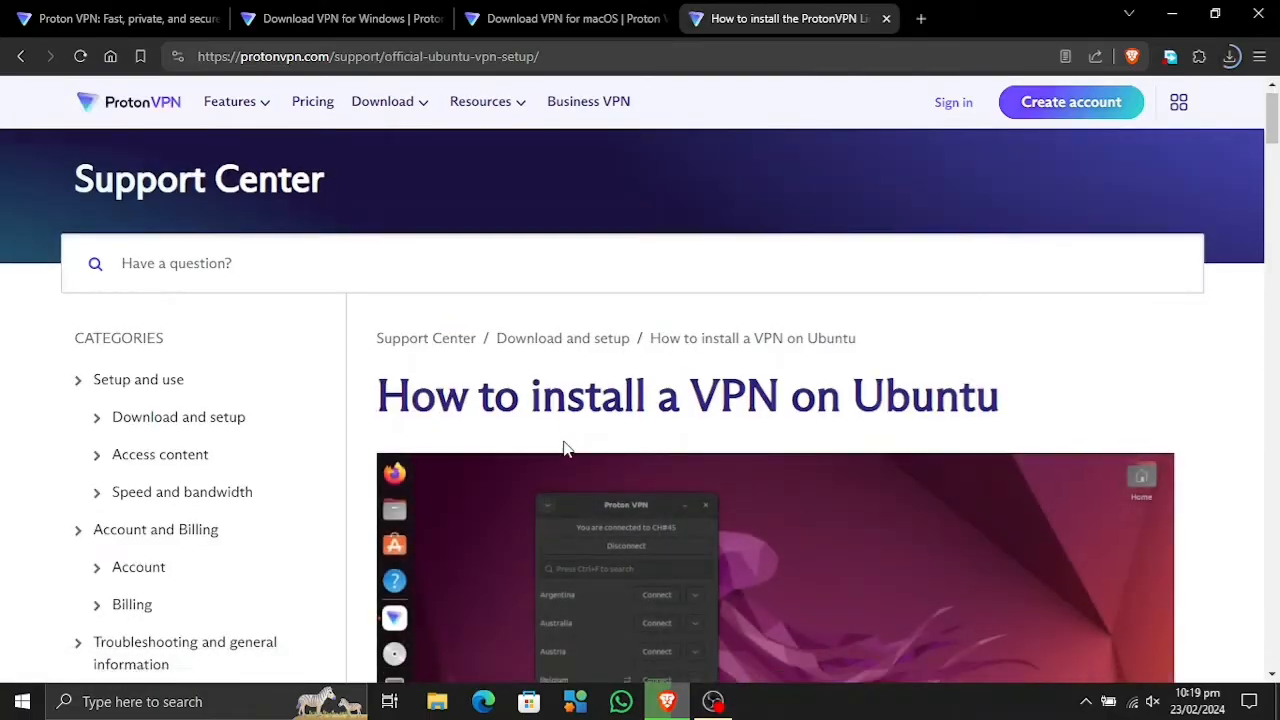
scroll(down, 3)
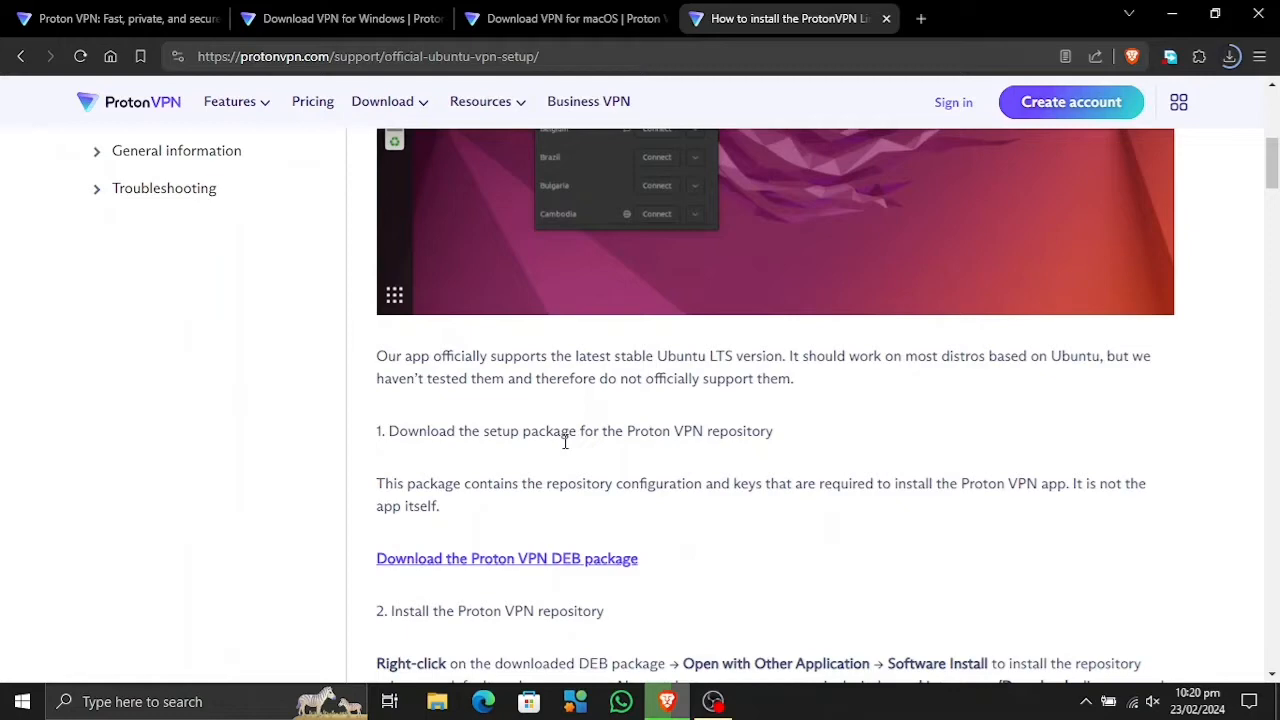
scroll(down, 3)
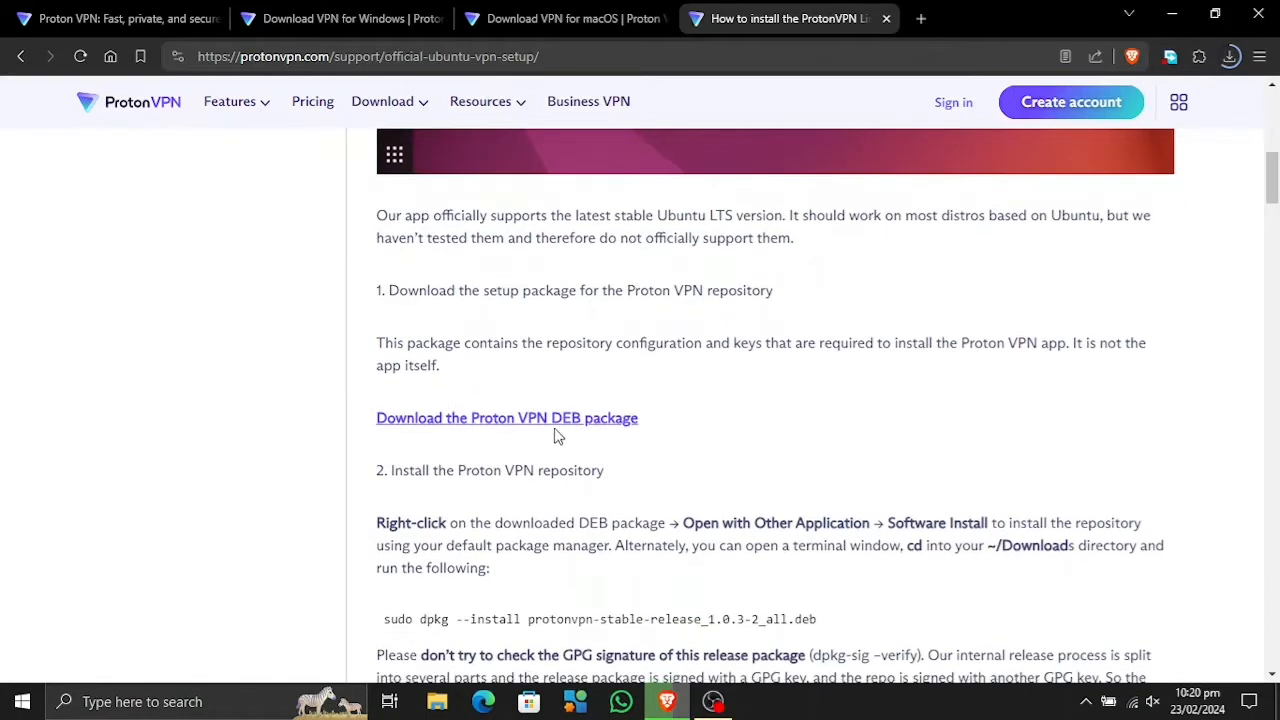
scroll(down, 3)
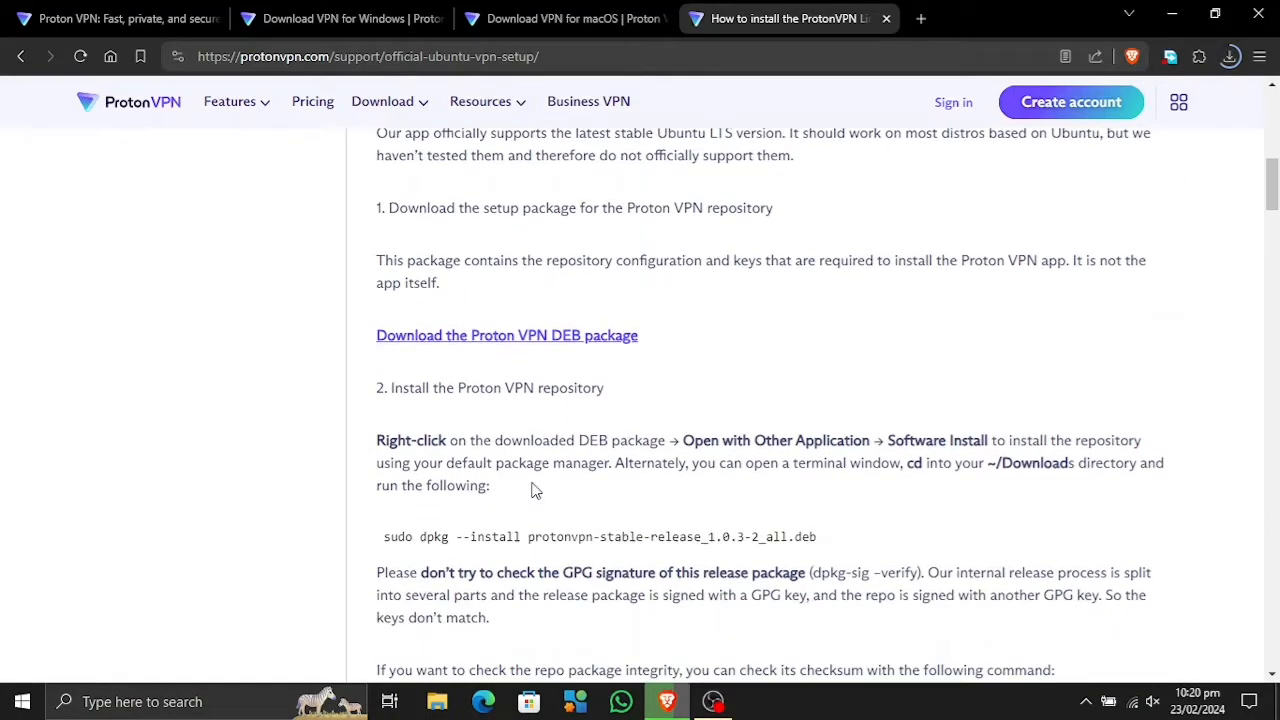
scroll(down, 3)
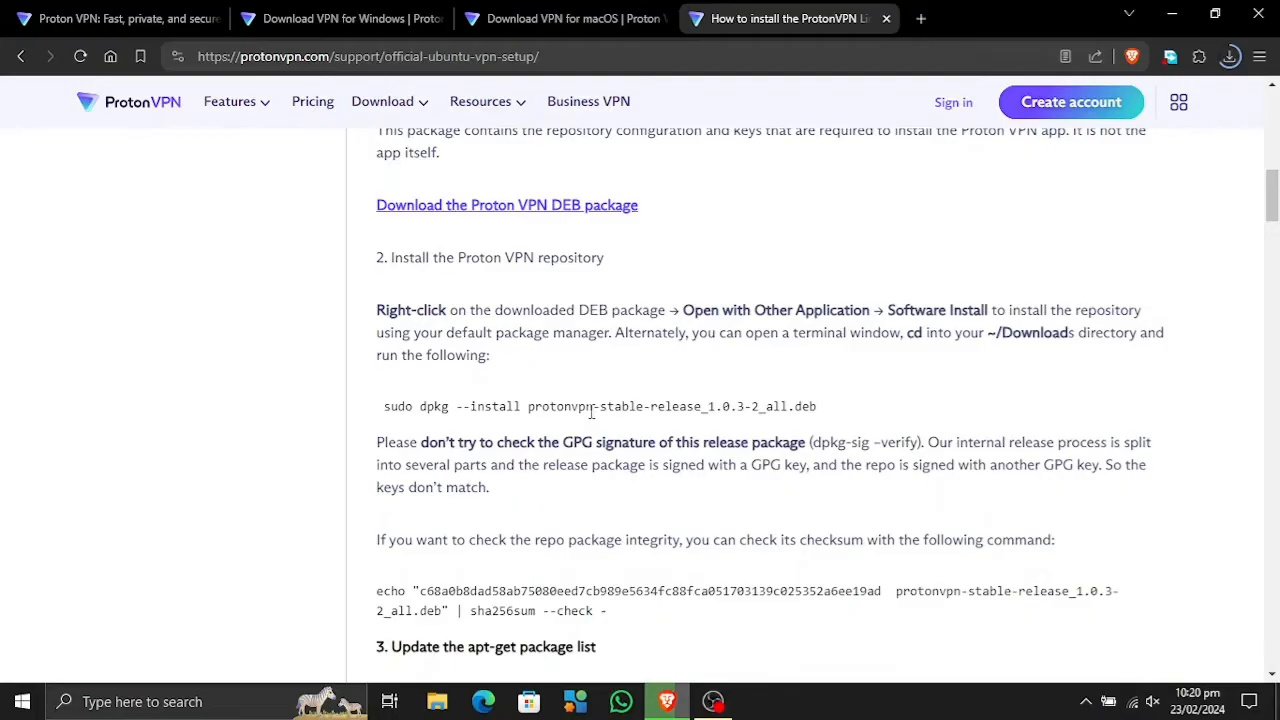
scroll(down, 3)
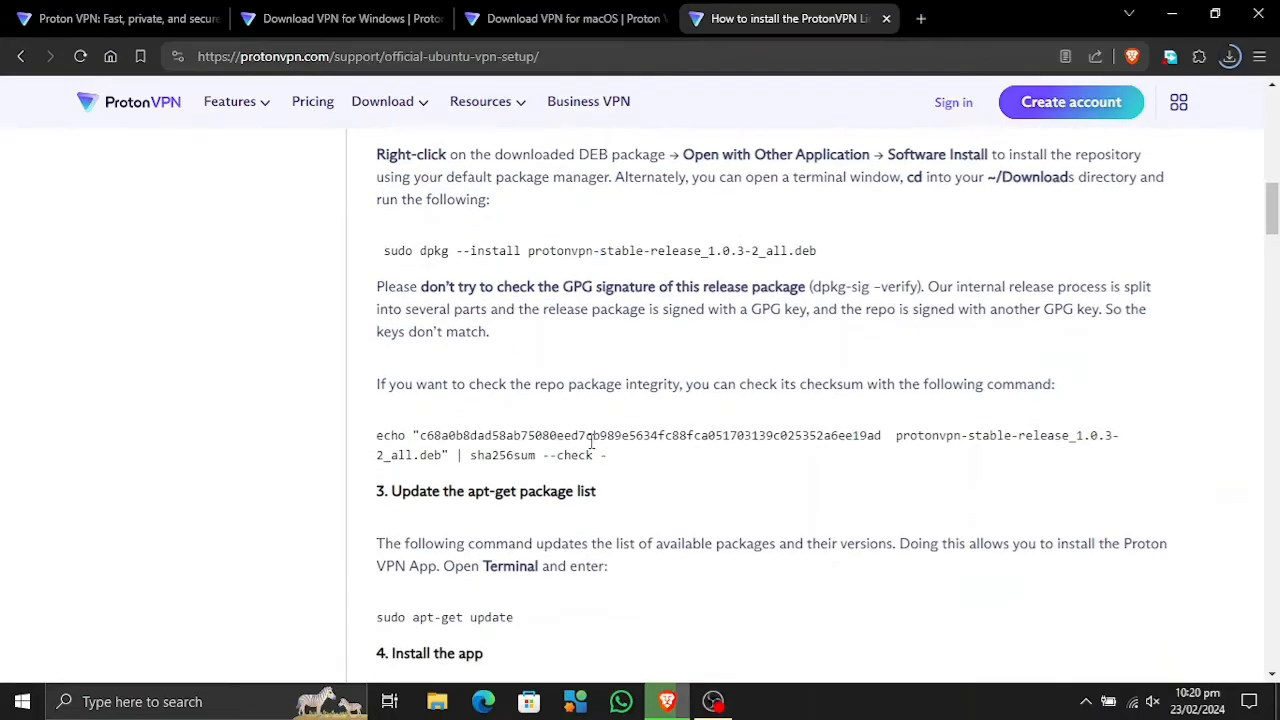
scroll(up, 3)
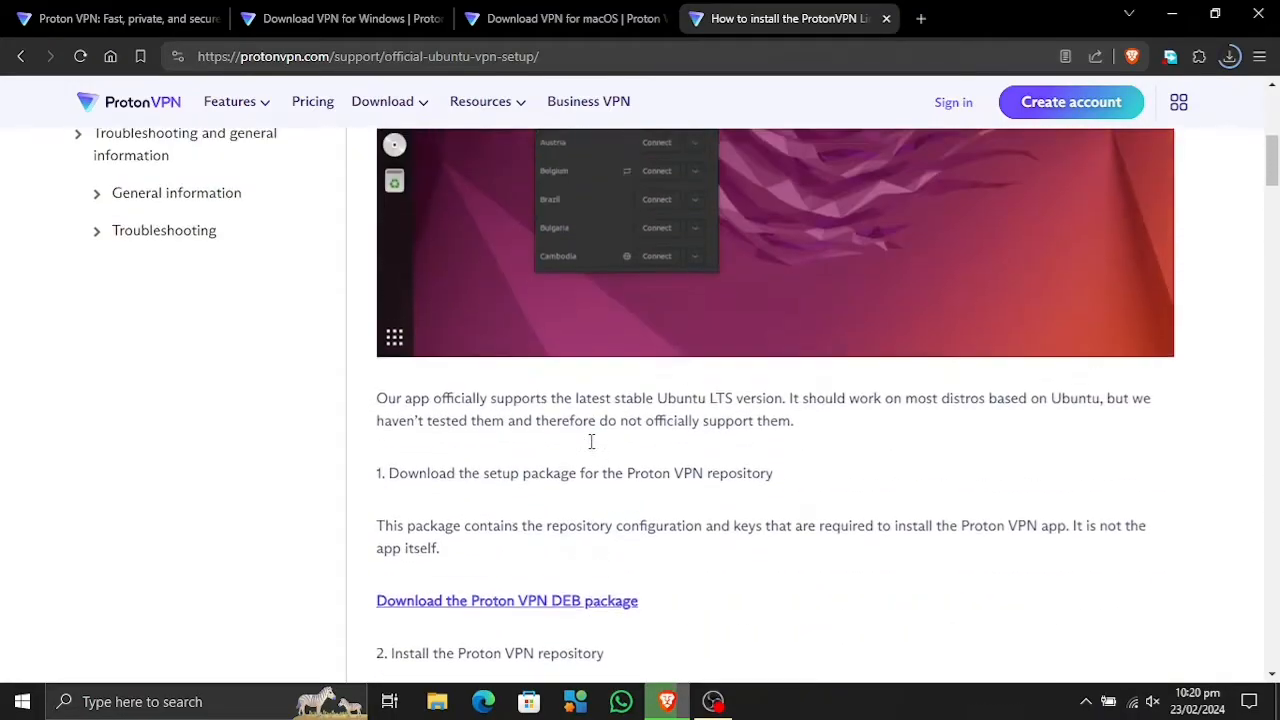
scroll(up, 3)
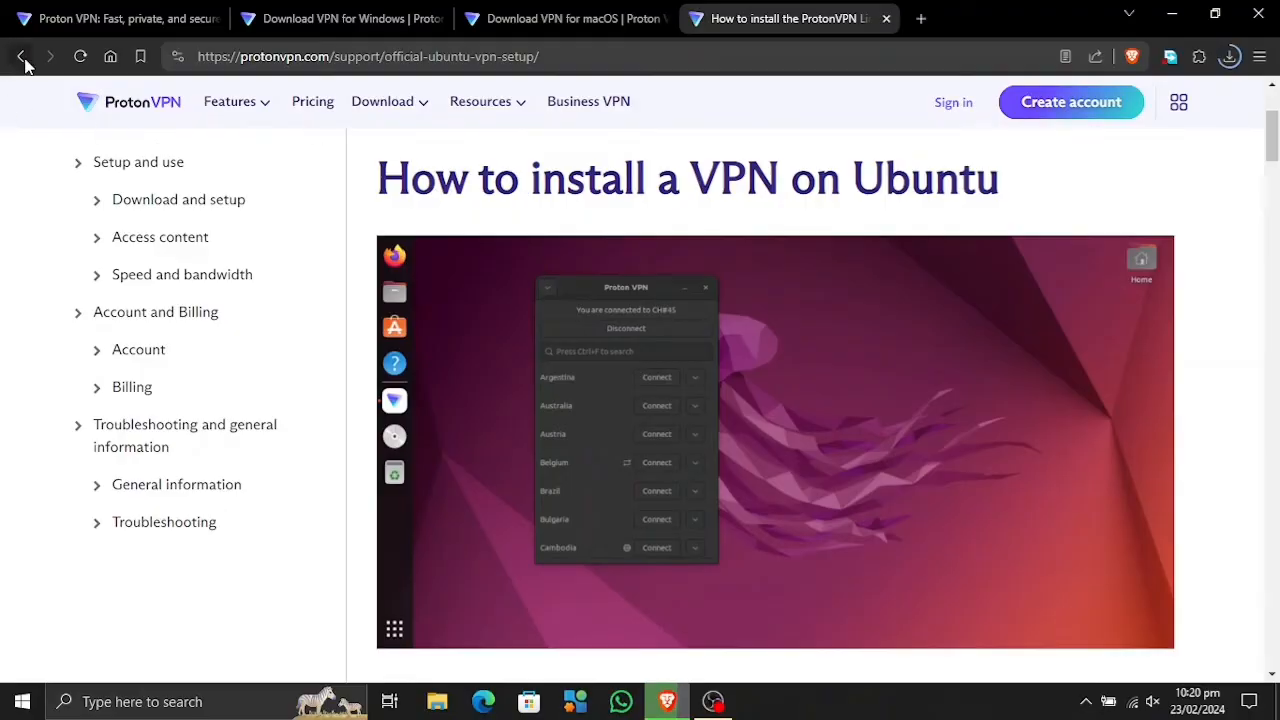
- Go back to the How to use Proton VPN on Linux article and scroll it
click(22, 56)
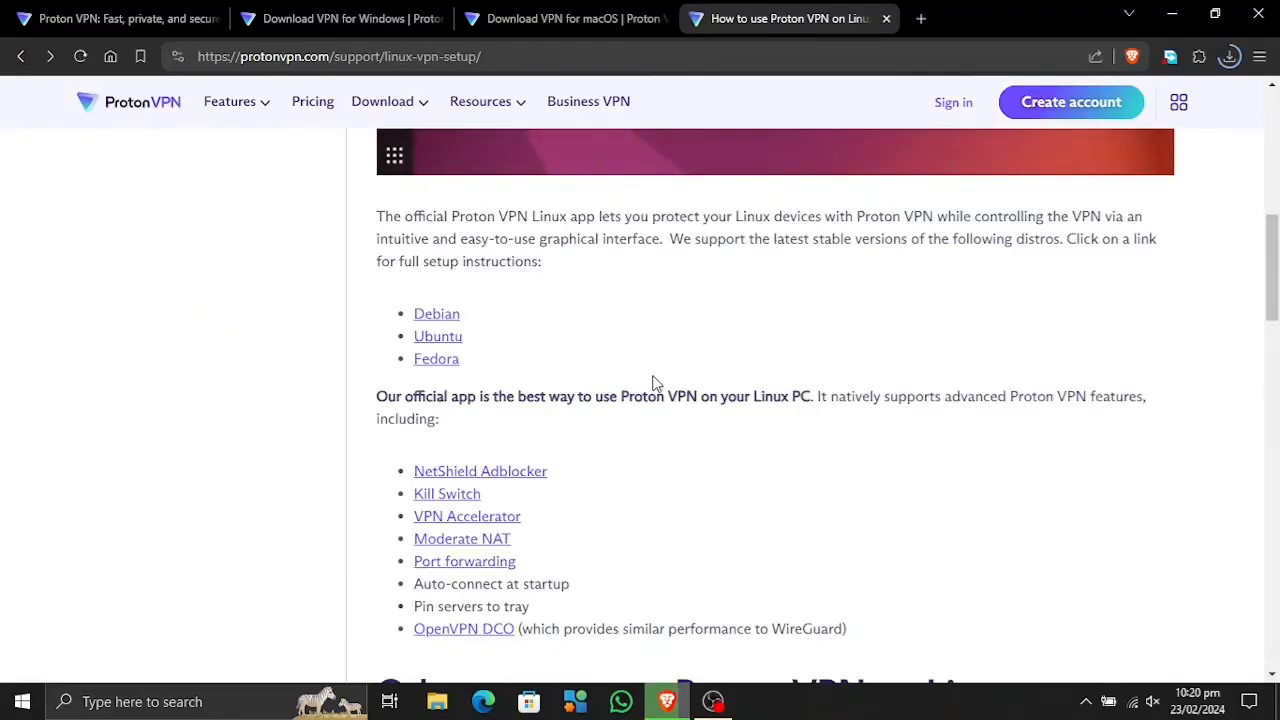
scroll(down, 3)
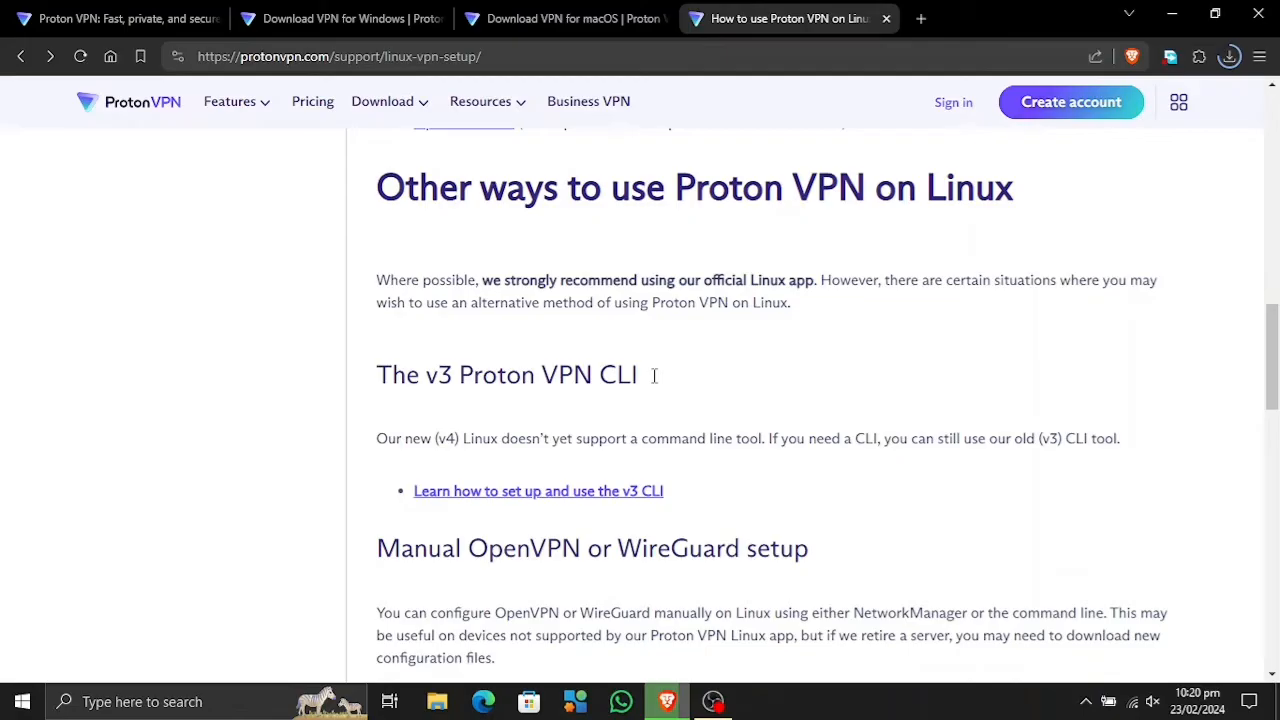
scroll(up, 3)
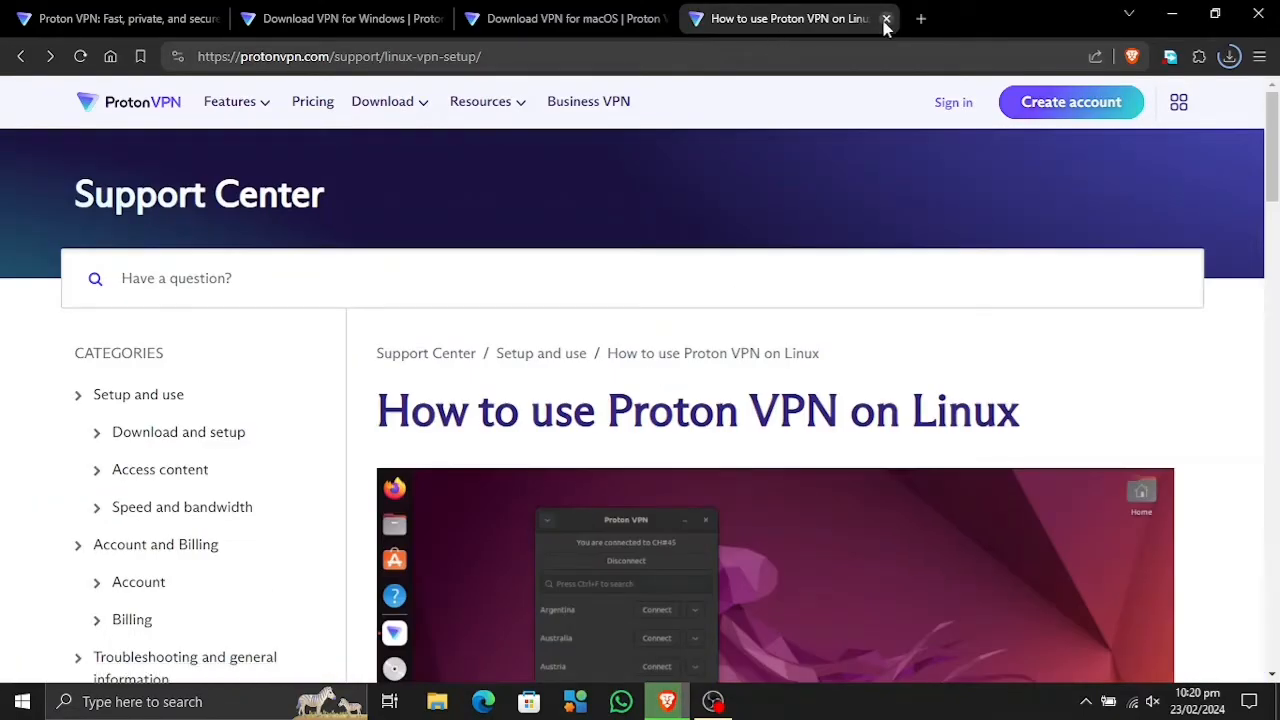
- Close the Linux and macOS tabs and download ProtonVPN_v3.2.10.exe from the Windows page
click(886, 18)
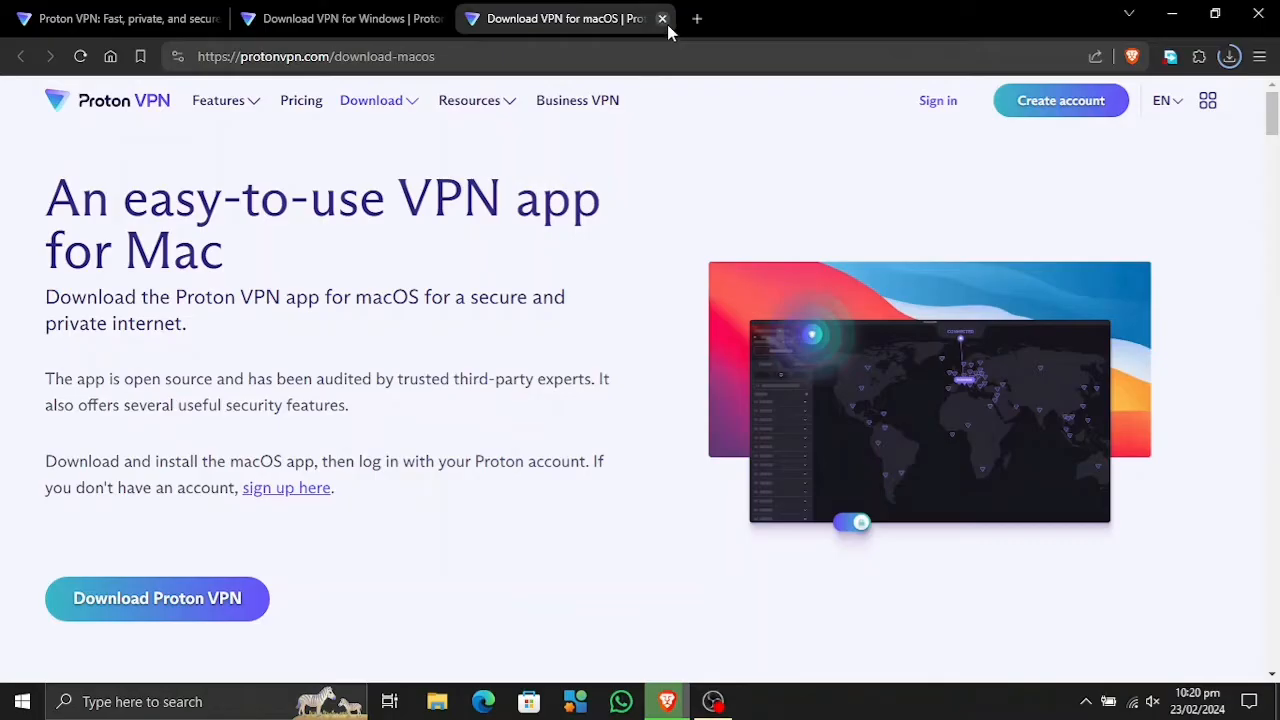
click(661, 18)
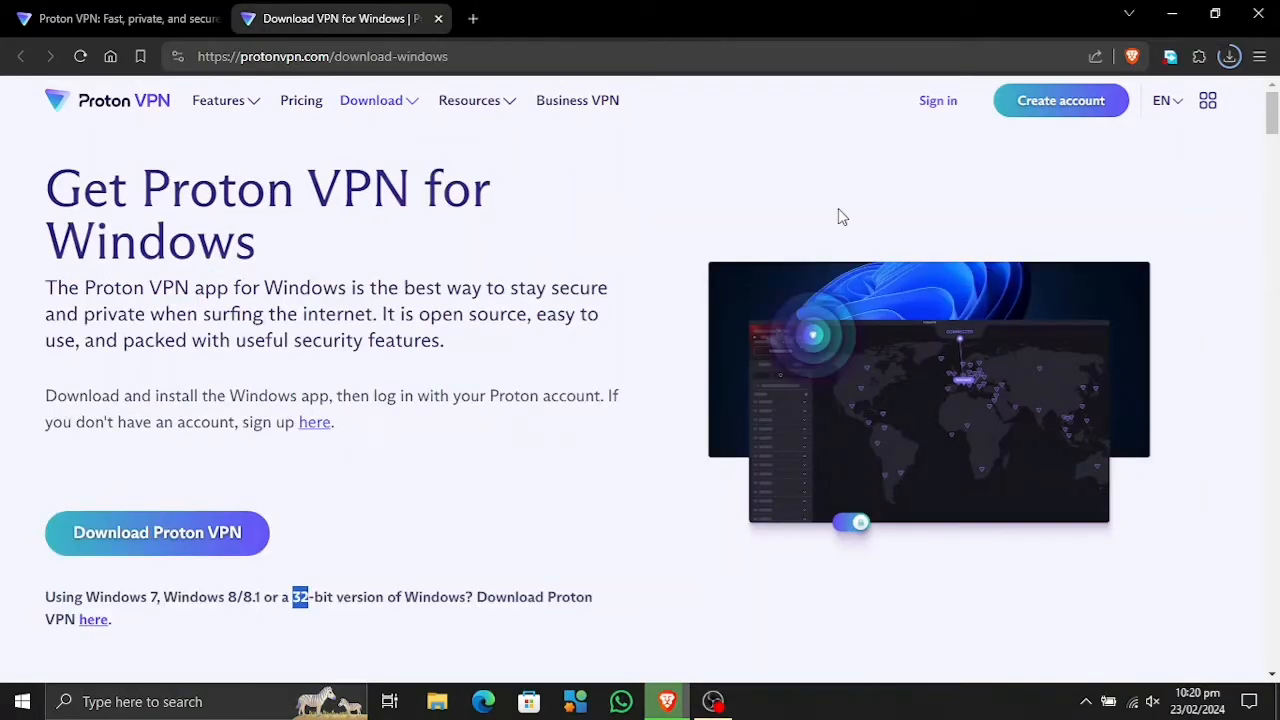
click(1229, 56)
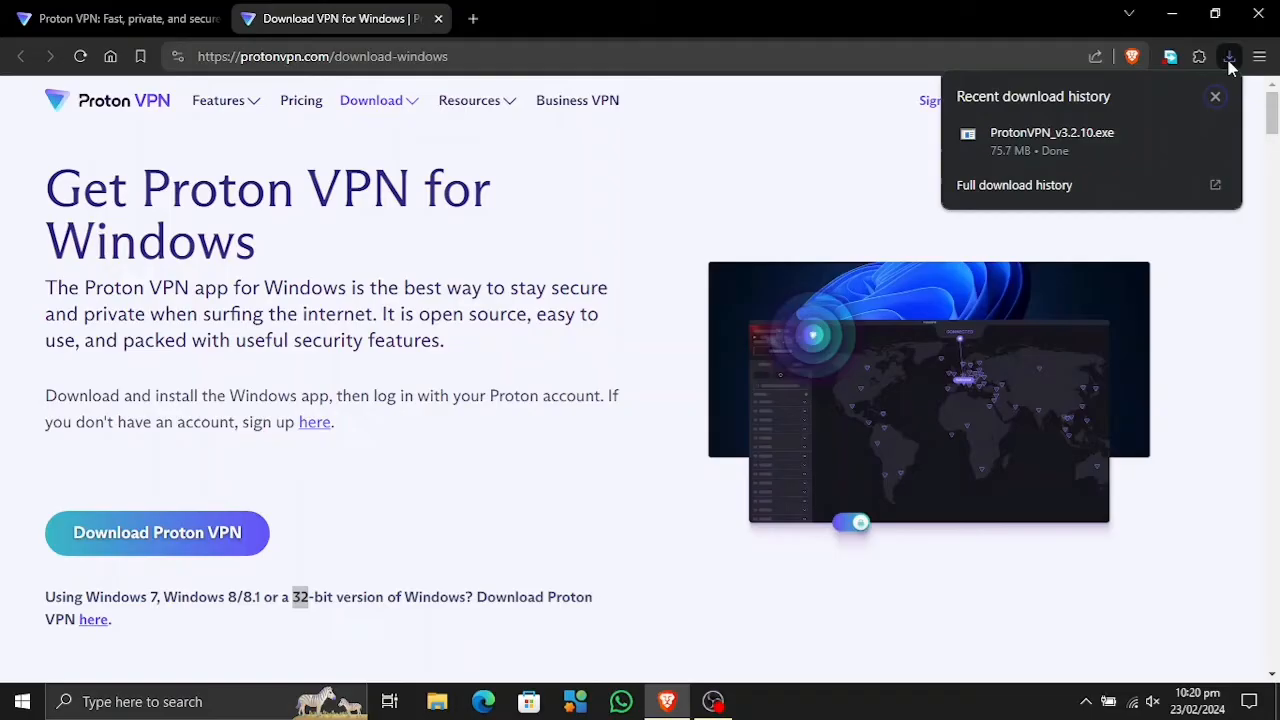
mouse_move(1197, 227)
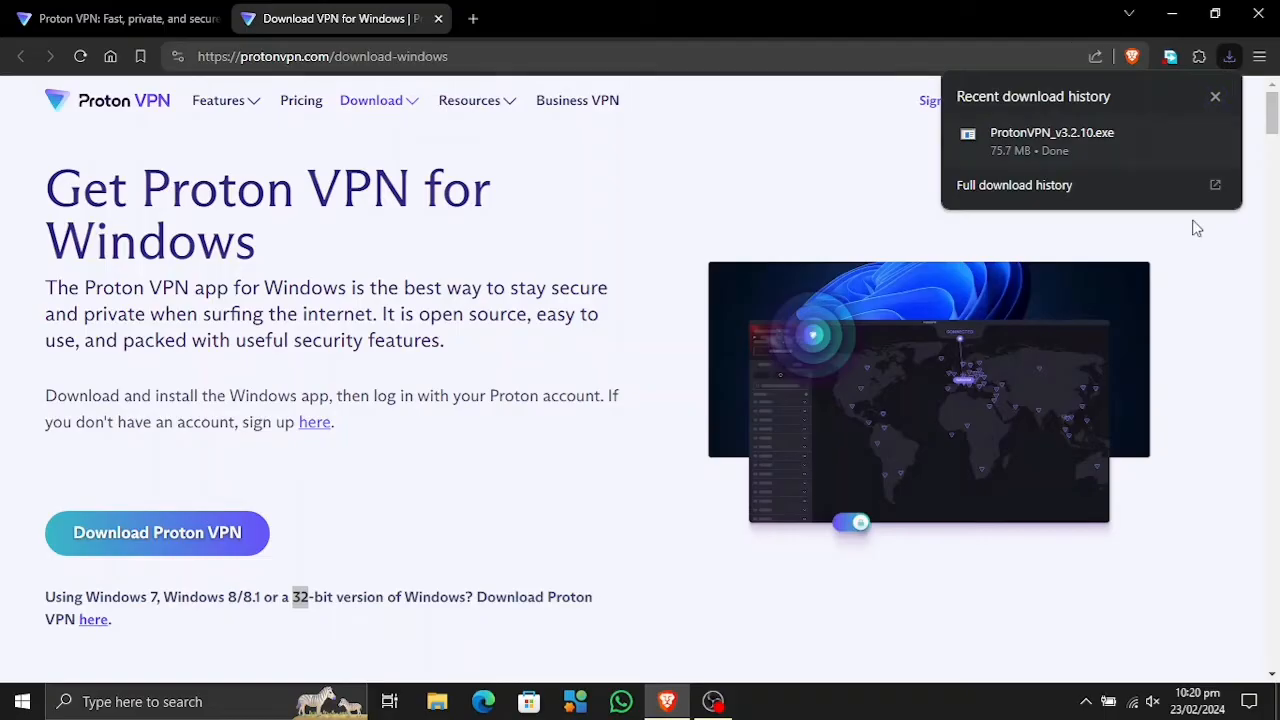
mouse_move(1190, 140)
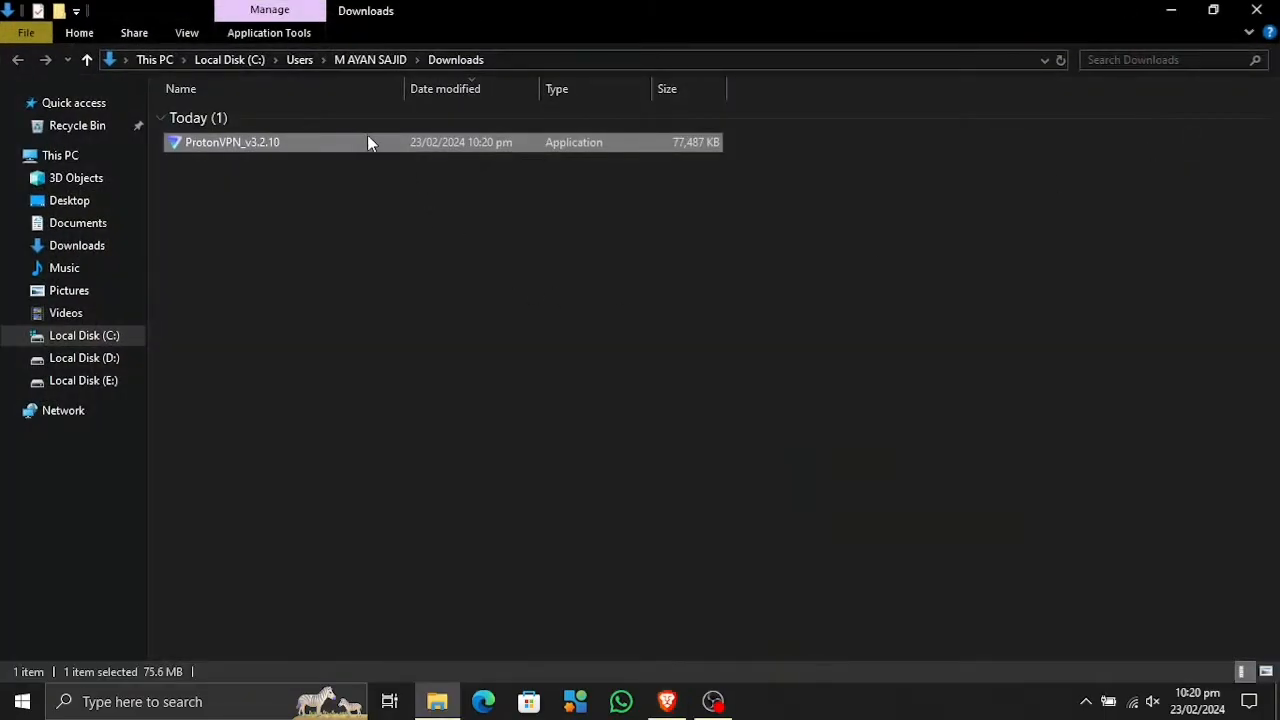
- Launch the Proton VPN installer and confirm English as the setup language
double_click(232, 141)
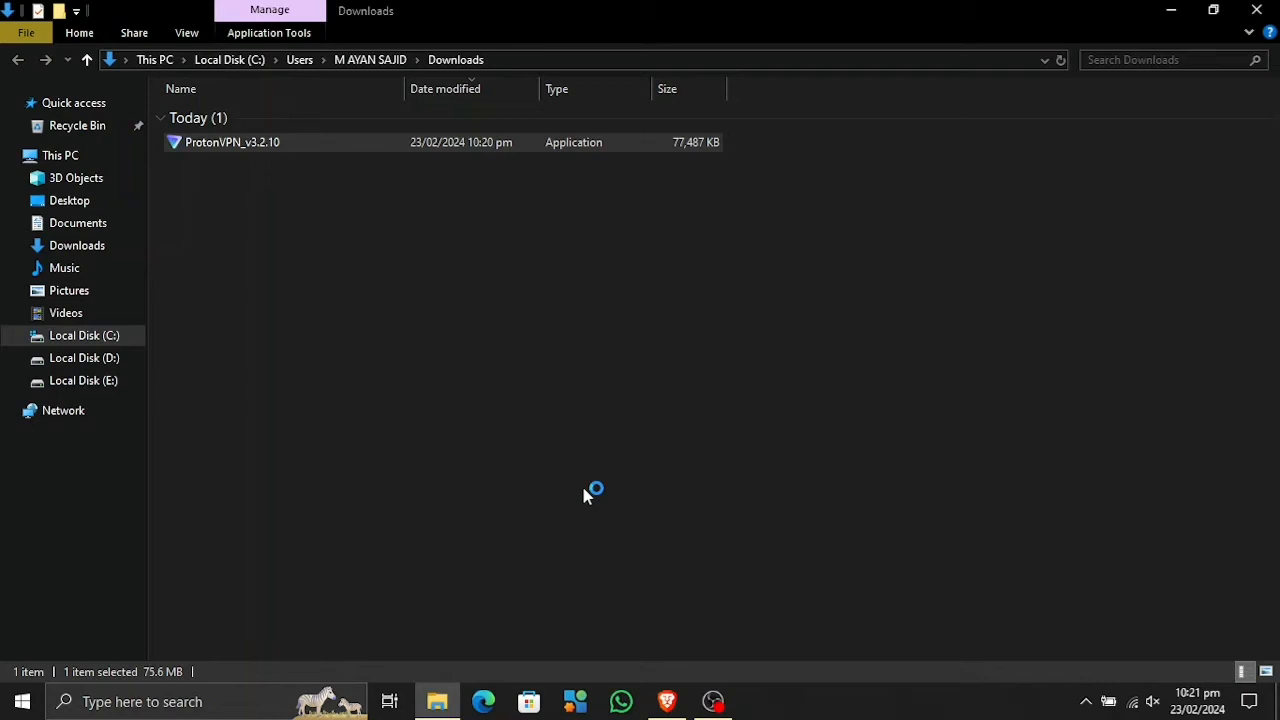
double_click(232, 142)
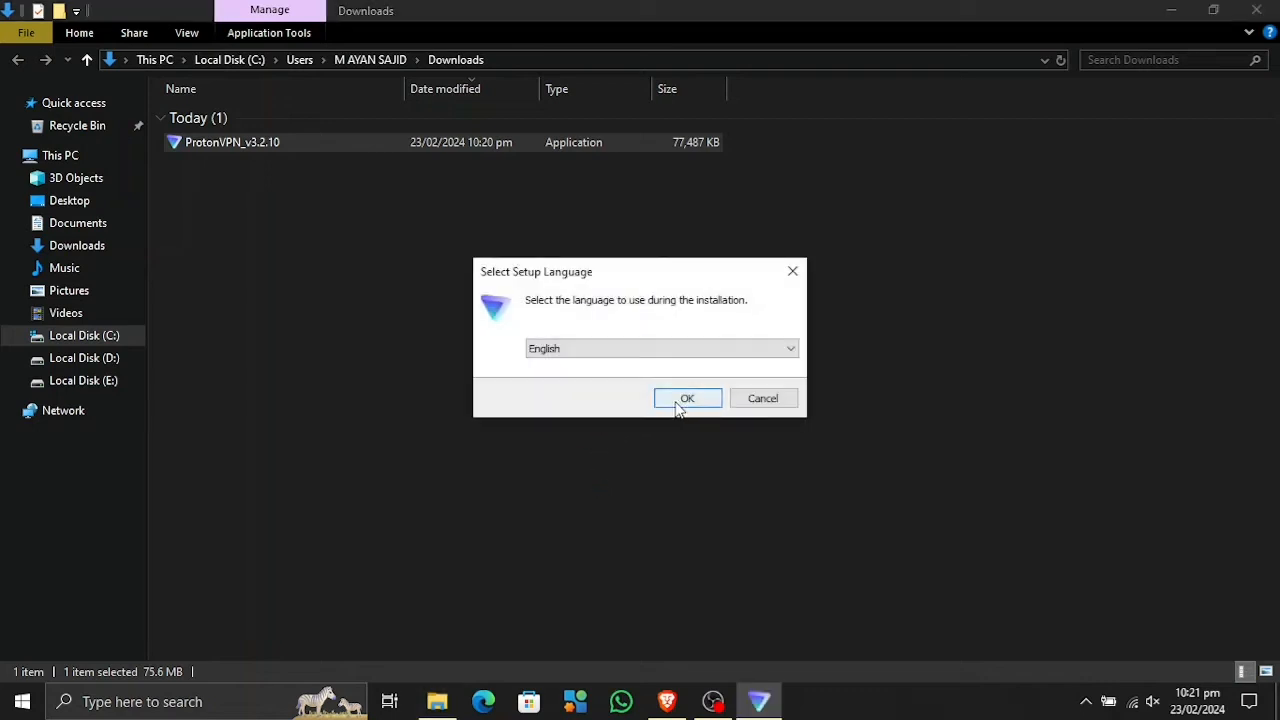
click(687, 398)
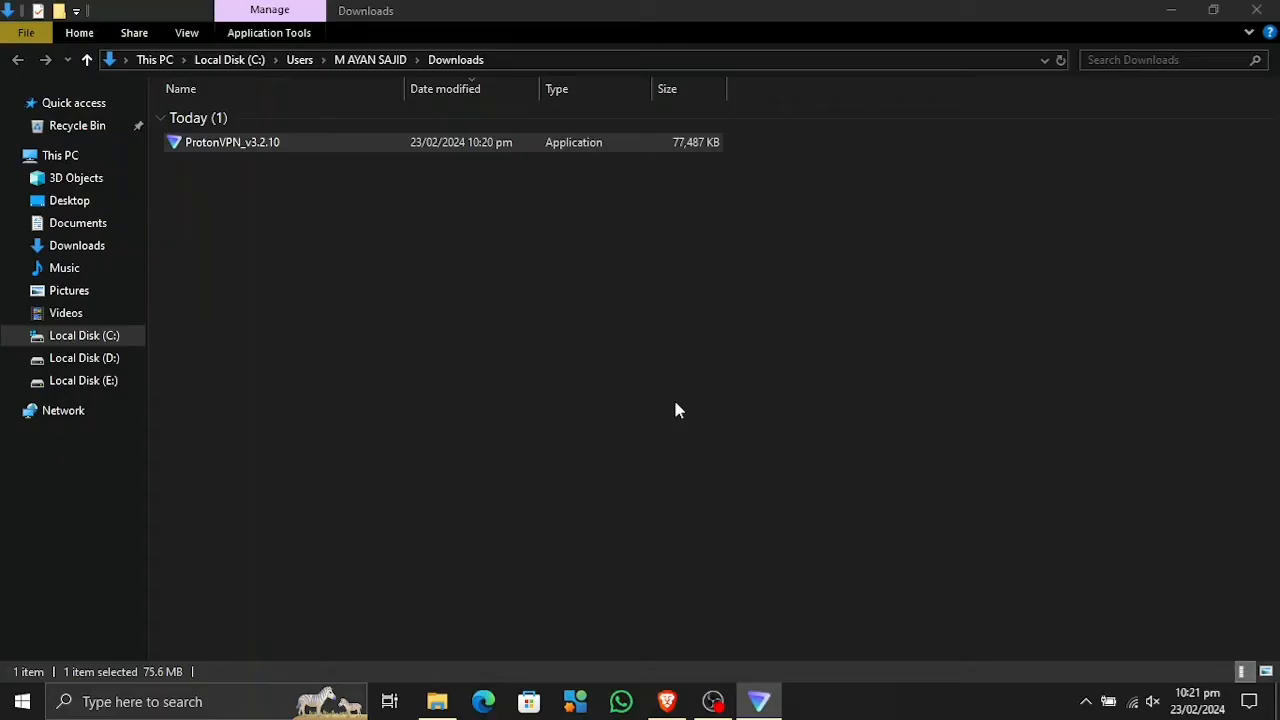
mouse_move(765, 668)
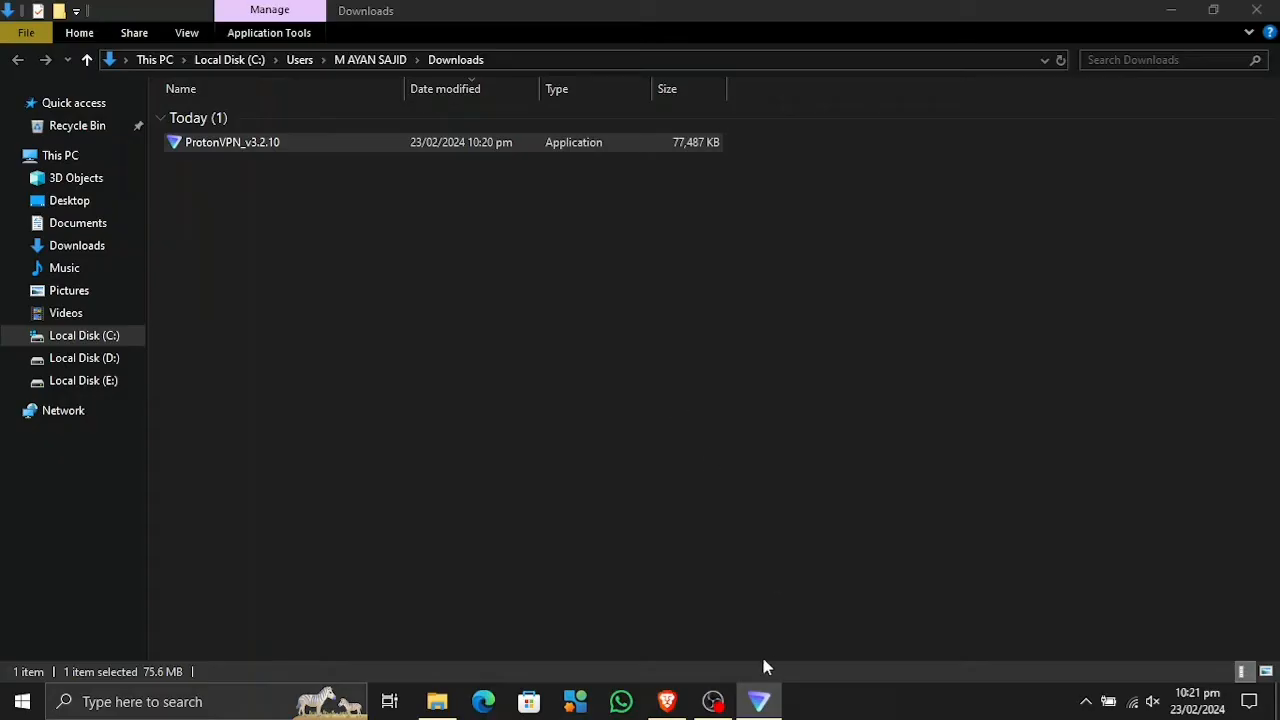
click(758, 700)
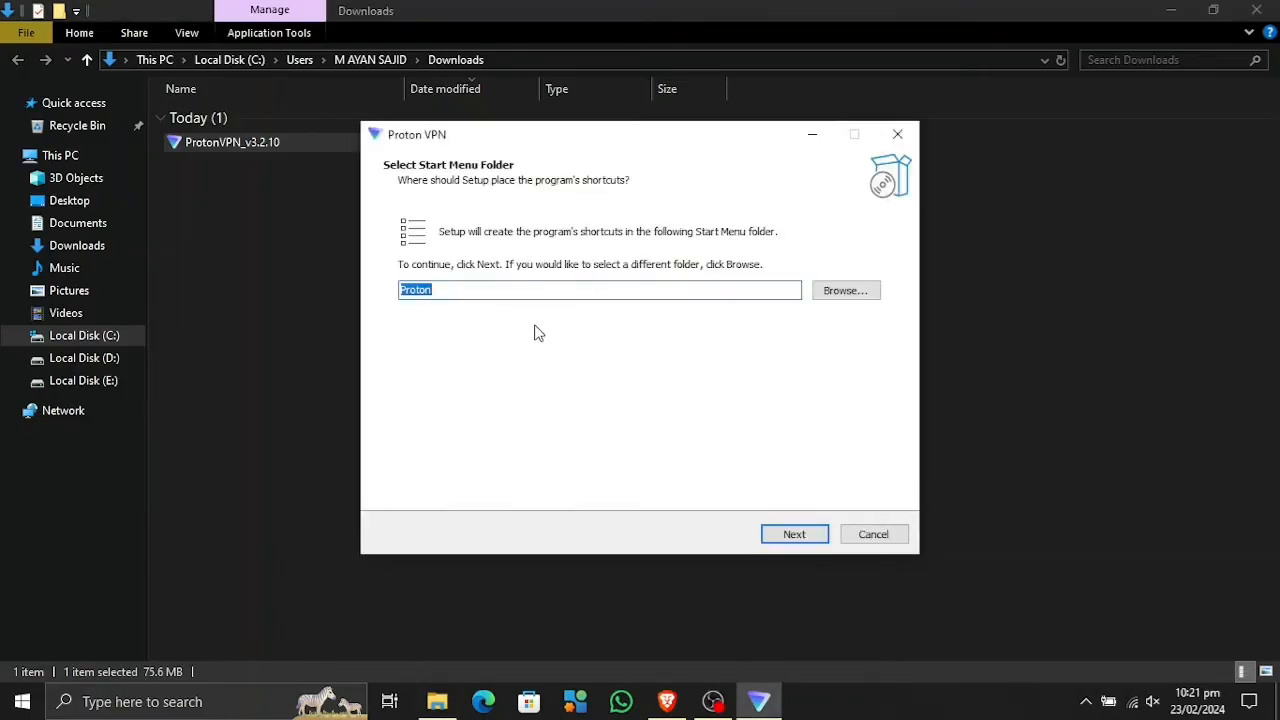
mouse_move(548, 196)
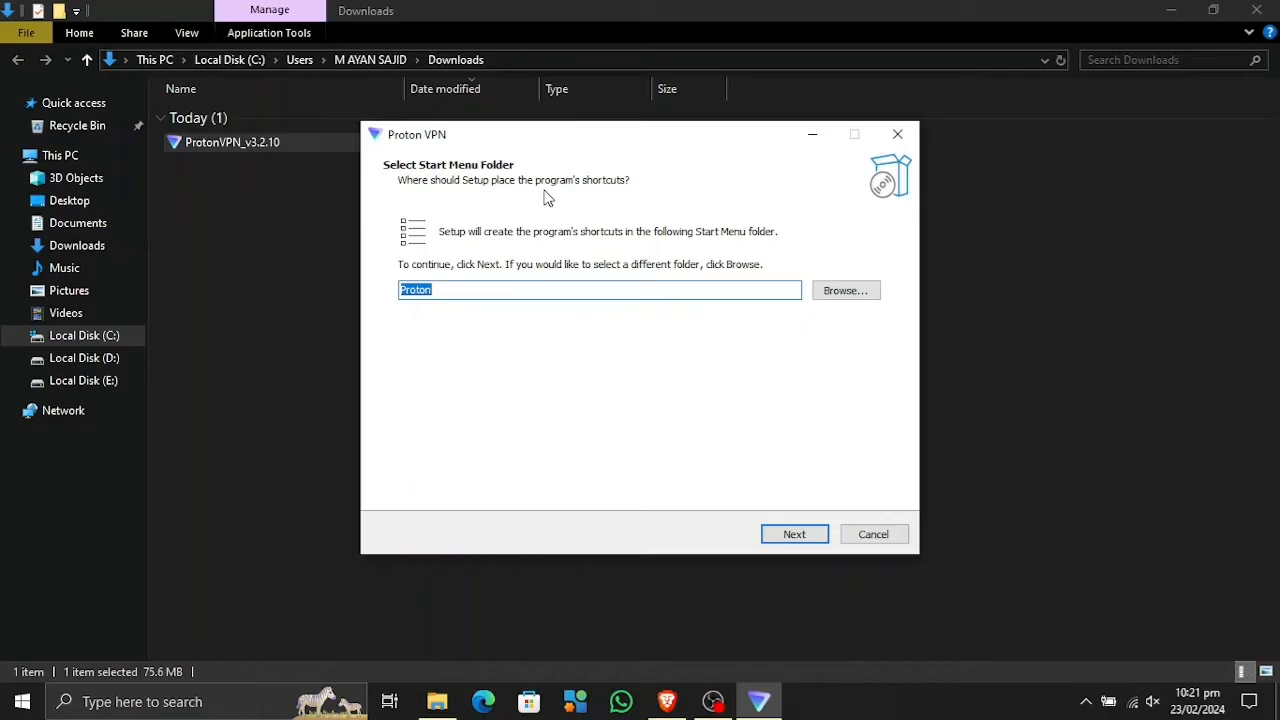
mouse_move(794, 534)
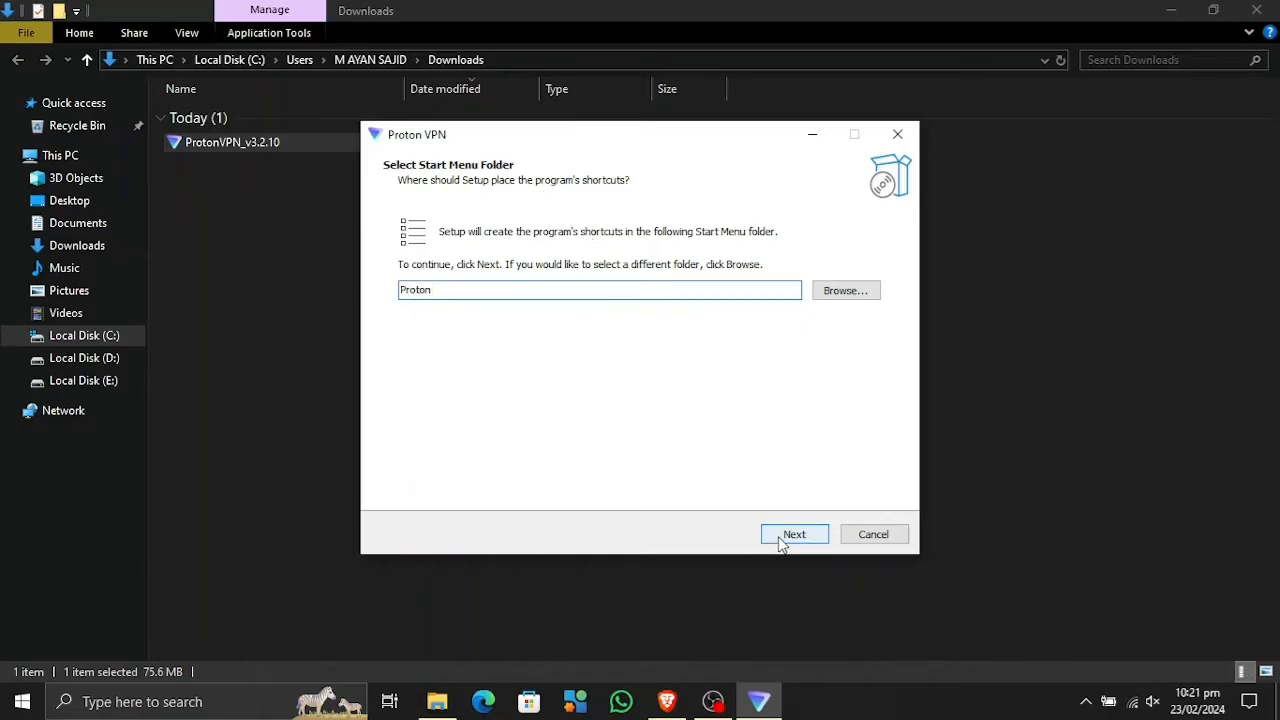
- Install without Proton Drive, keeping the desktop shortcut, then launch Proton VPN
click(794, 533)
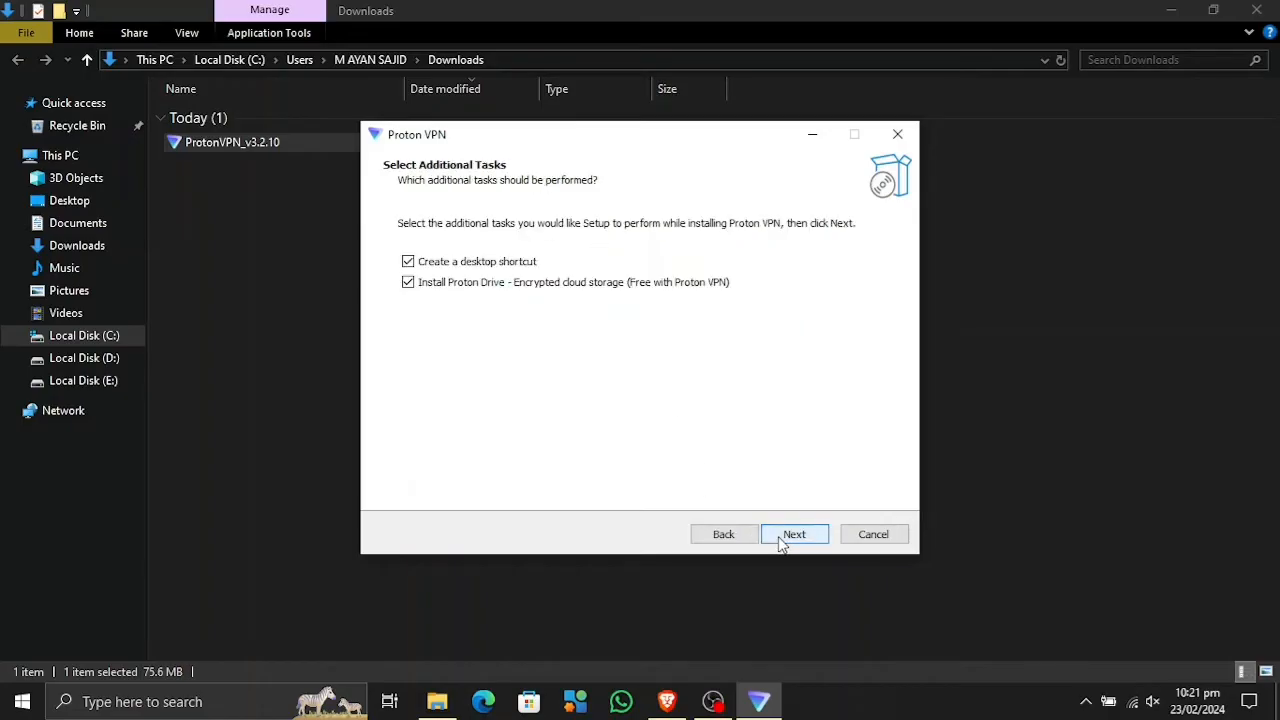
mouse_move(673, 294)
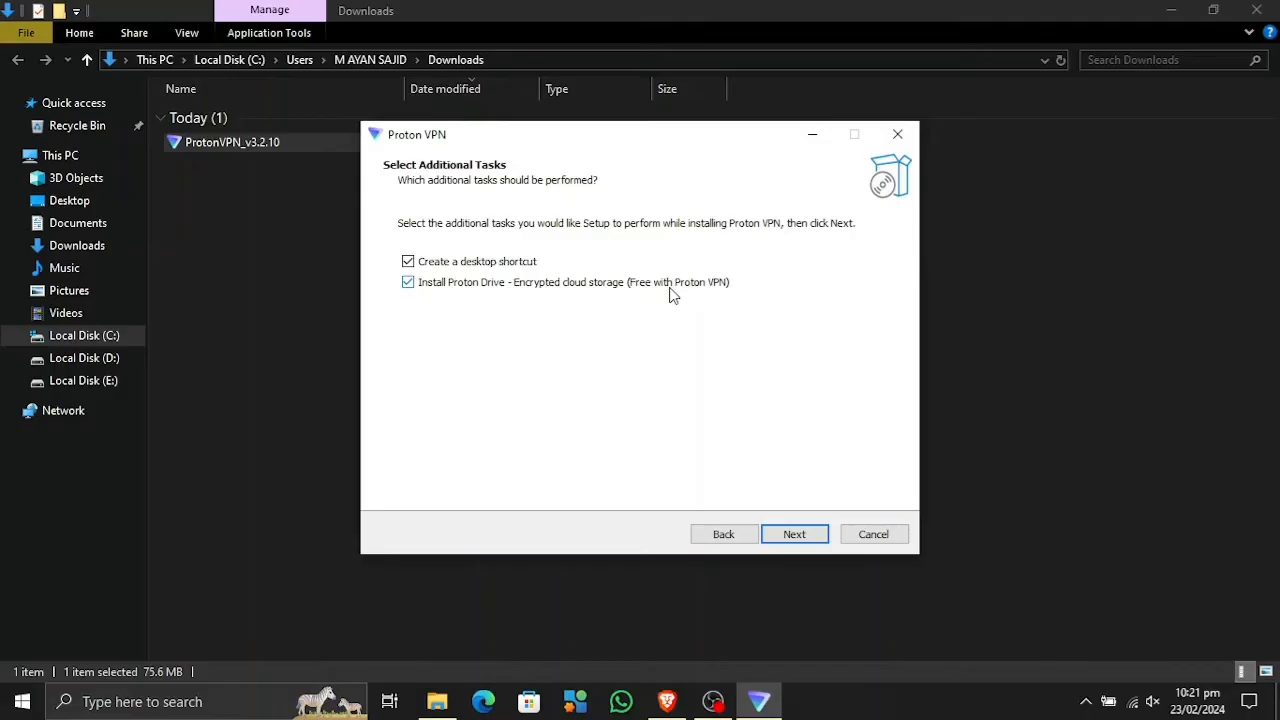
click(408, 281)
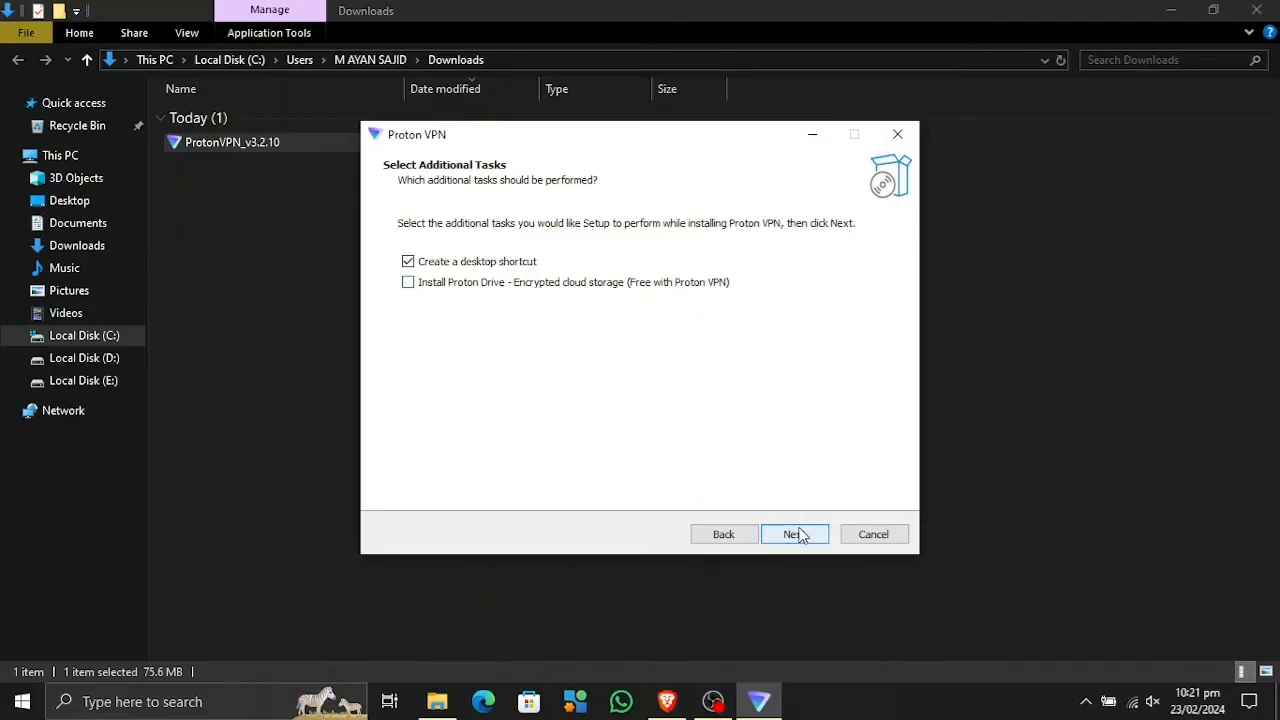
click(794, 534)
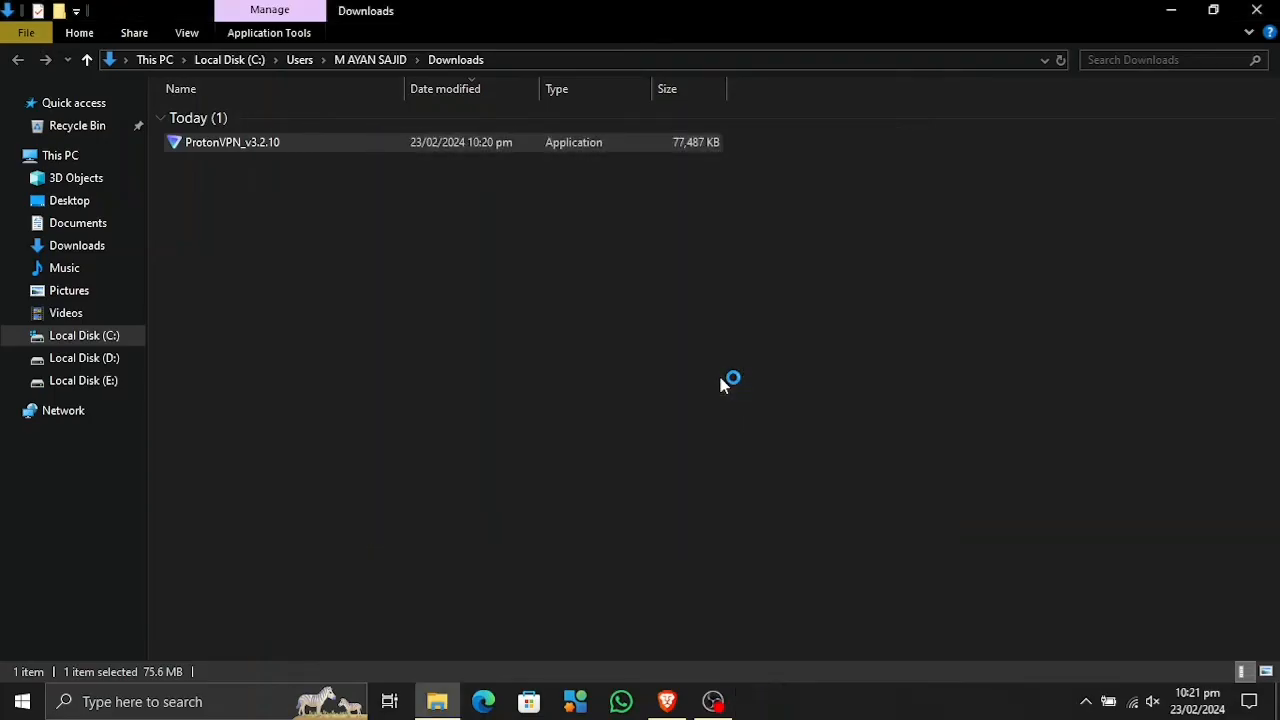
mouse_move(724, 386)
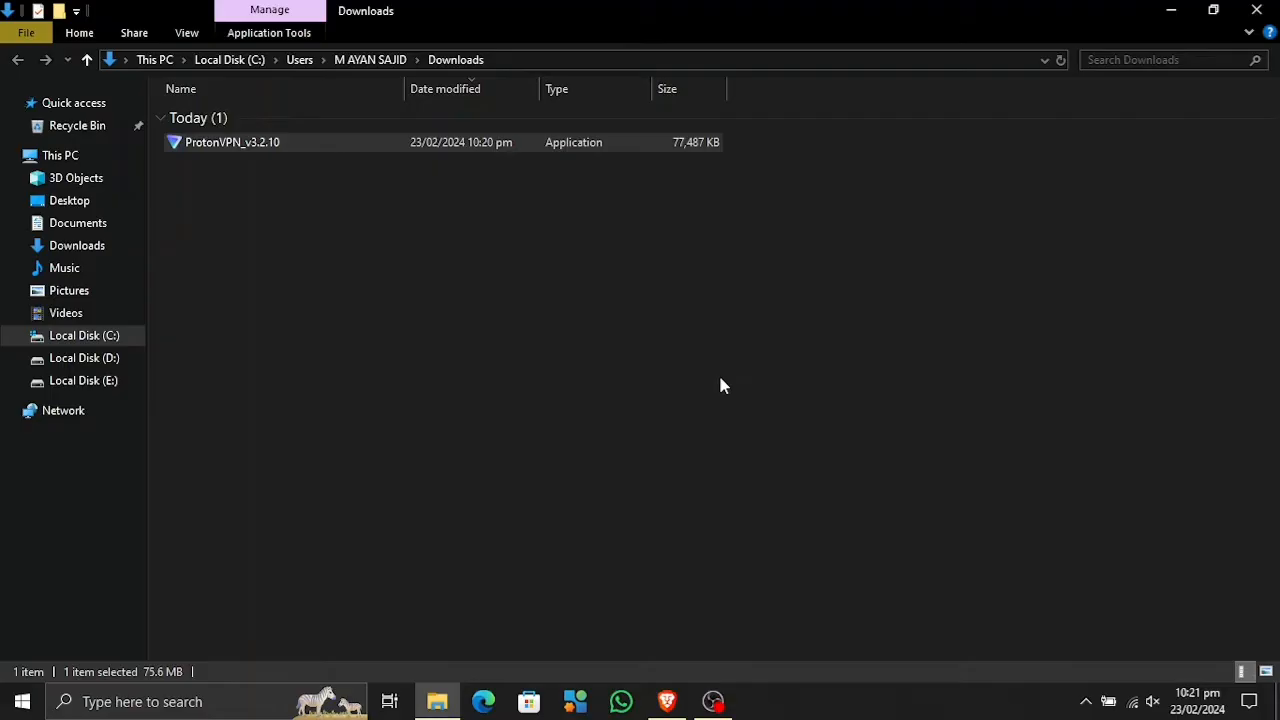
double_click(232, 142)
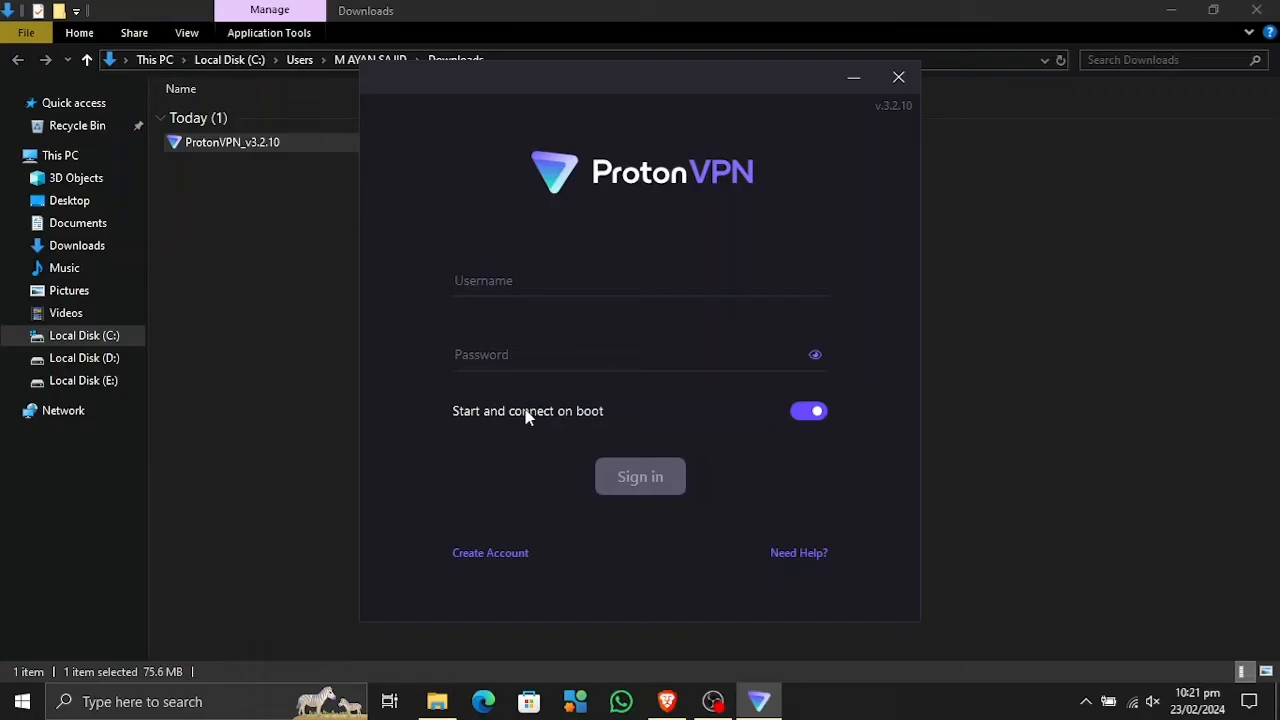
mouse_move(743, 430)
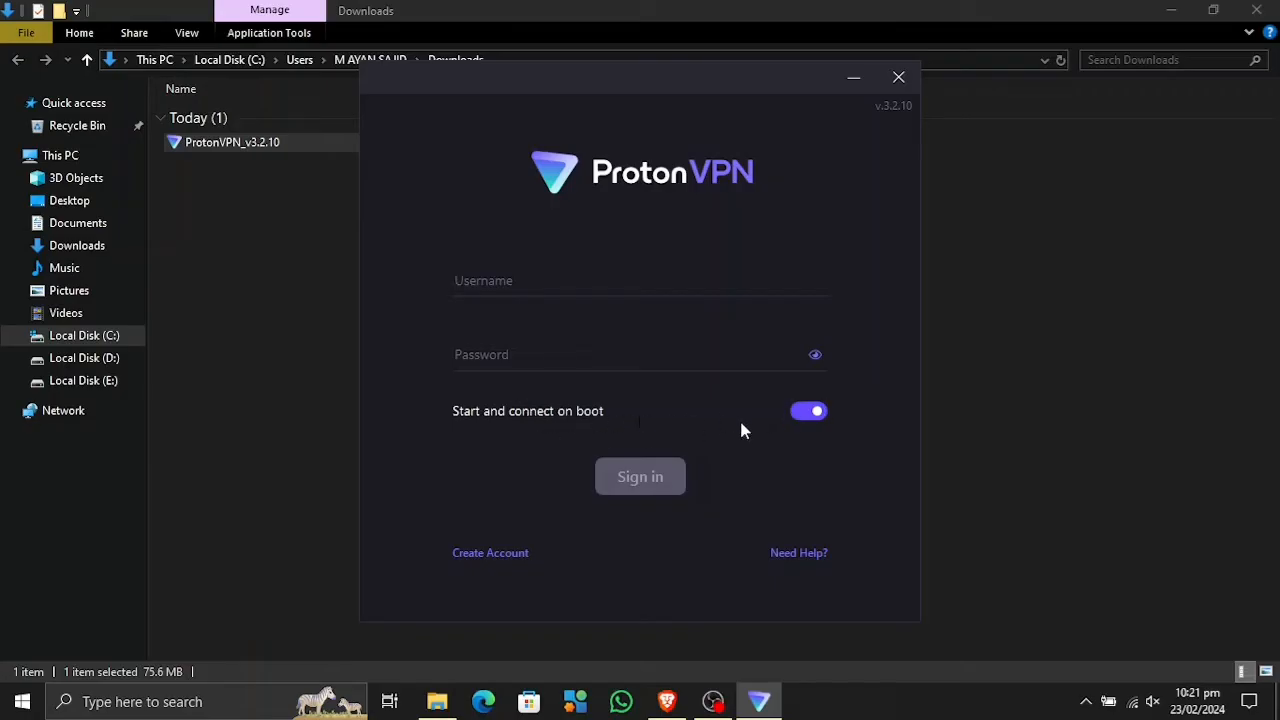
- Turn off 'Start and connect on boot' and go to Create Account
click(808, 411)
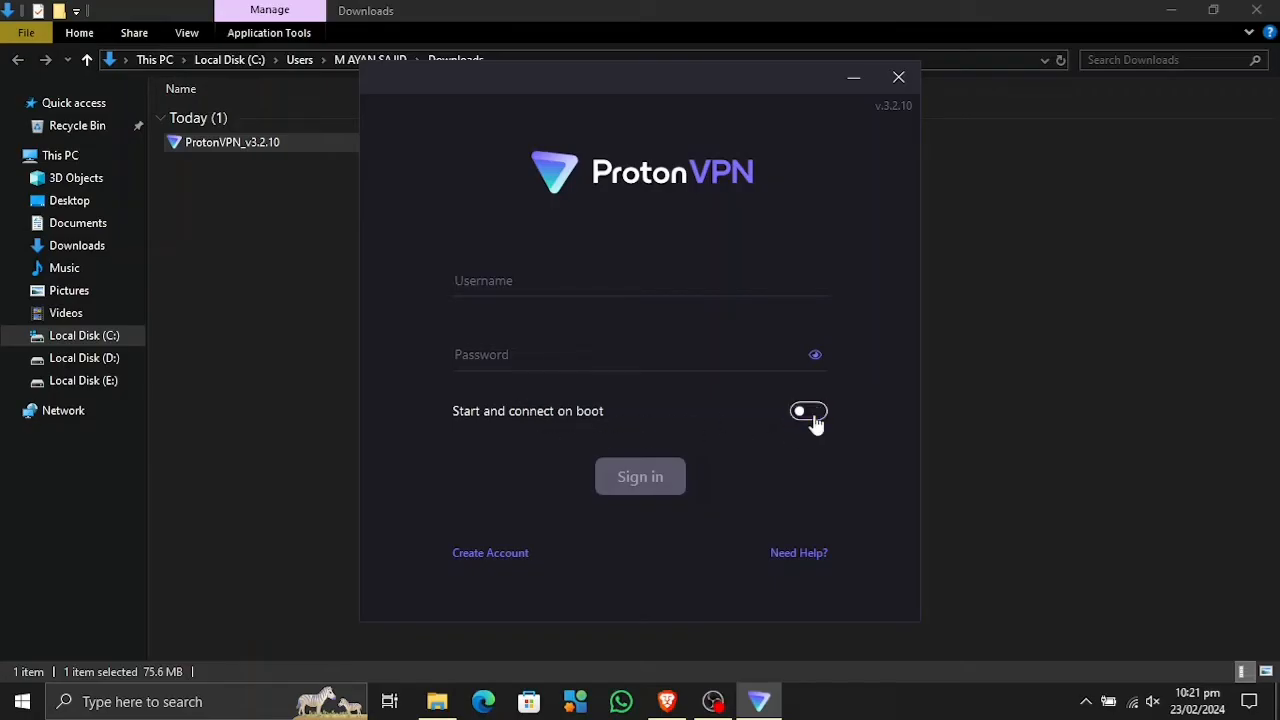
mouse_move(485, 550)
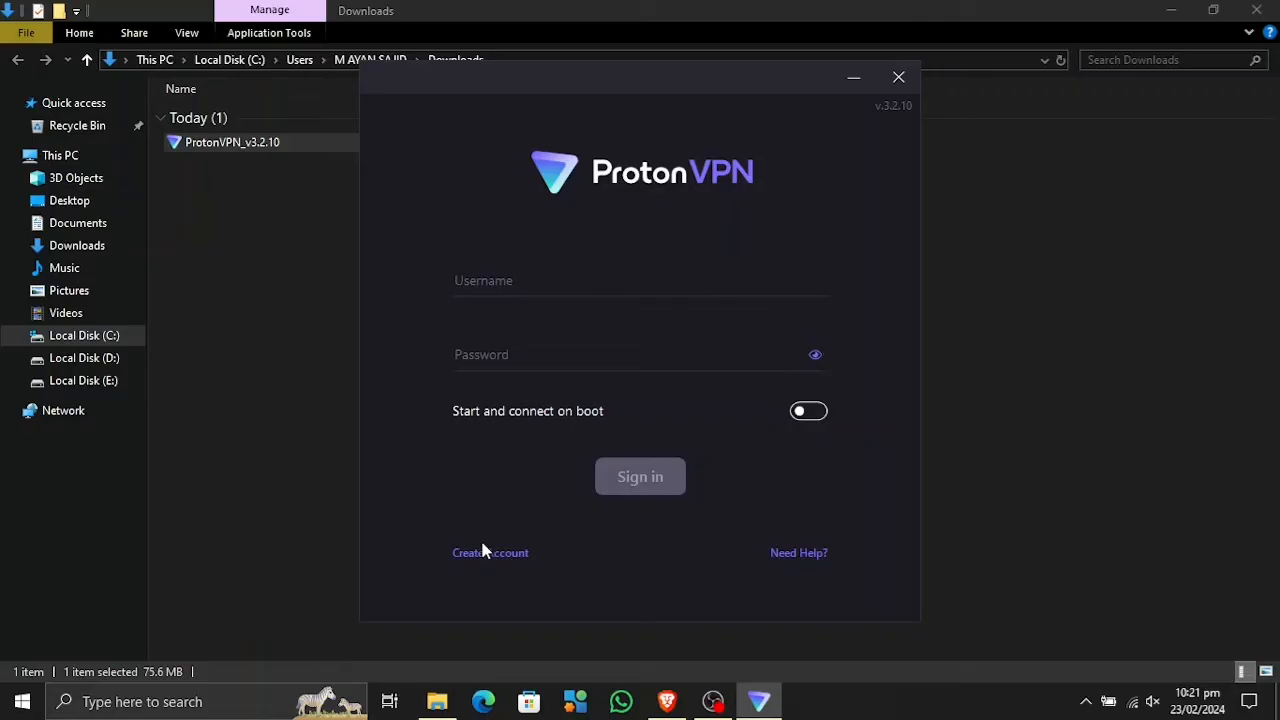
click(490, 552)
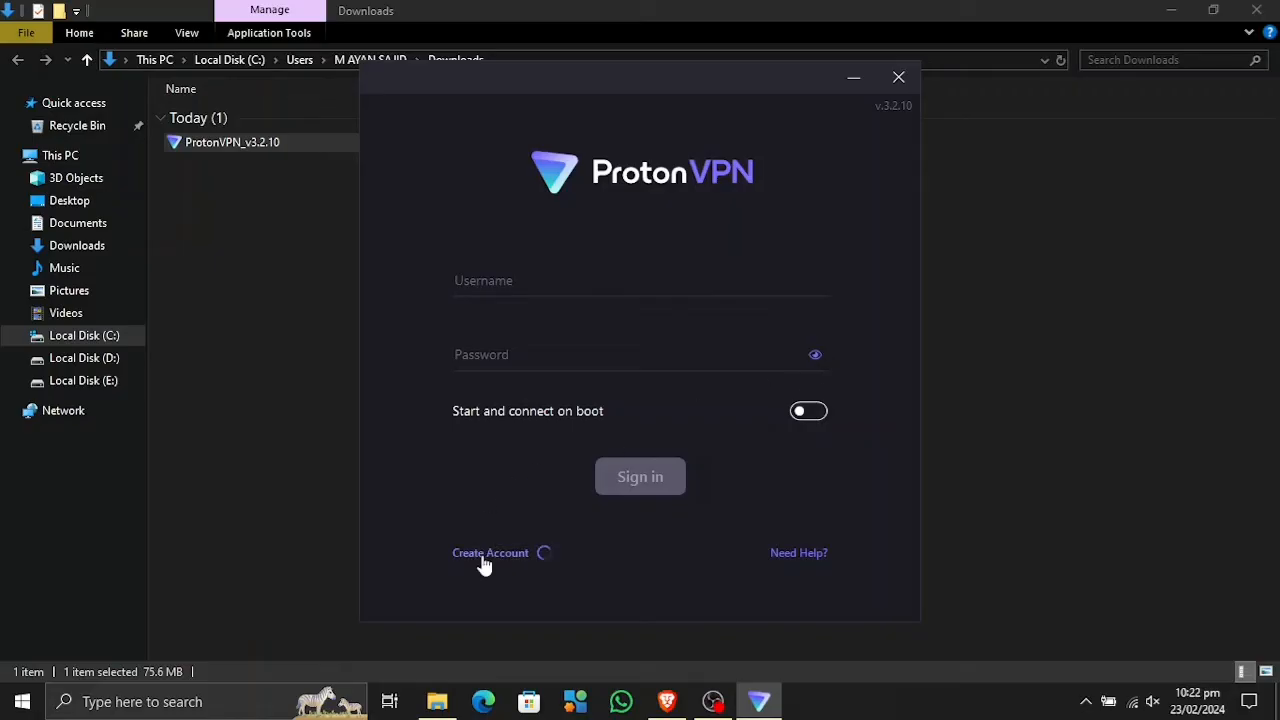
click(490, 552)
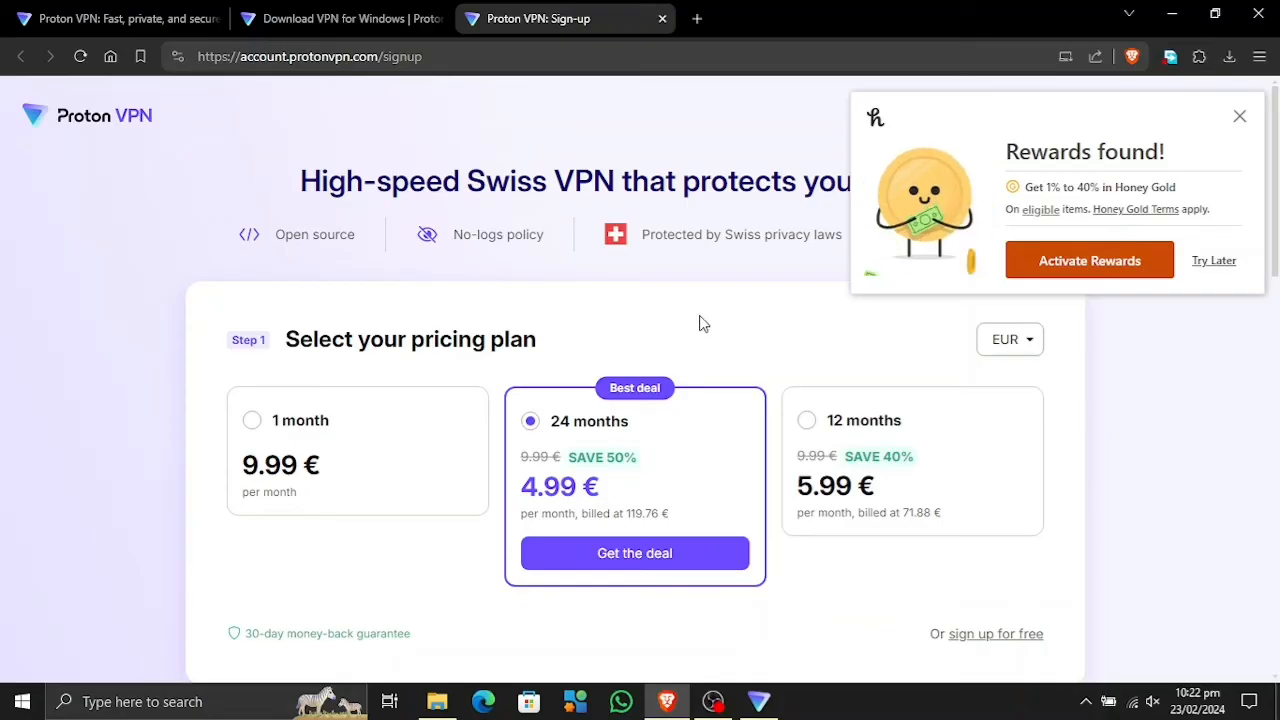
- Dismiss the Honey 'Rewards found!' popup and scroll through the sign-up steps and back
click(1239, 116)
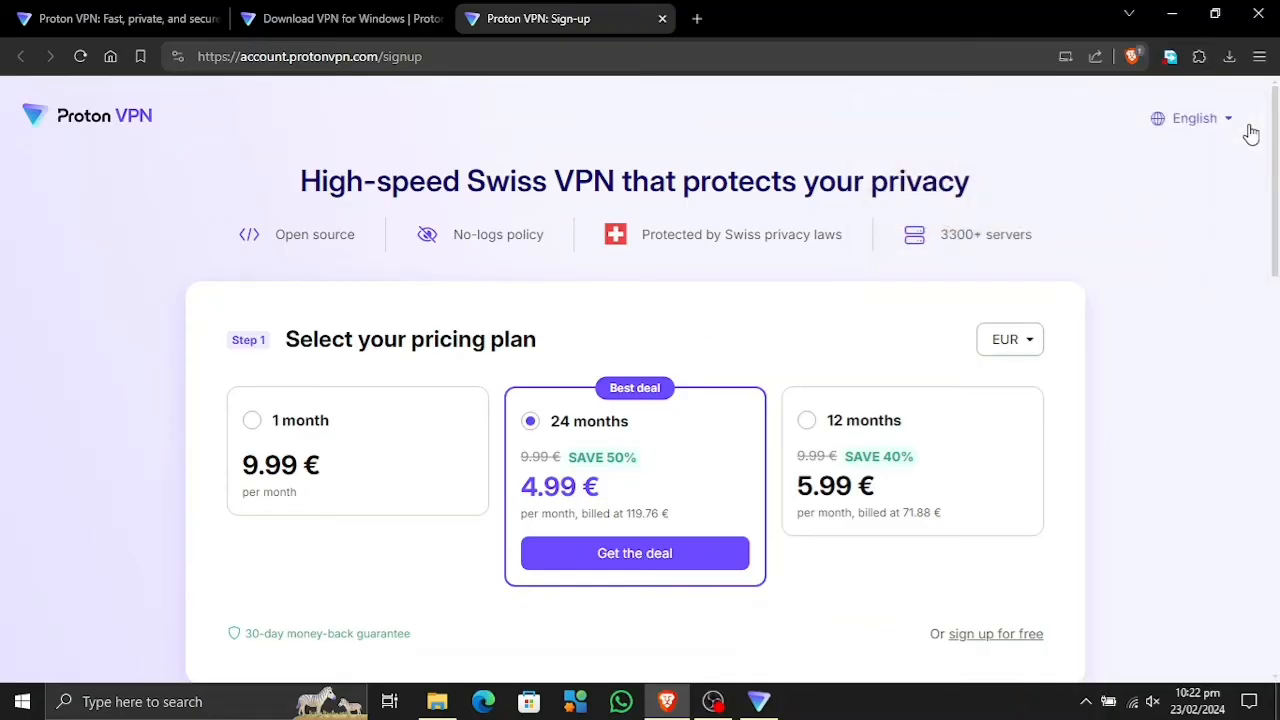
scroll(down, 3)
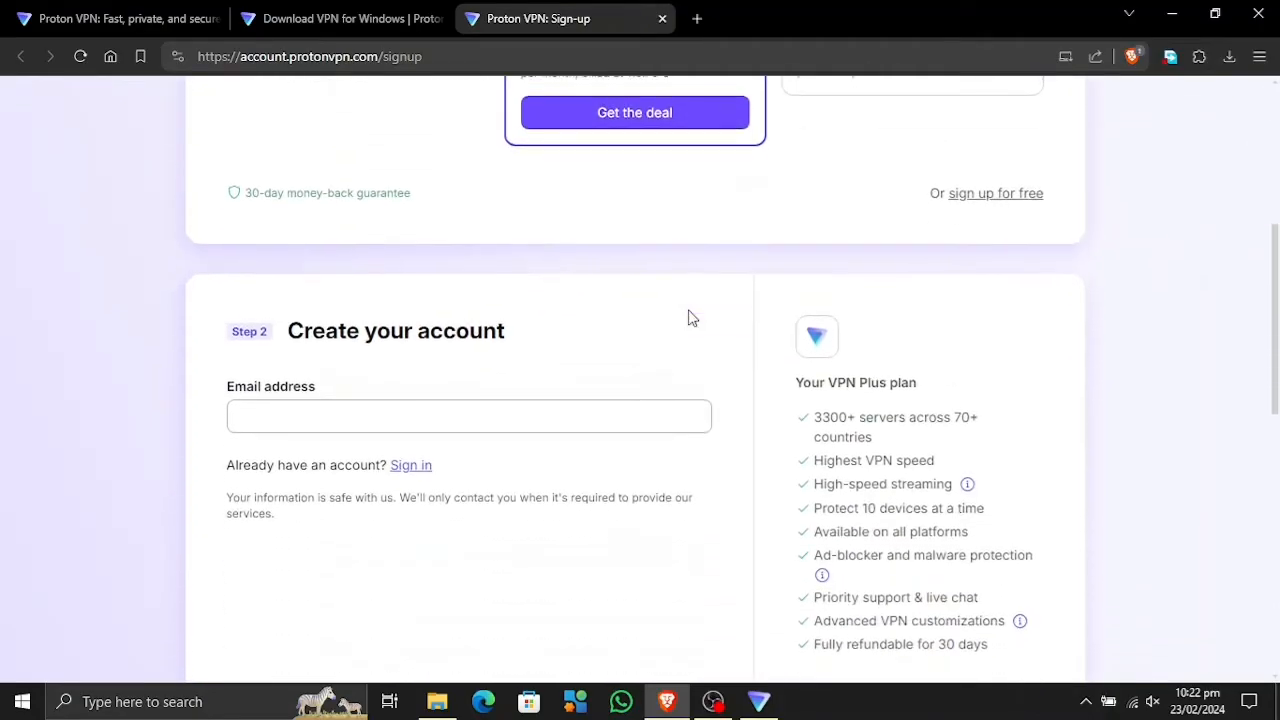
scroll(up, 3)
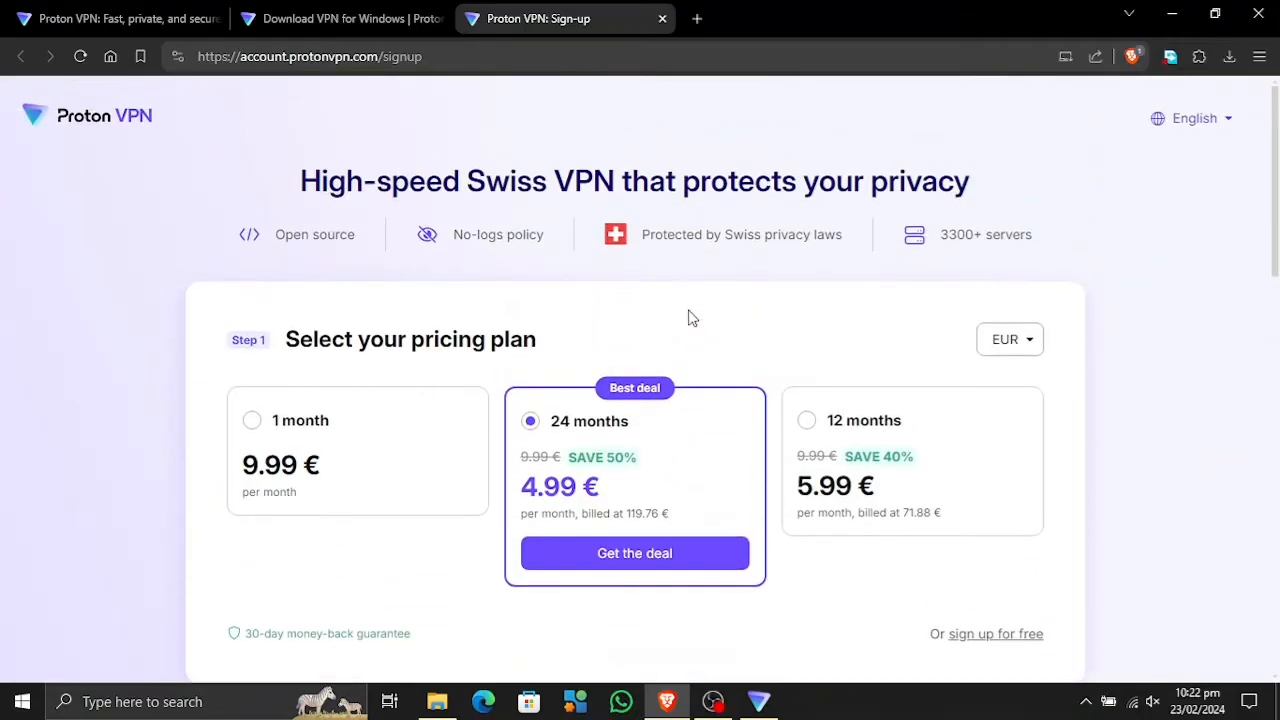
mouse_move(675, 306)
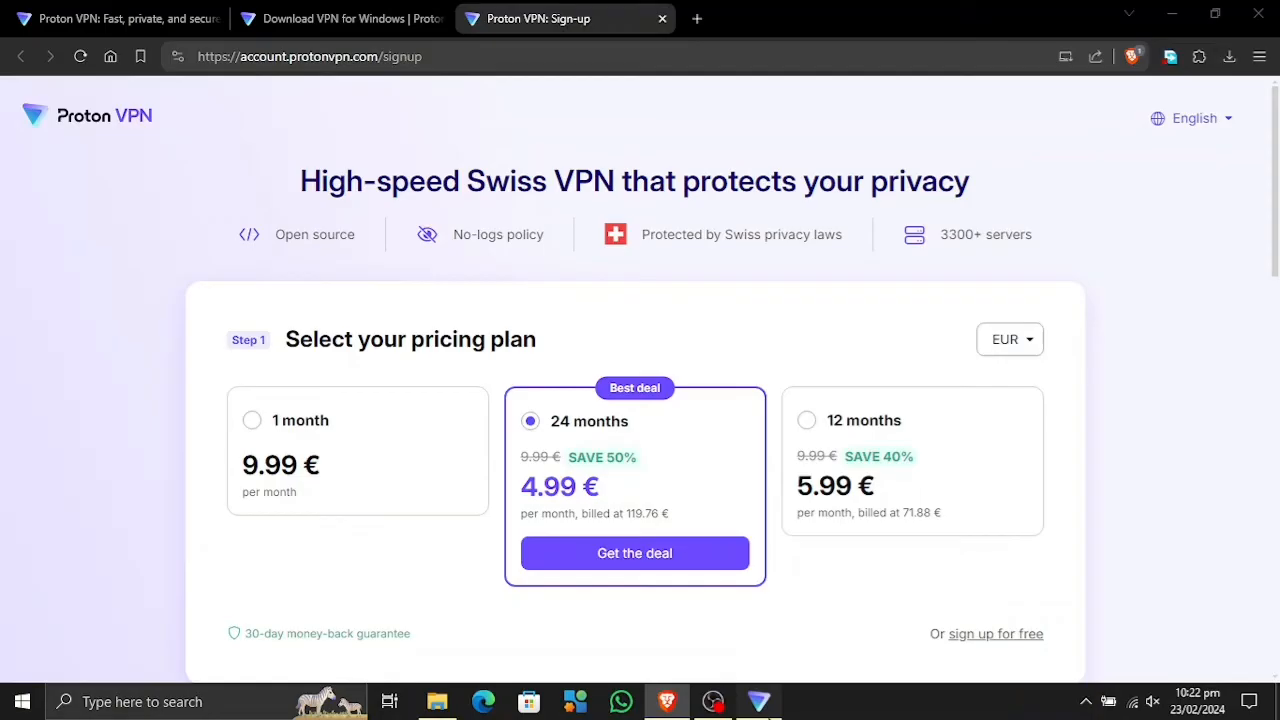
click(759, 701)
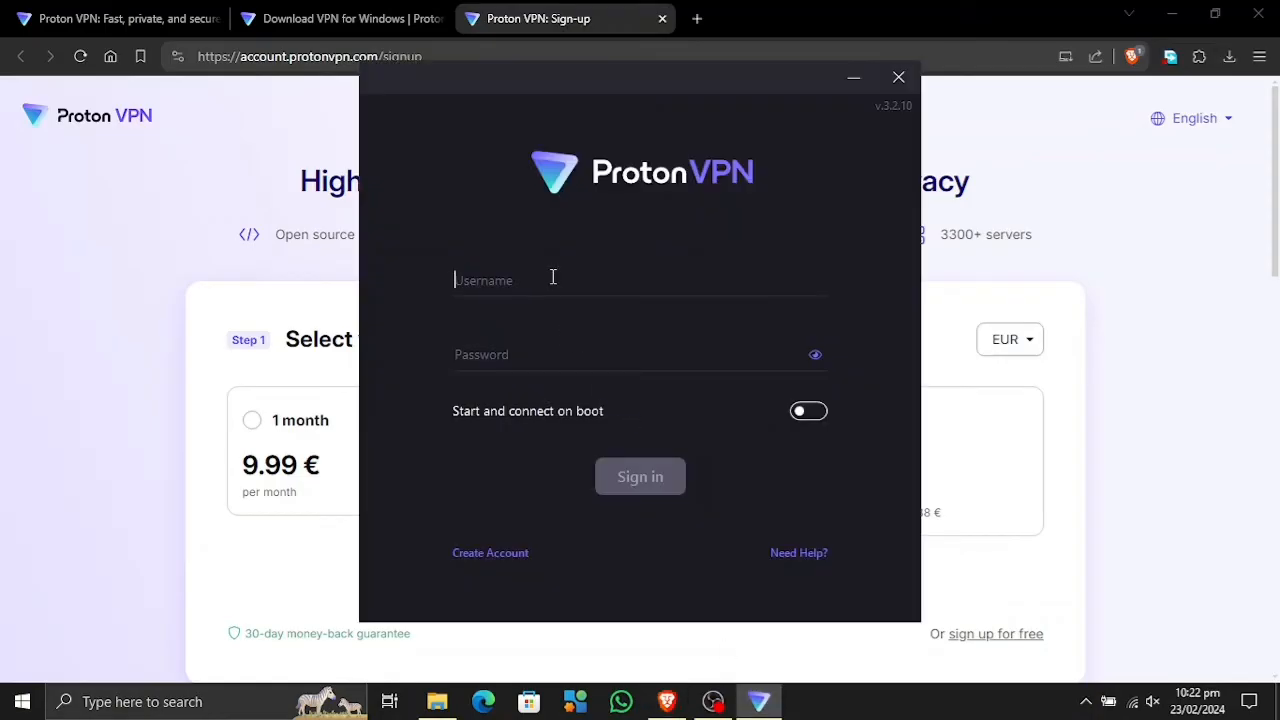
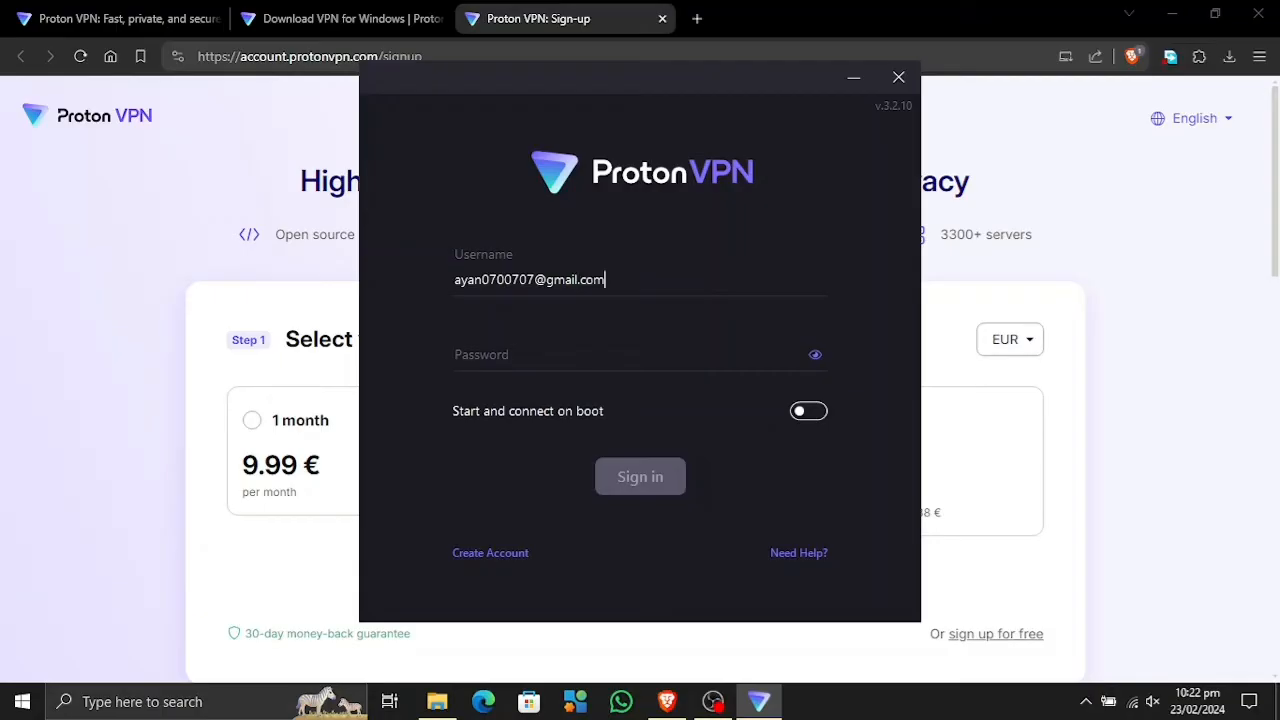
text(•••)
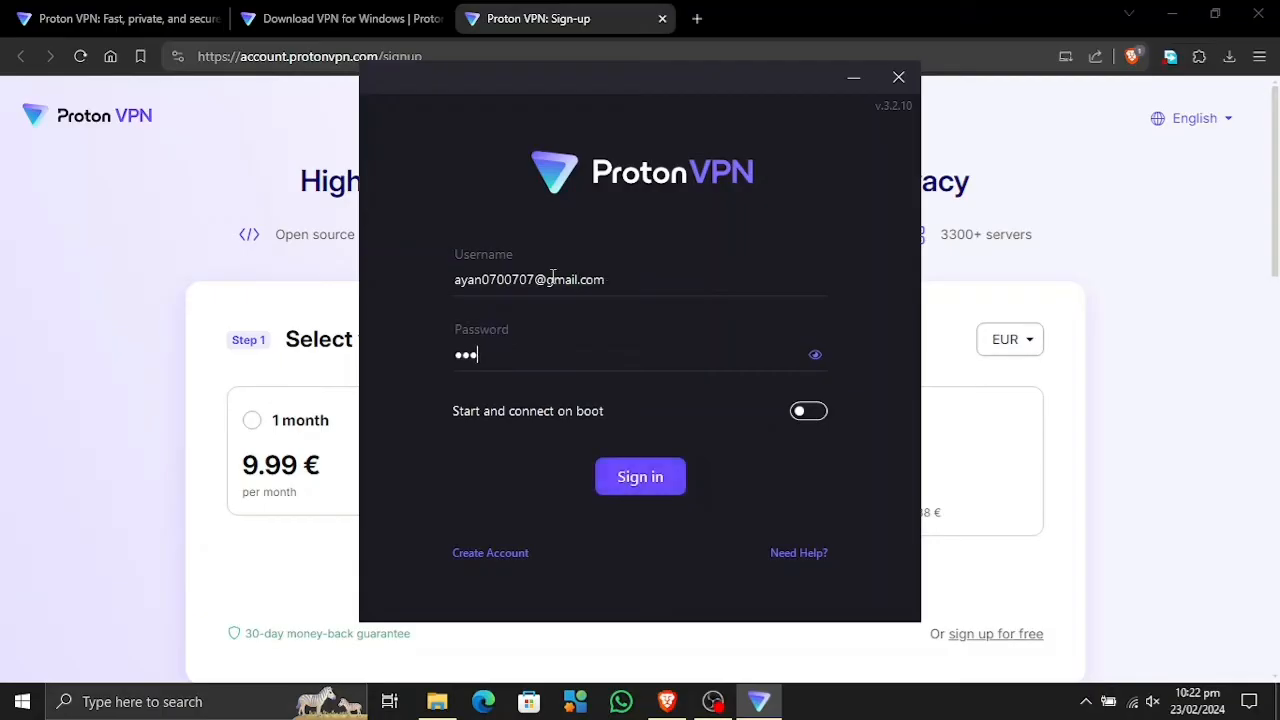
text(•••)
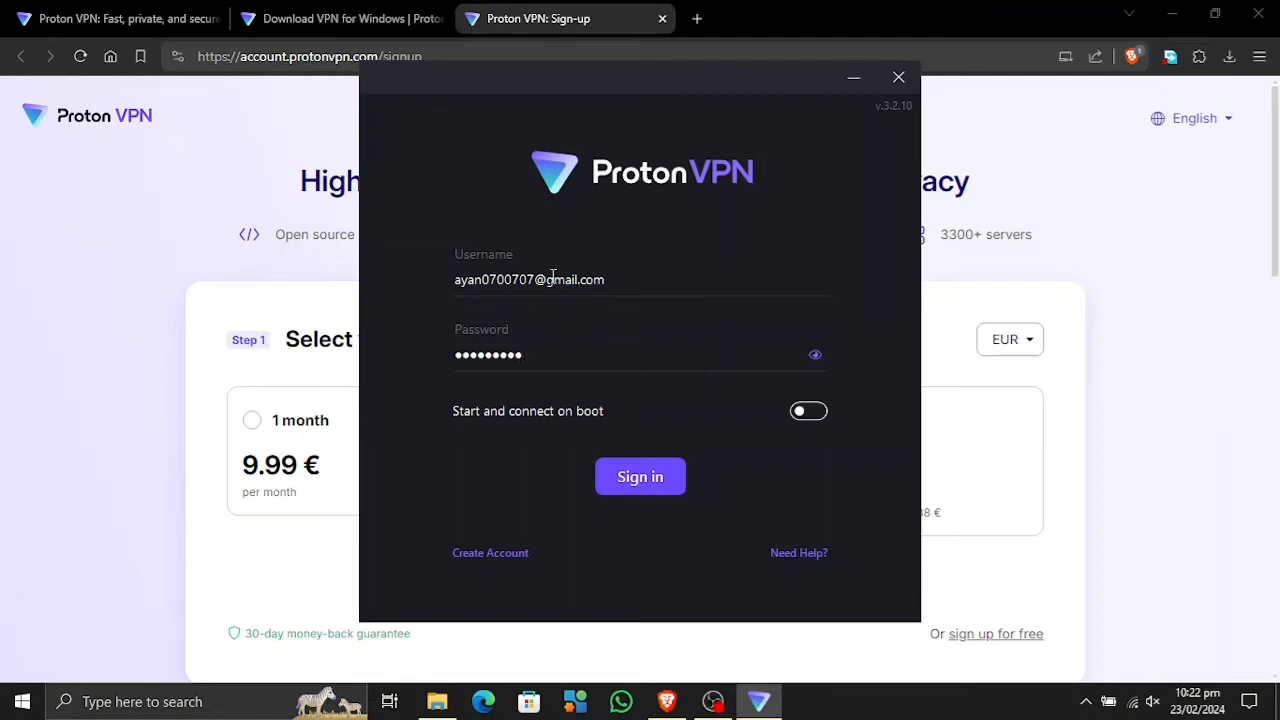
click(640, 476)
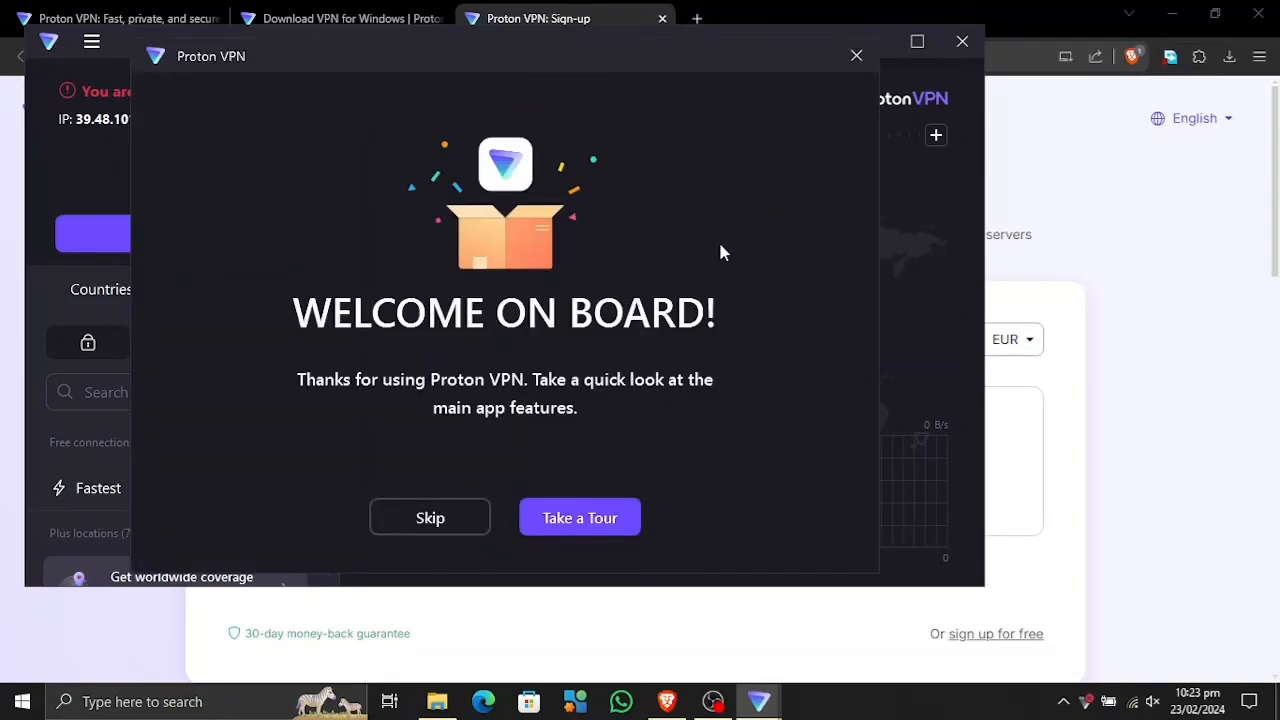
- Skip the welcome tour and maximize the Proton VPN window showing the disconnected map
click(430, 517)
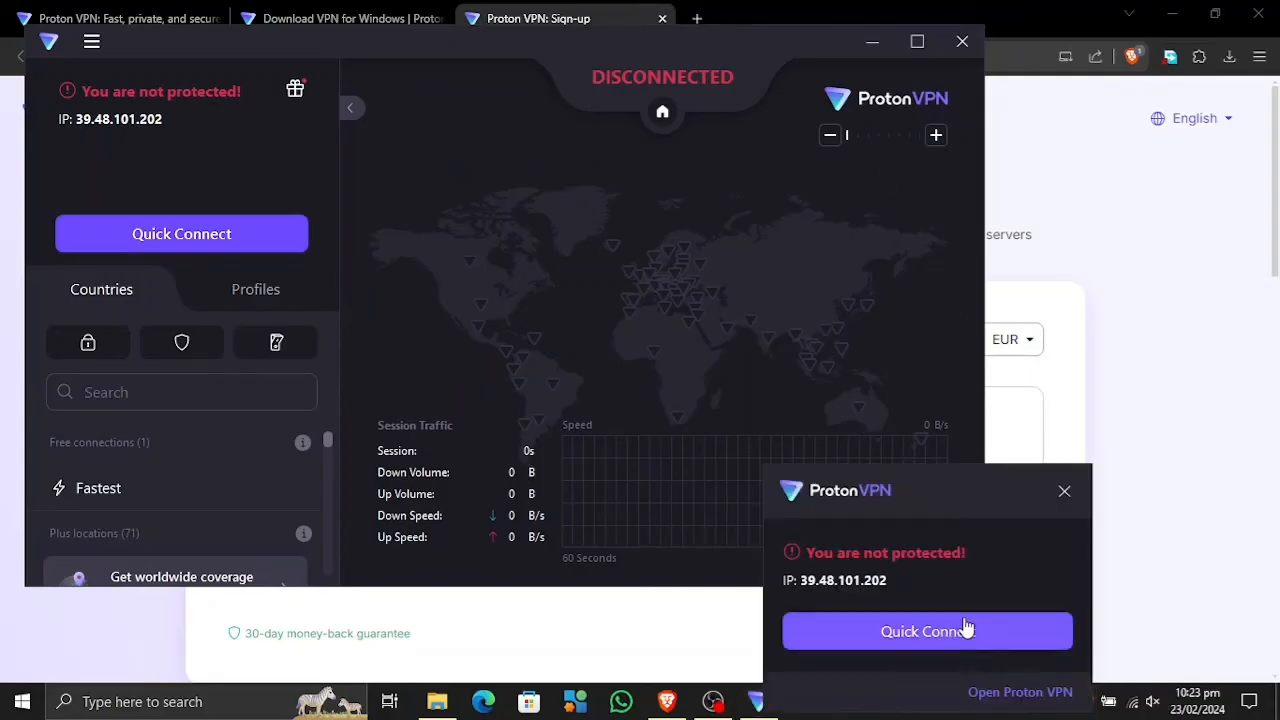
click(1064, 491)
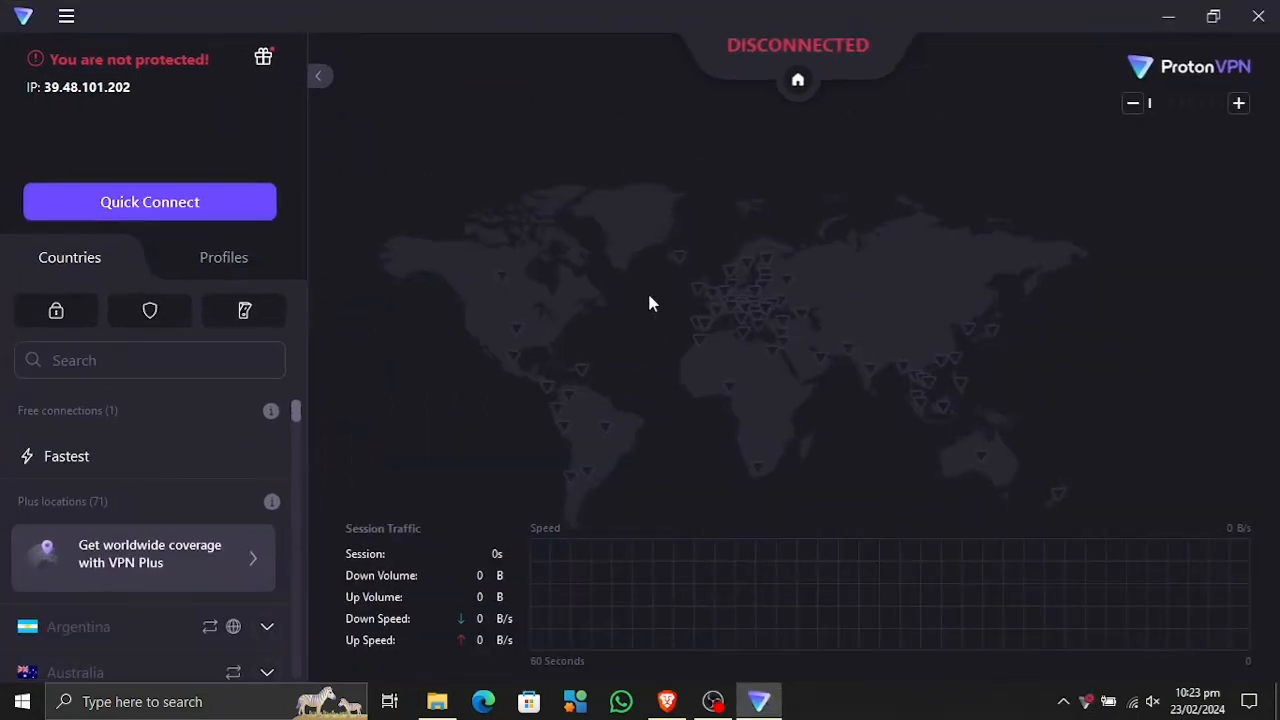
mouse_move(565, 418)
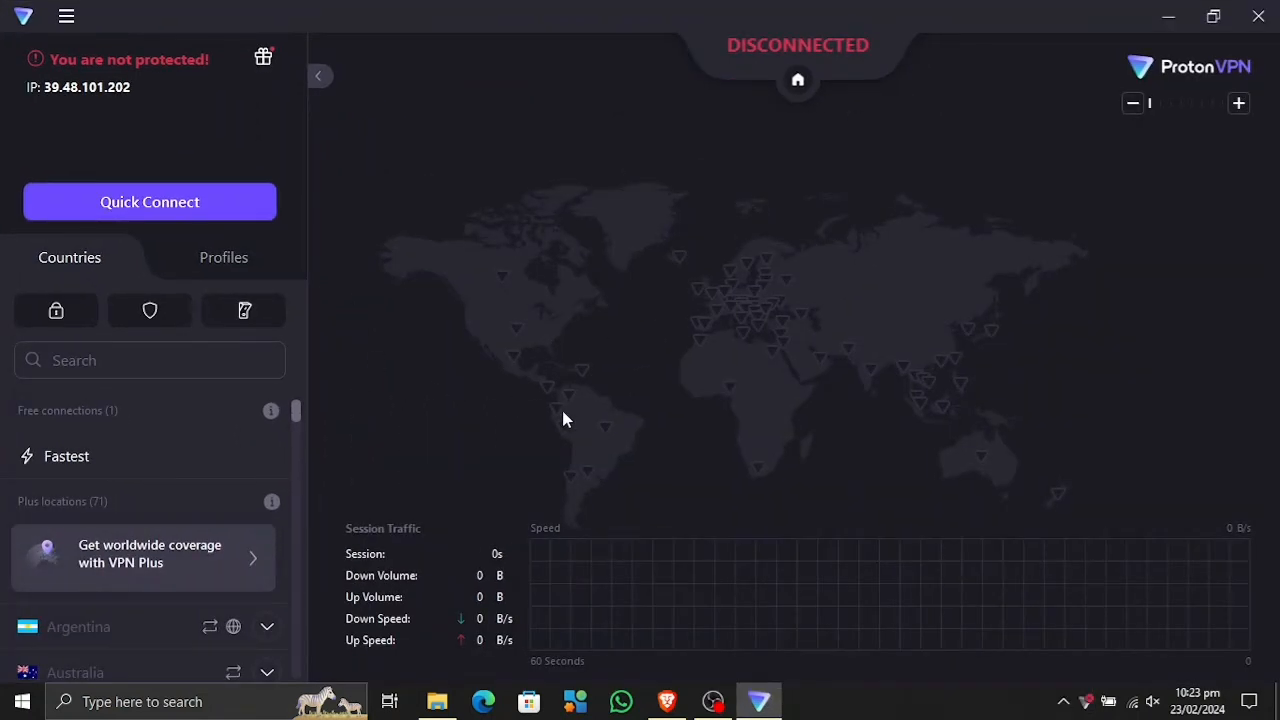
mouse_move(147, 420)
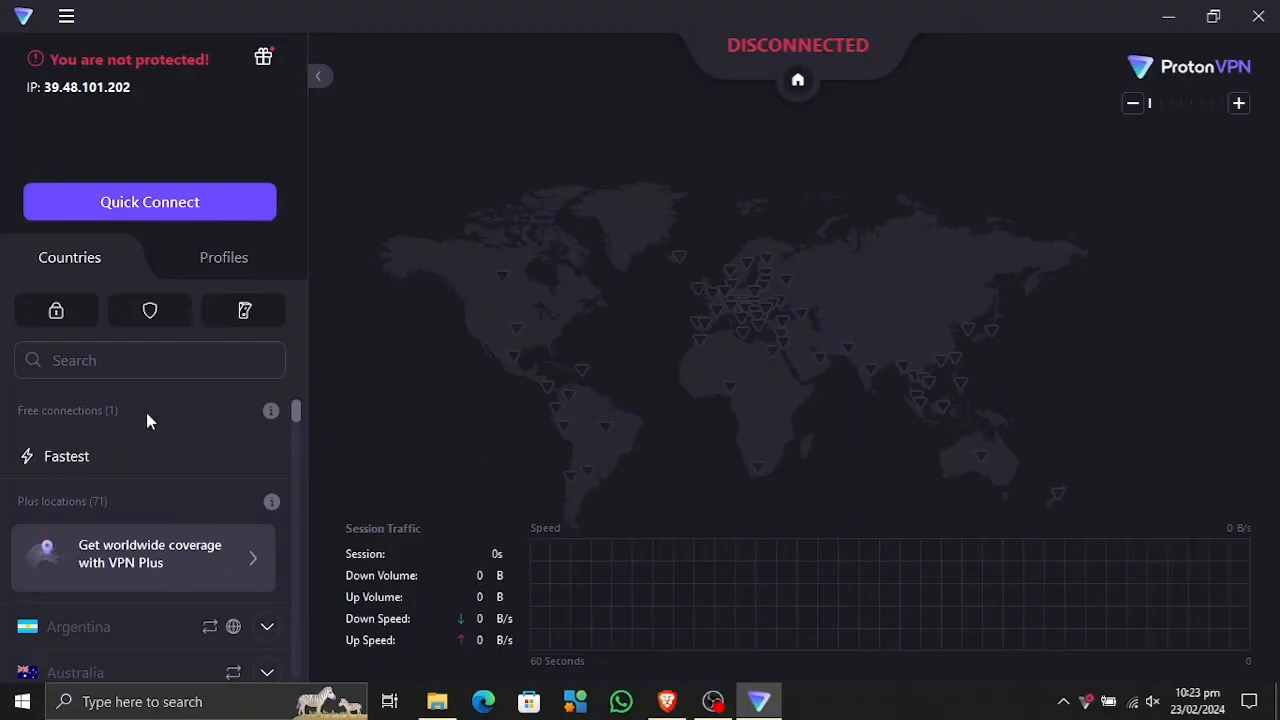
mouse_move(470, 468)
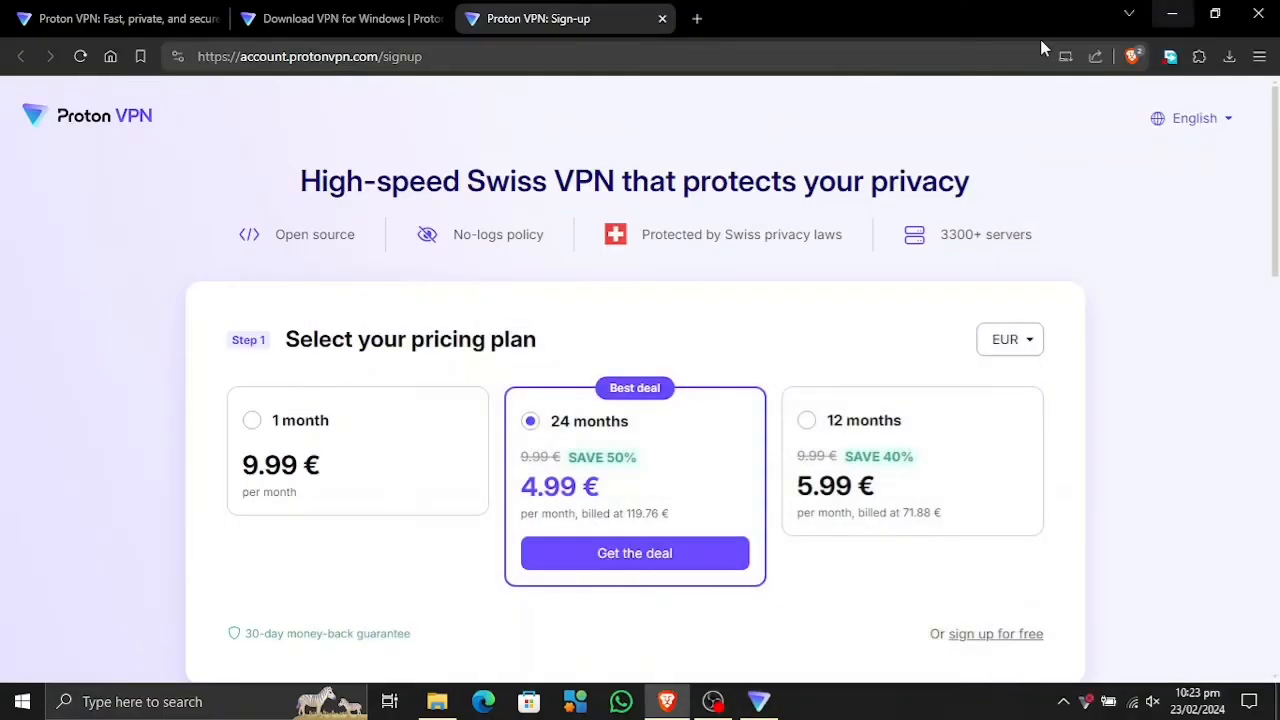
click(696, 18)
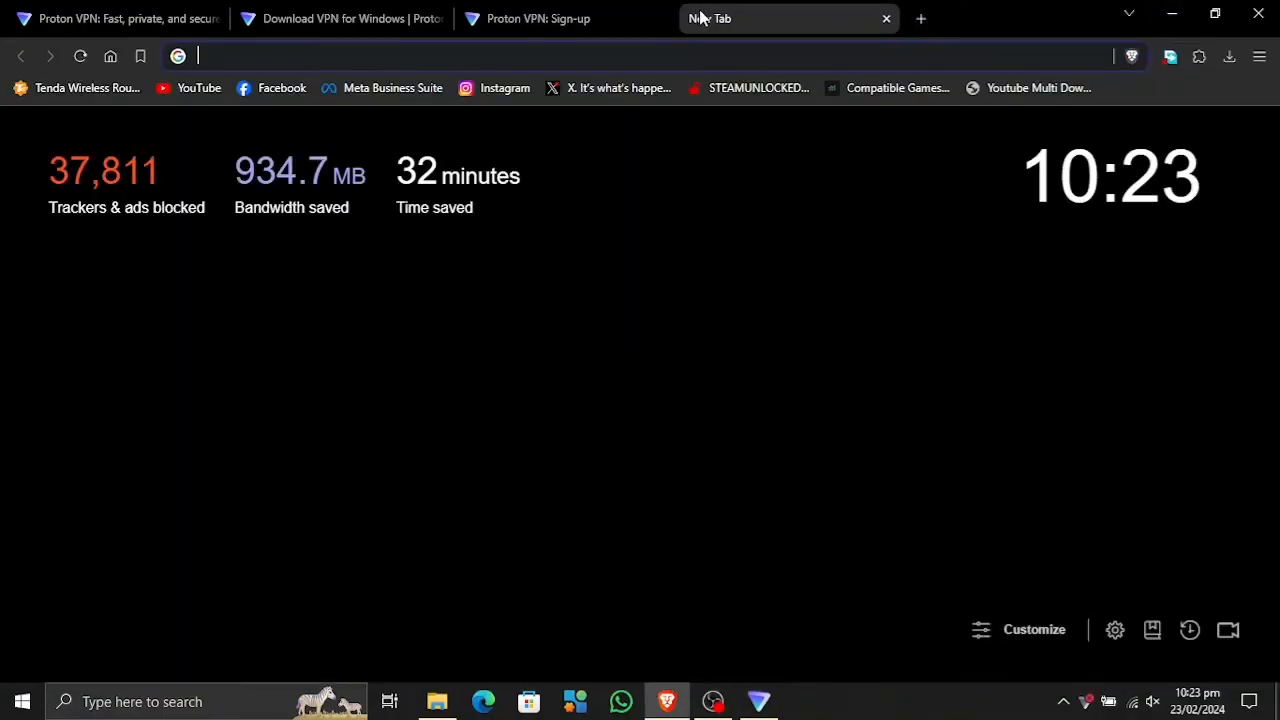
text(WHATSM)
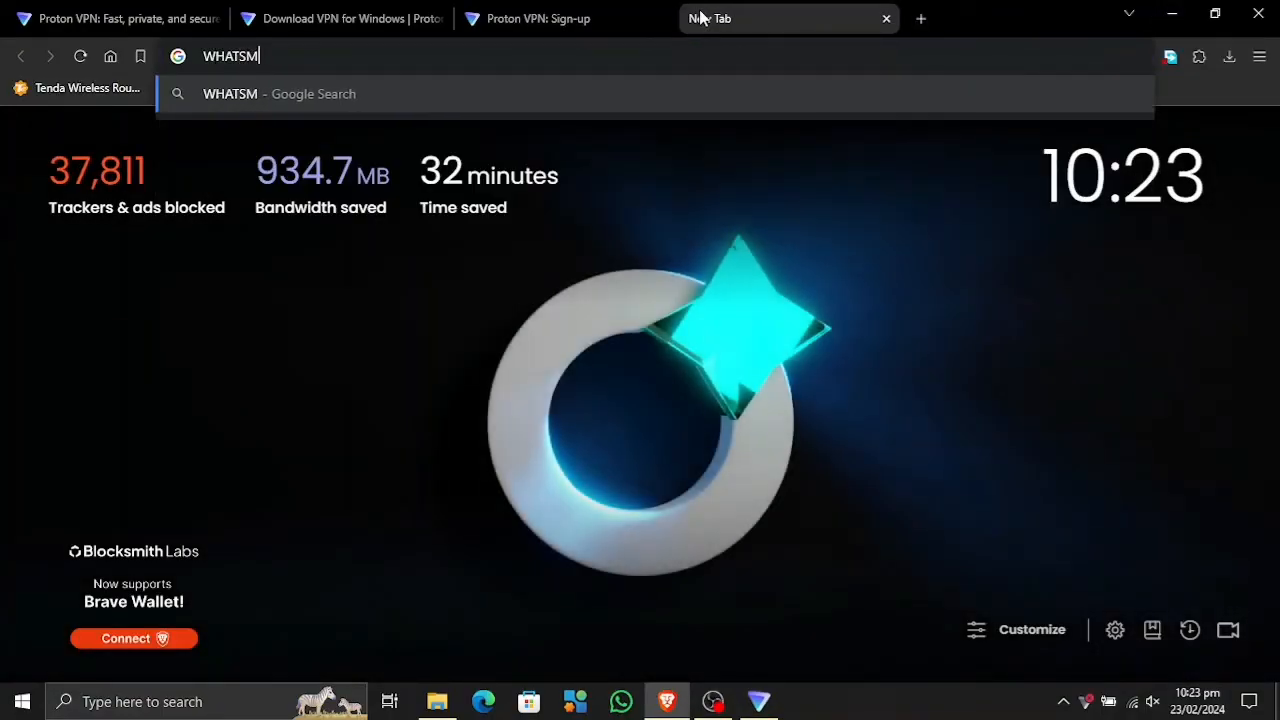
key(Return)
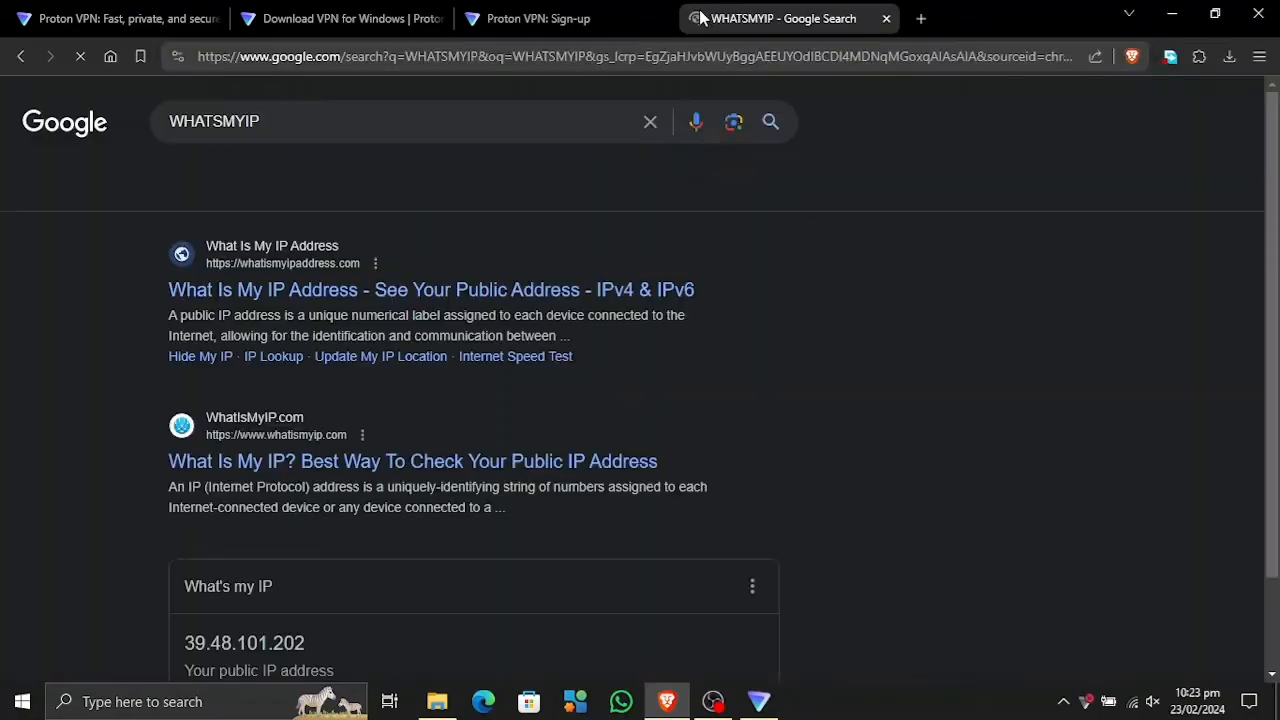
scroll(down, 3)
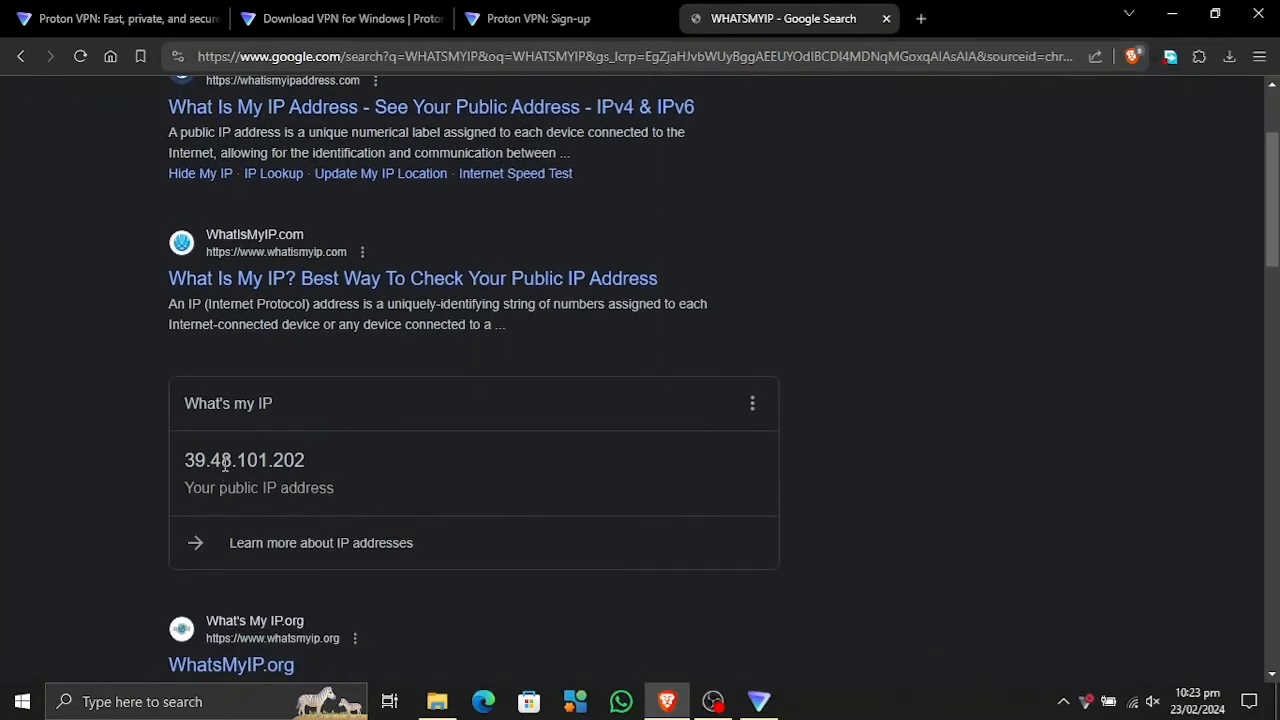
double_click(244, 460)
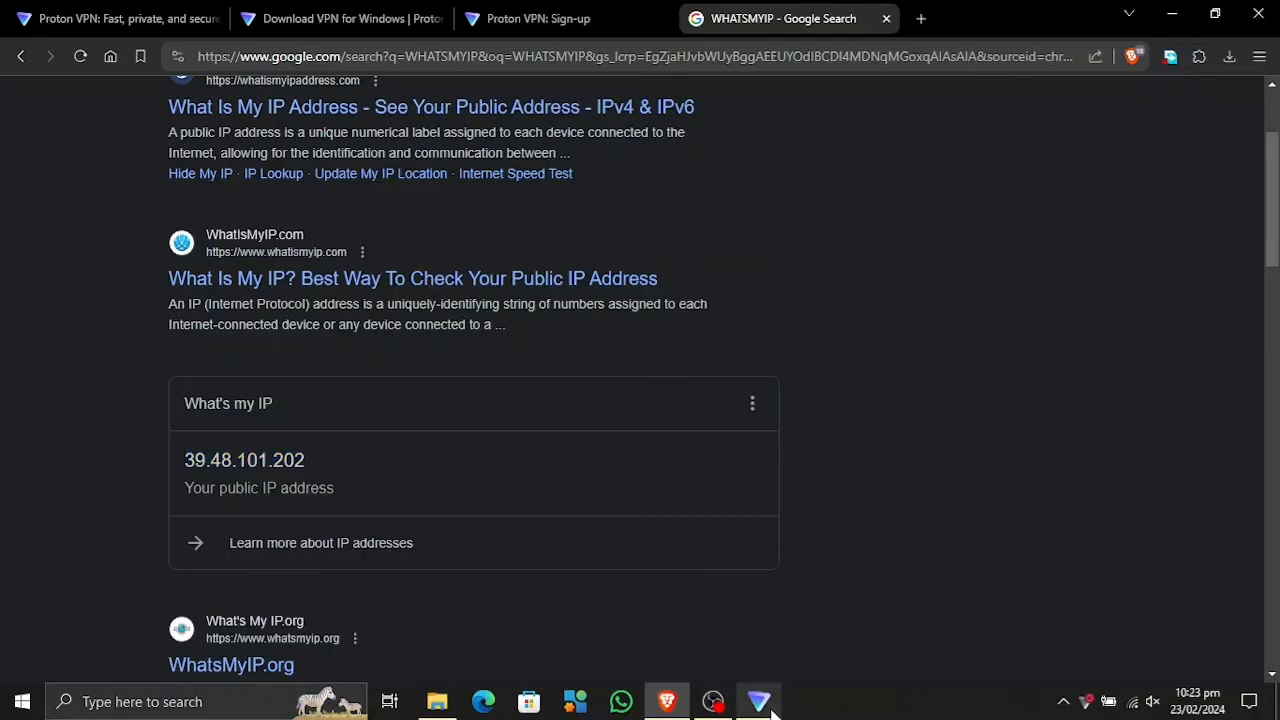
- Connect to the fastest free server, NL-FREE#250088, getting the new IP 89.39.104.194
click(759, 701)
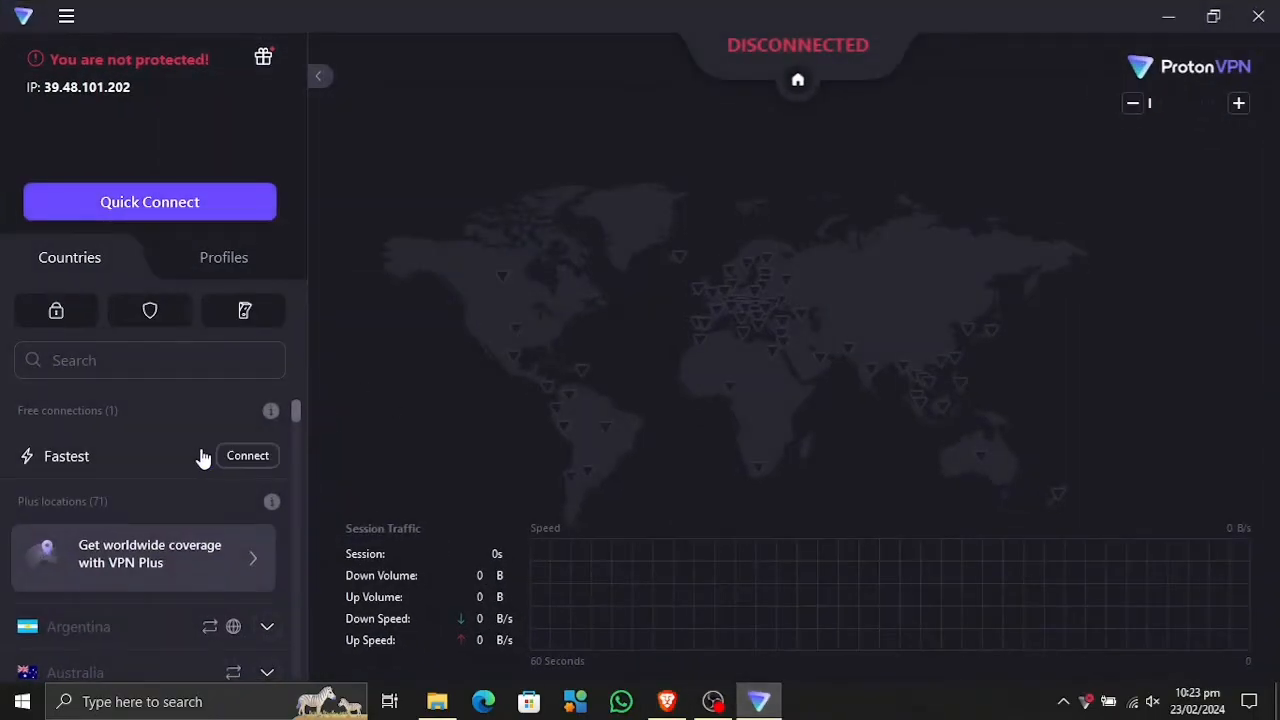
click(247, 455)
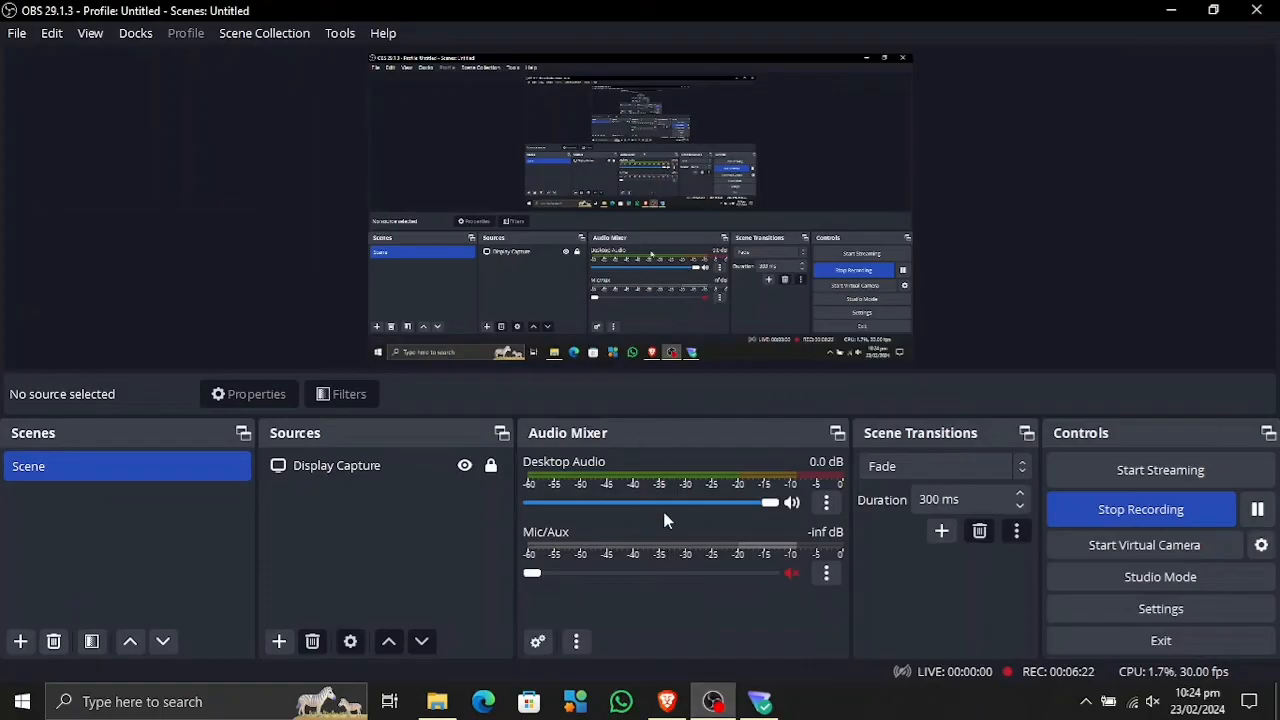
click(760, 701)
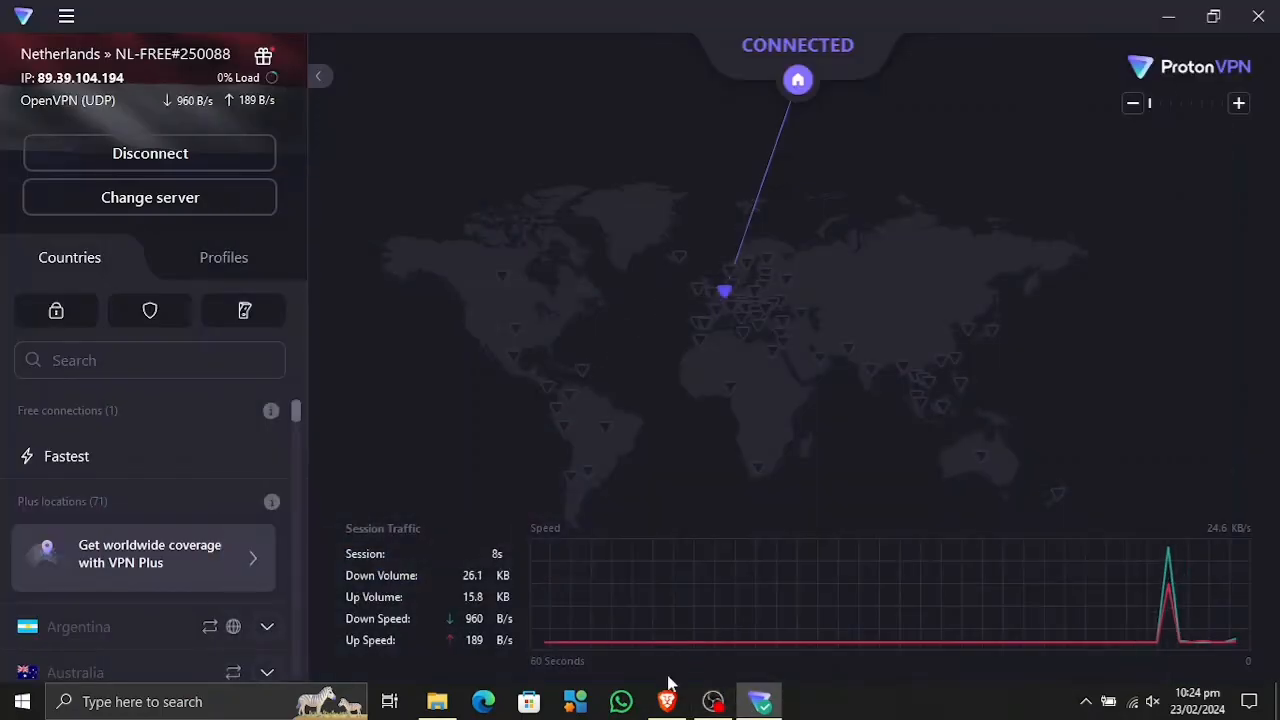
- Reload the WHATSMYIP search and select the new public IP 89.39.104.194
click(666, 701)
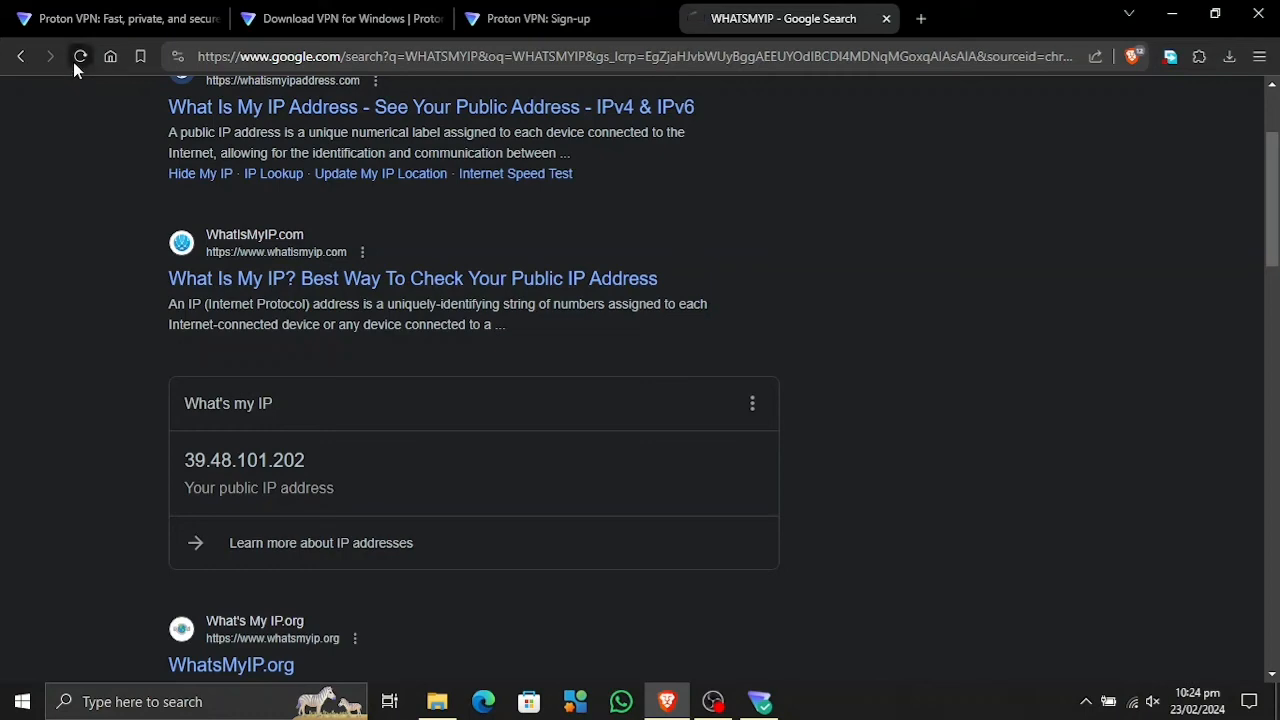
click(80, 56)
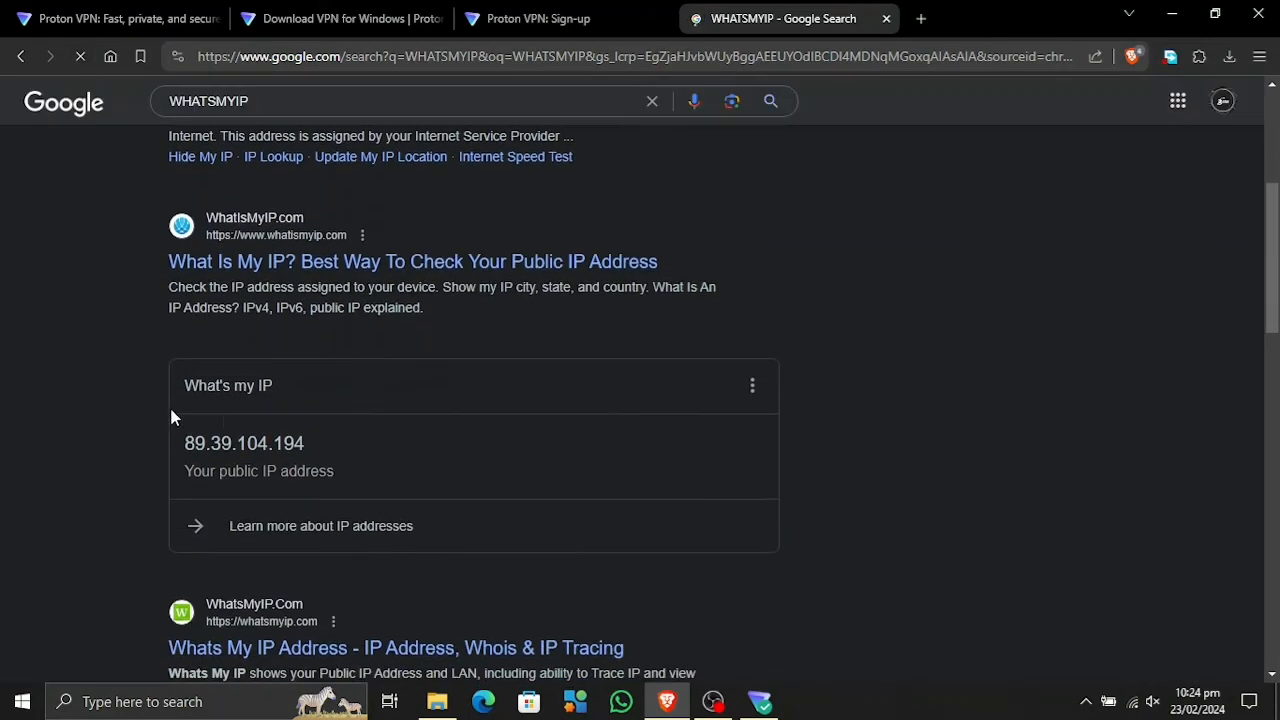
double_click(244, 443)
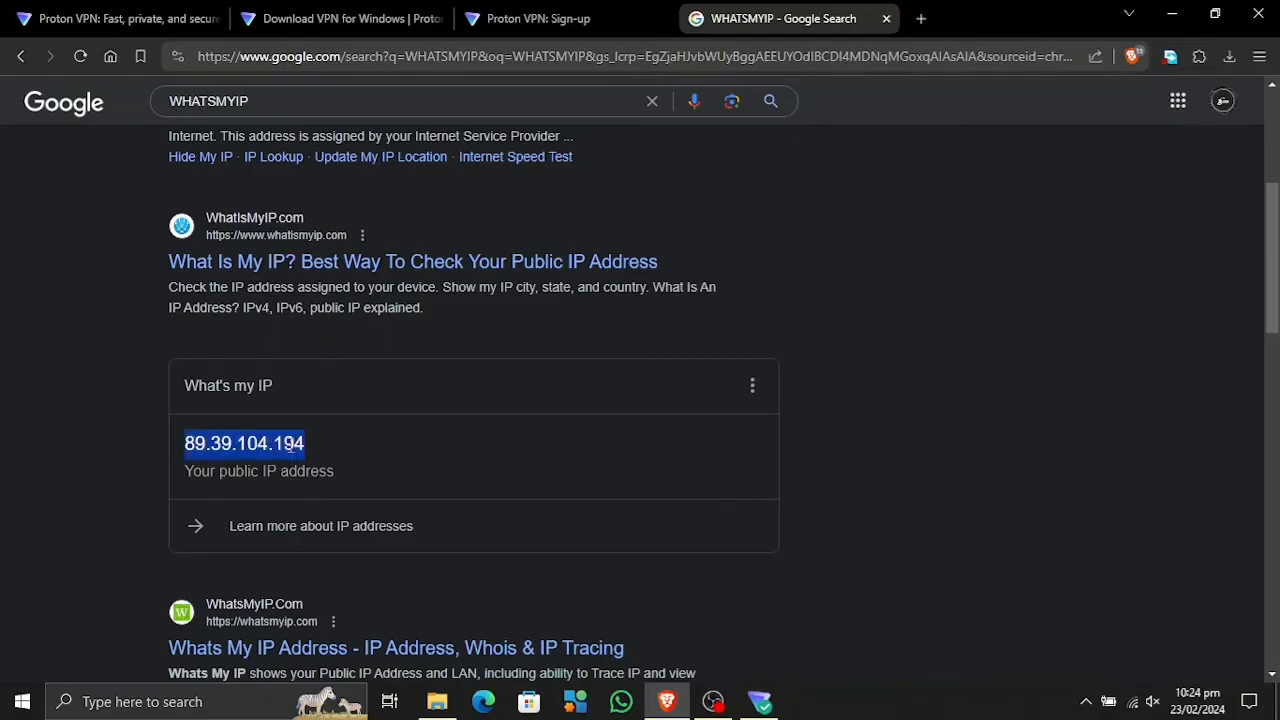
scroll(up, 3)
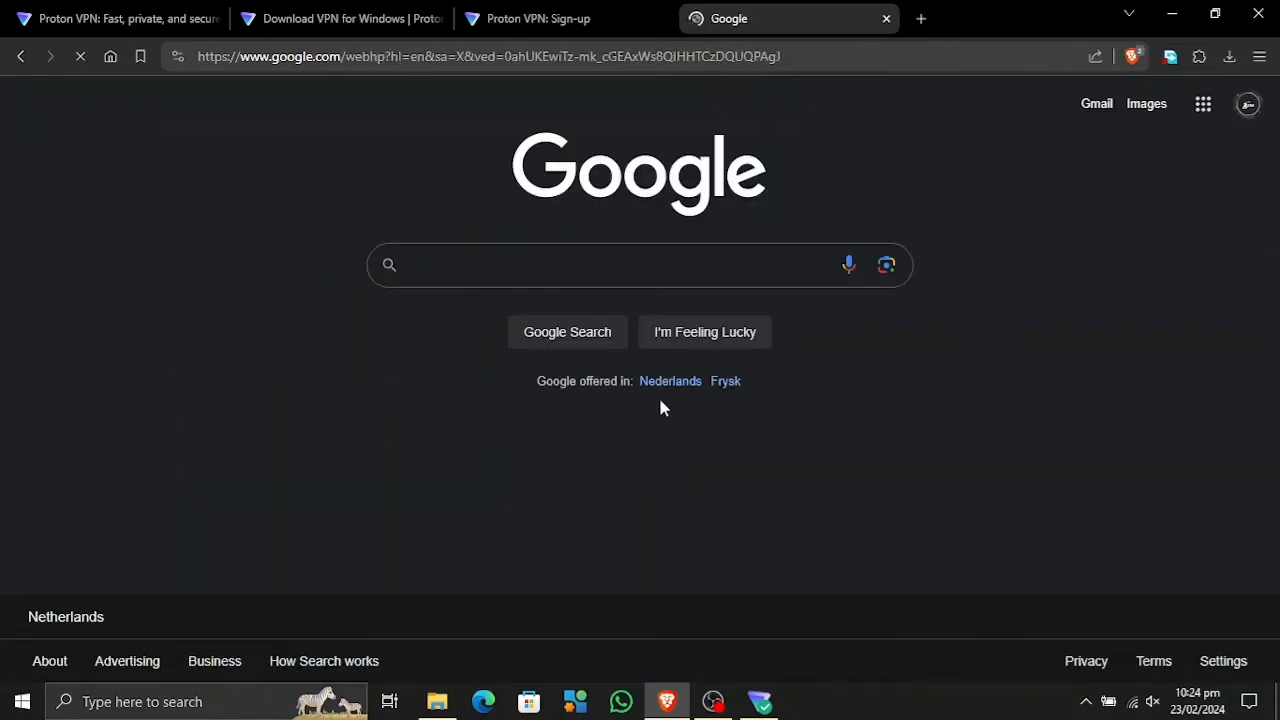
mouse_move(670, 381)
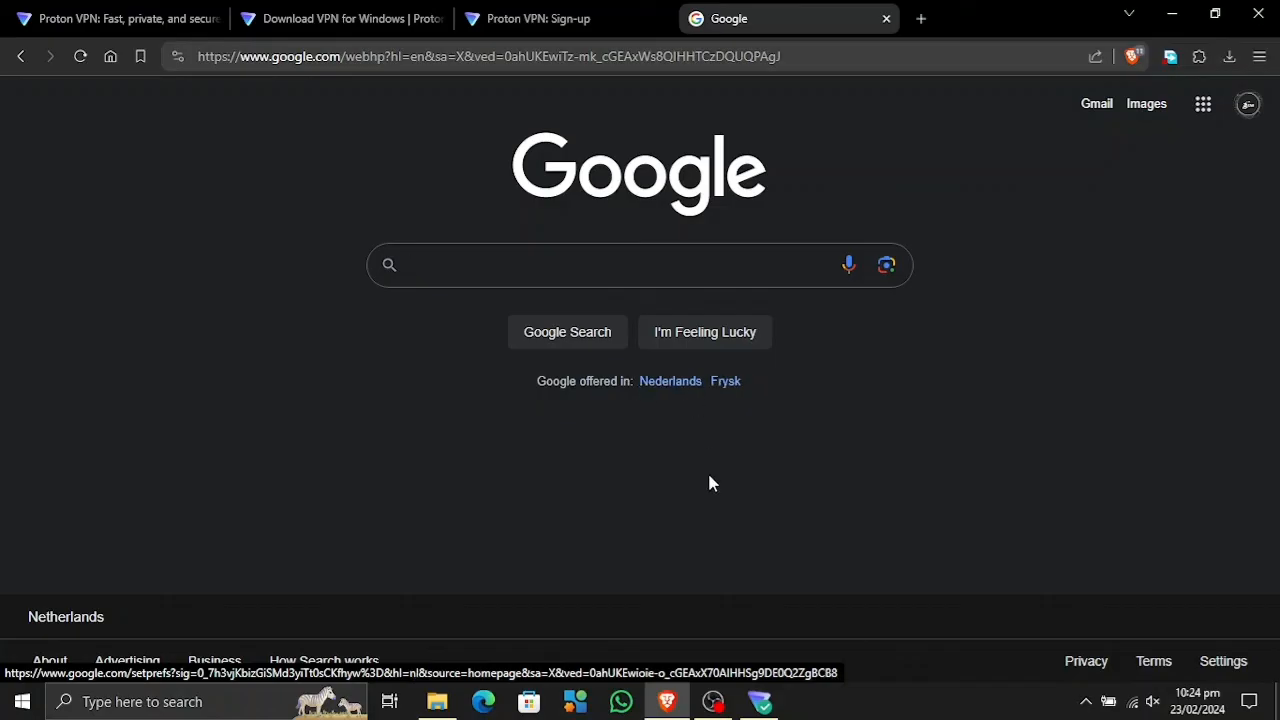
click(760, 701)
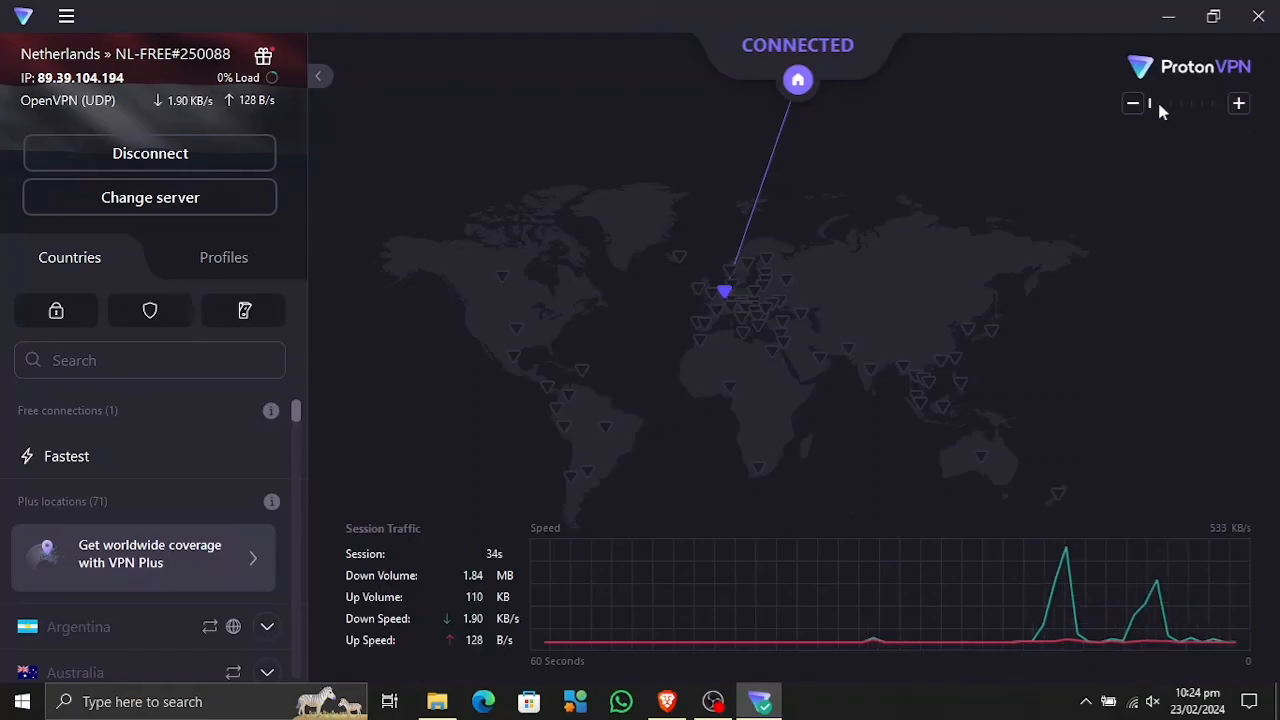
- Zoom the map in three levels, then check Profiles before returning to Countries
click(1238, 103)
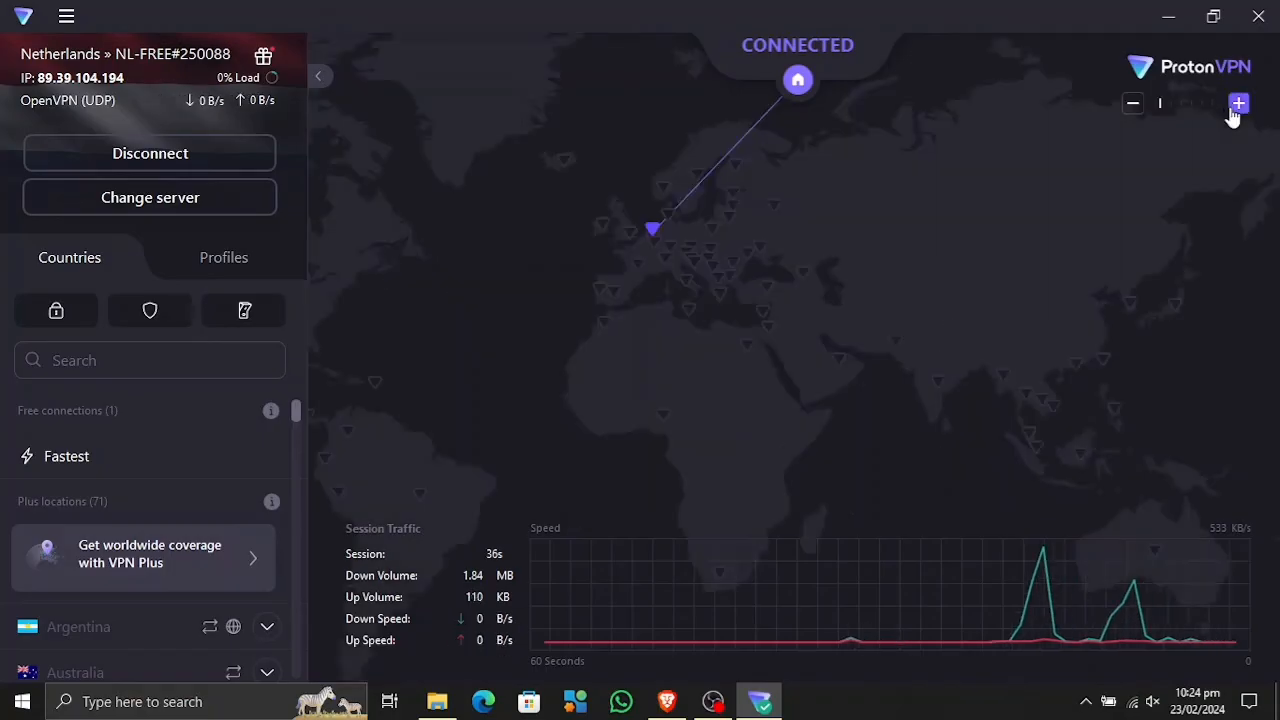
click(1238, 103)
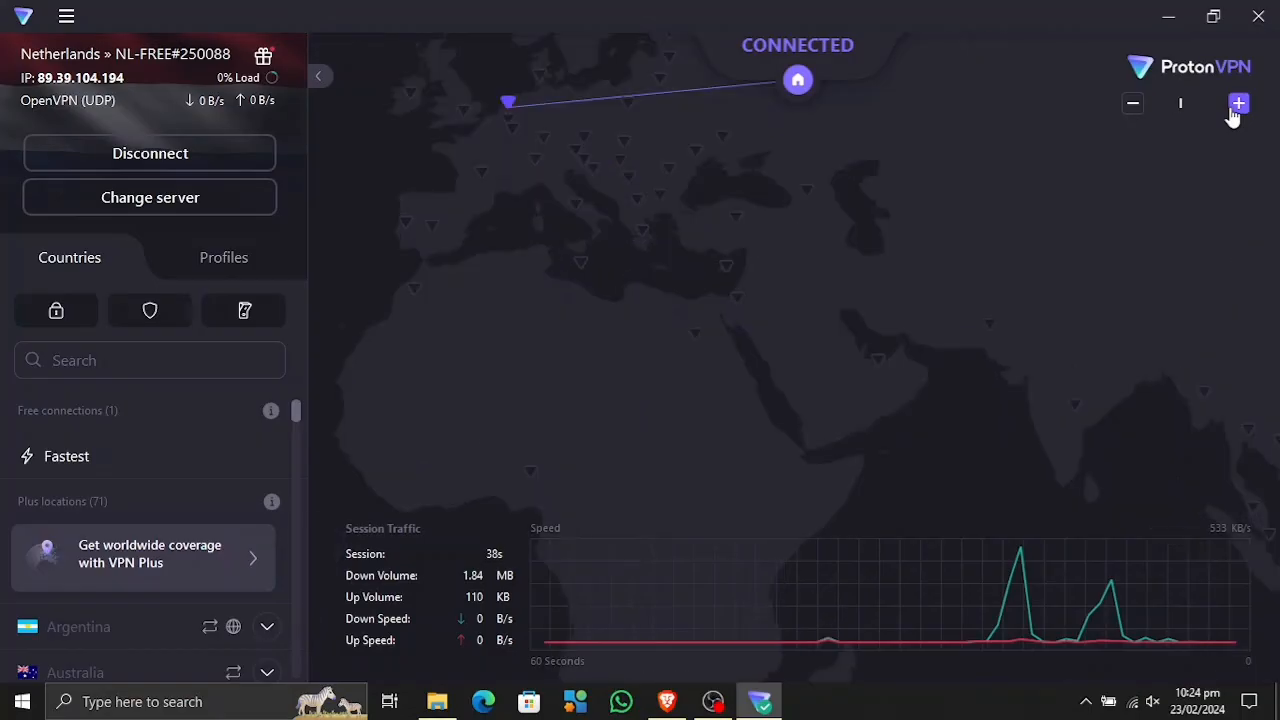
click(1238, 103)
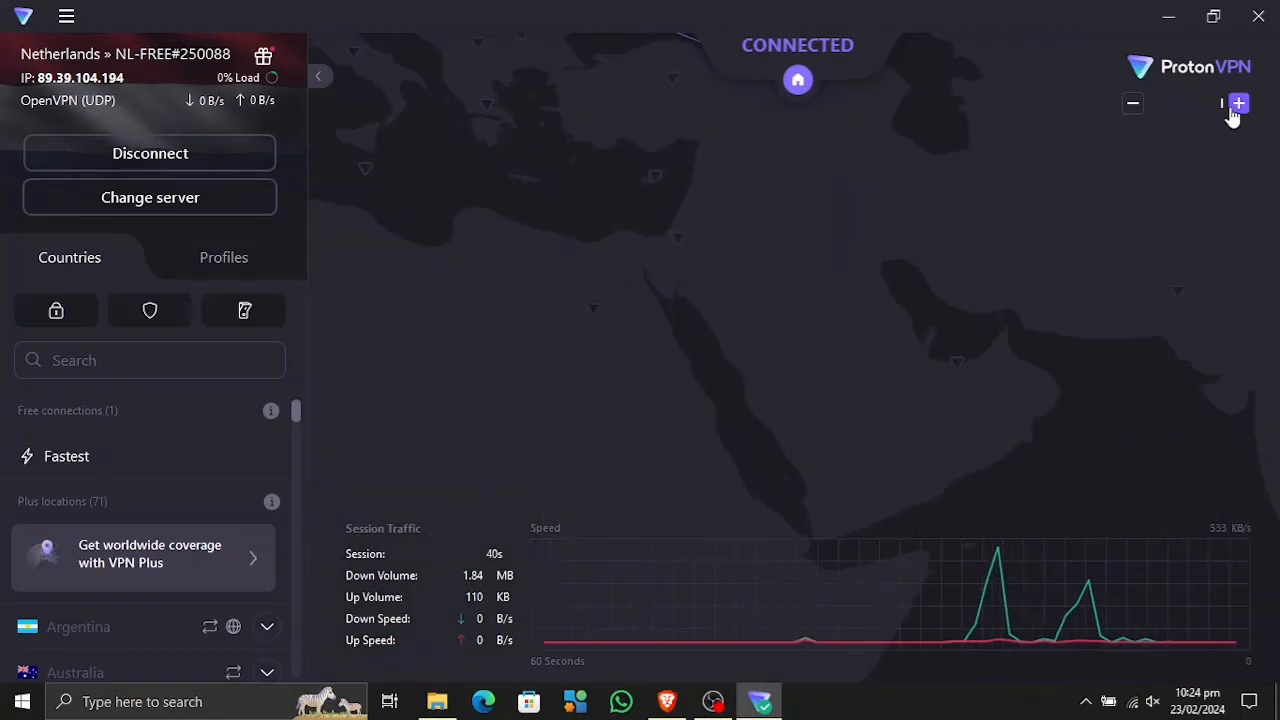
mouse_move(447, 383)
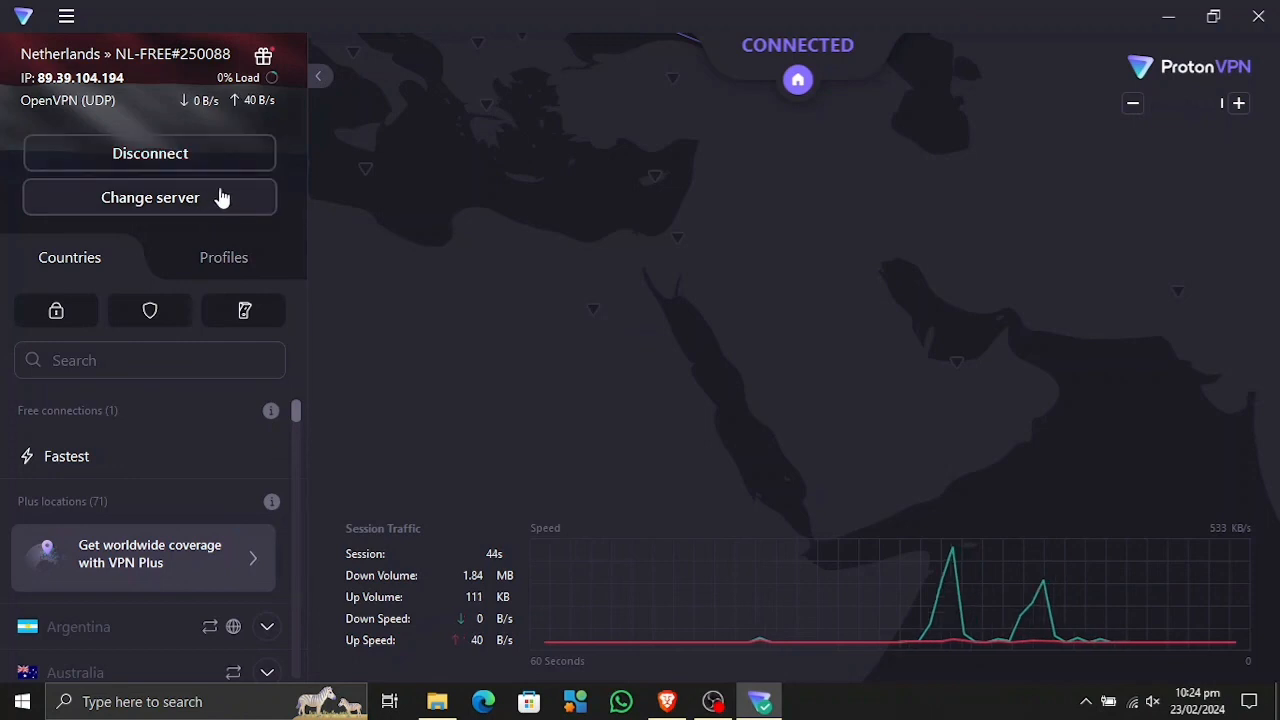
click(224, 257)
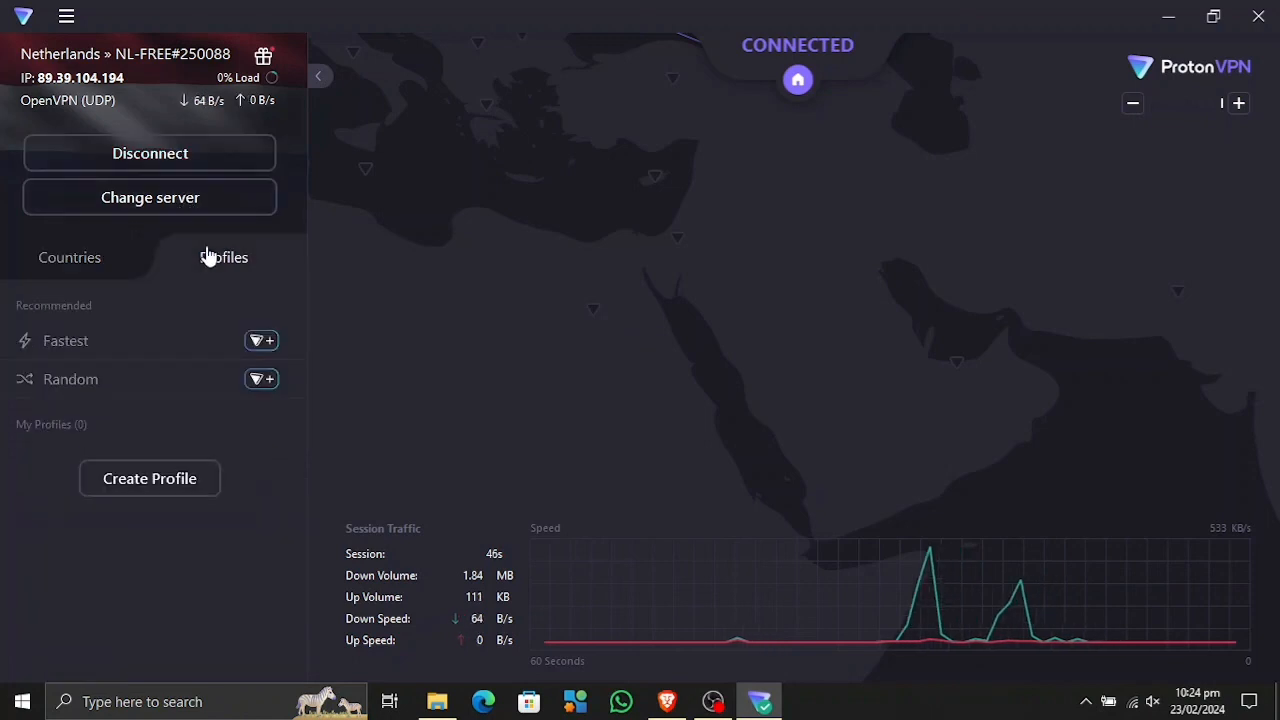
click(69, 257)
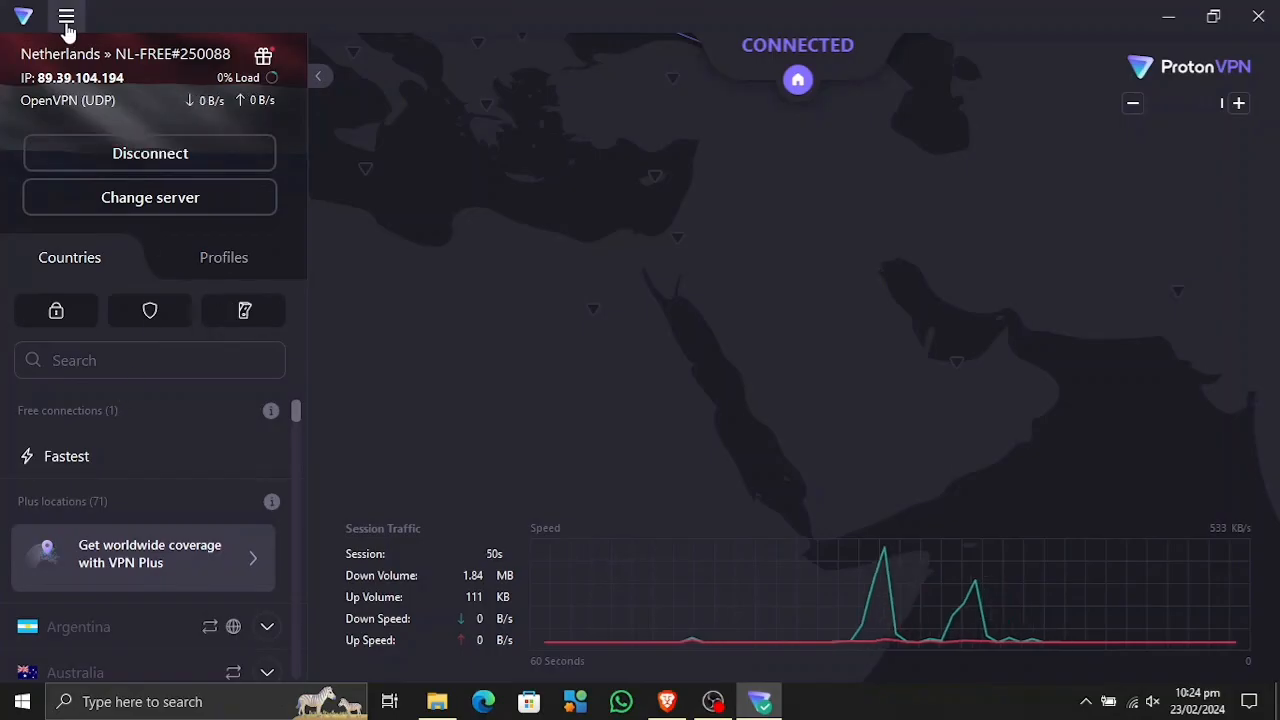
click(66, 16)
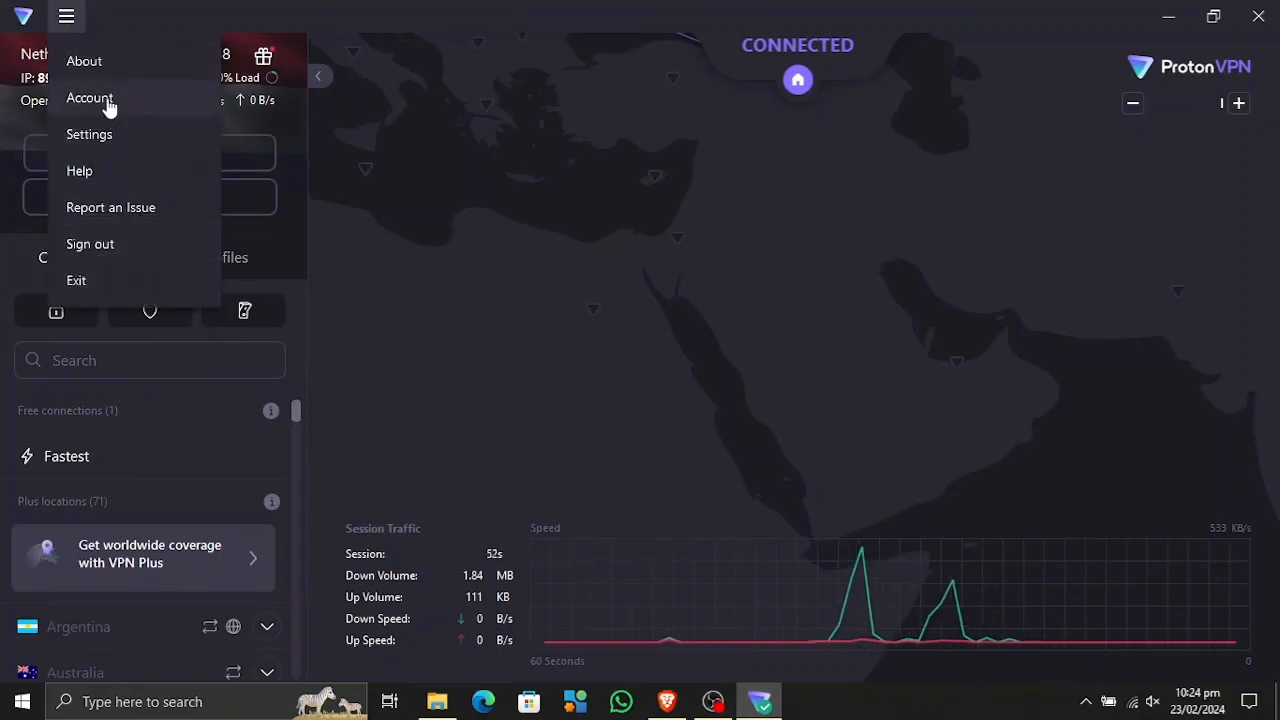
click(90, 97)
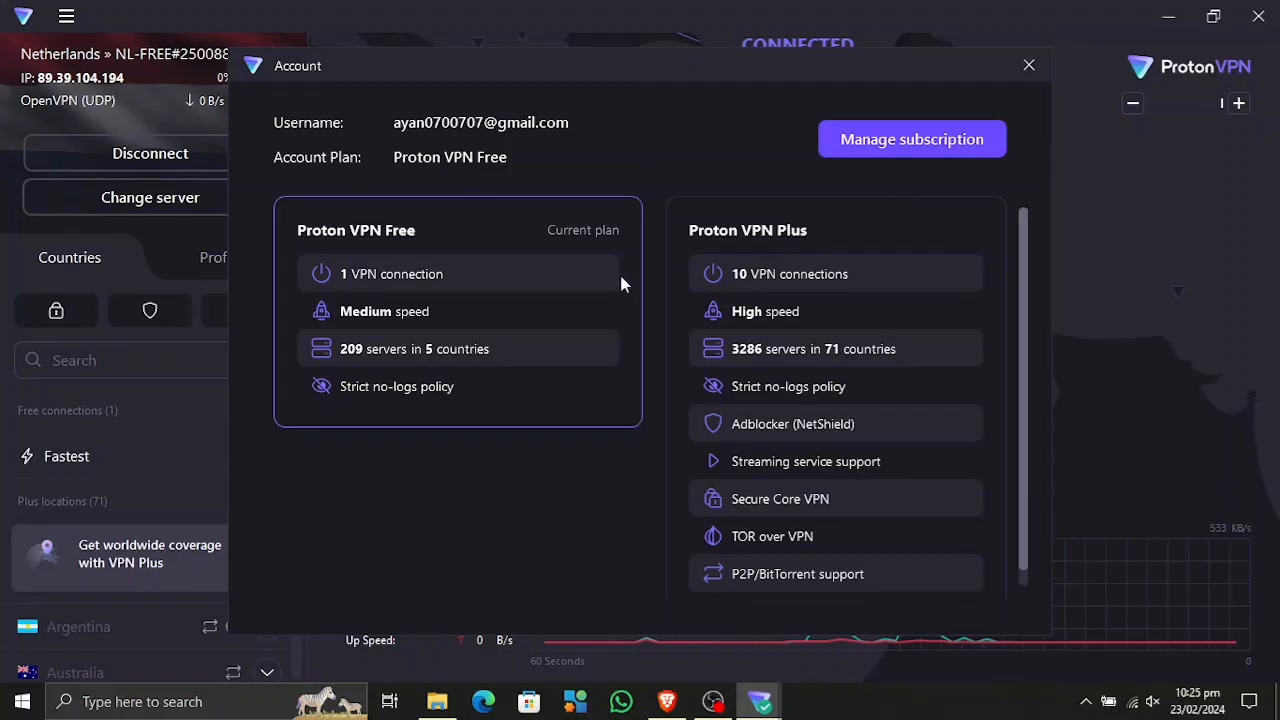
mouse_move(380, 350)
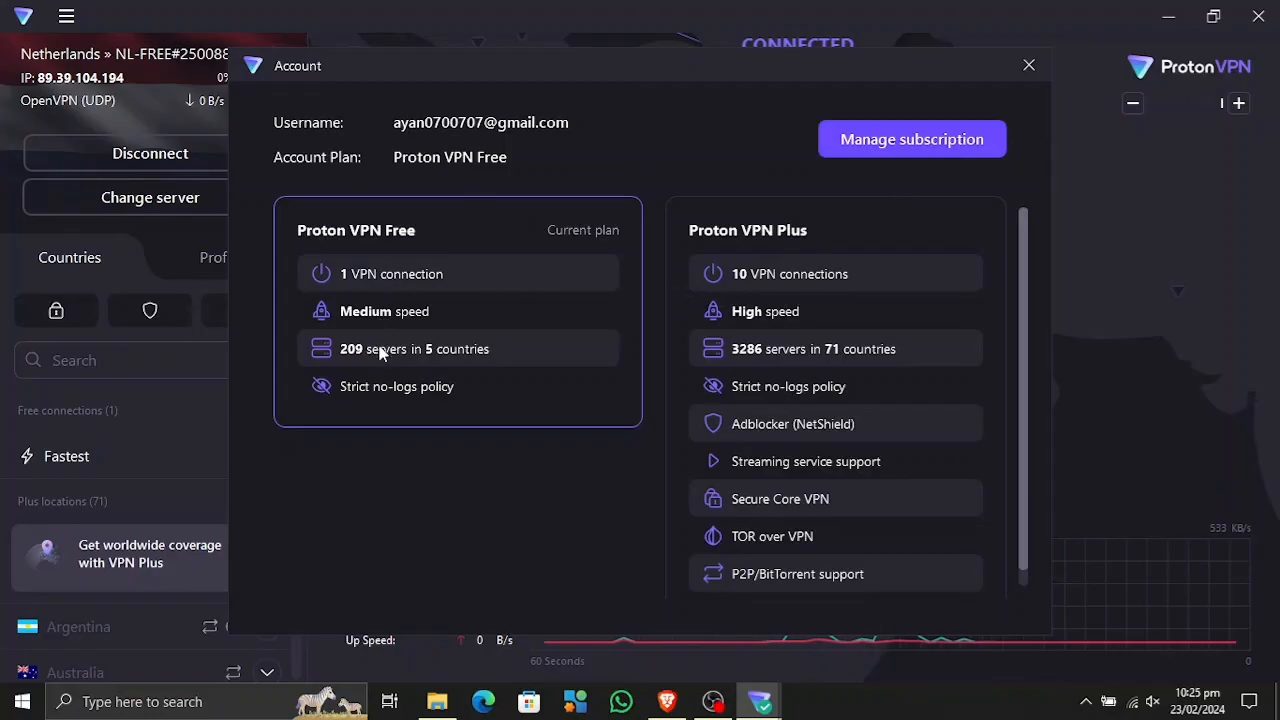
mouse_move(1025, 98)
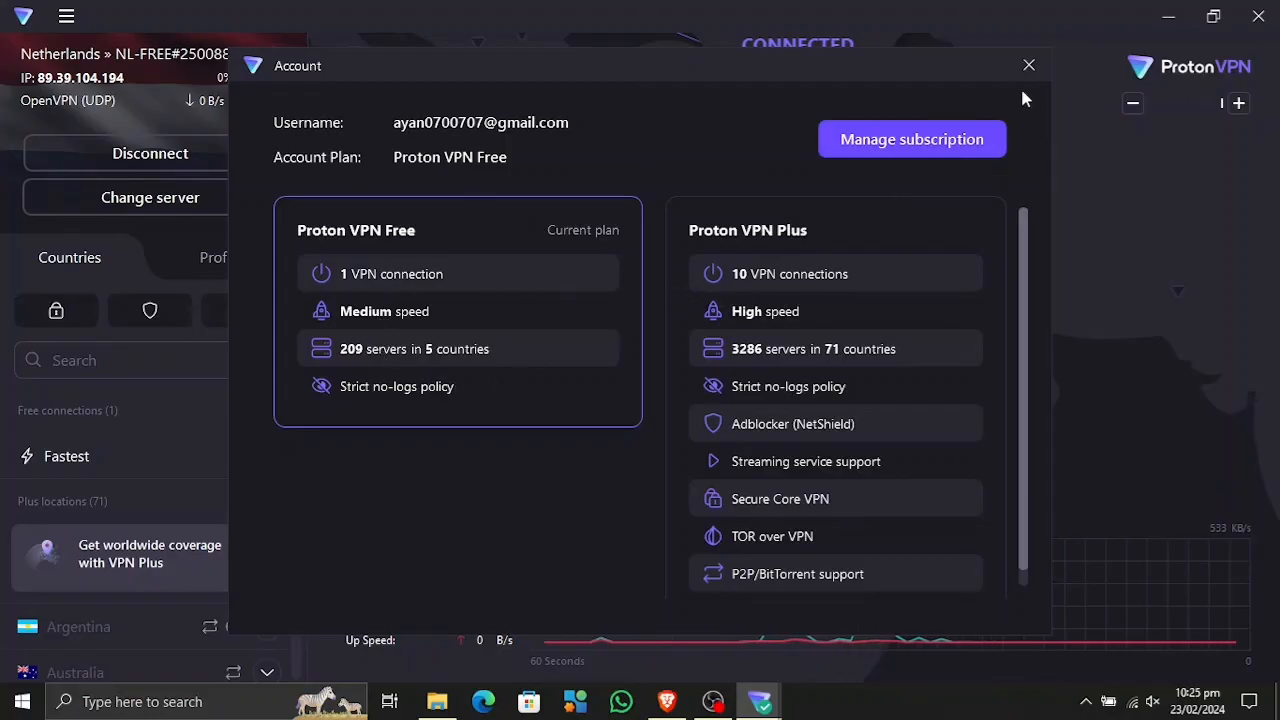
click(1028, 65)
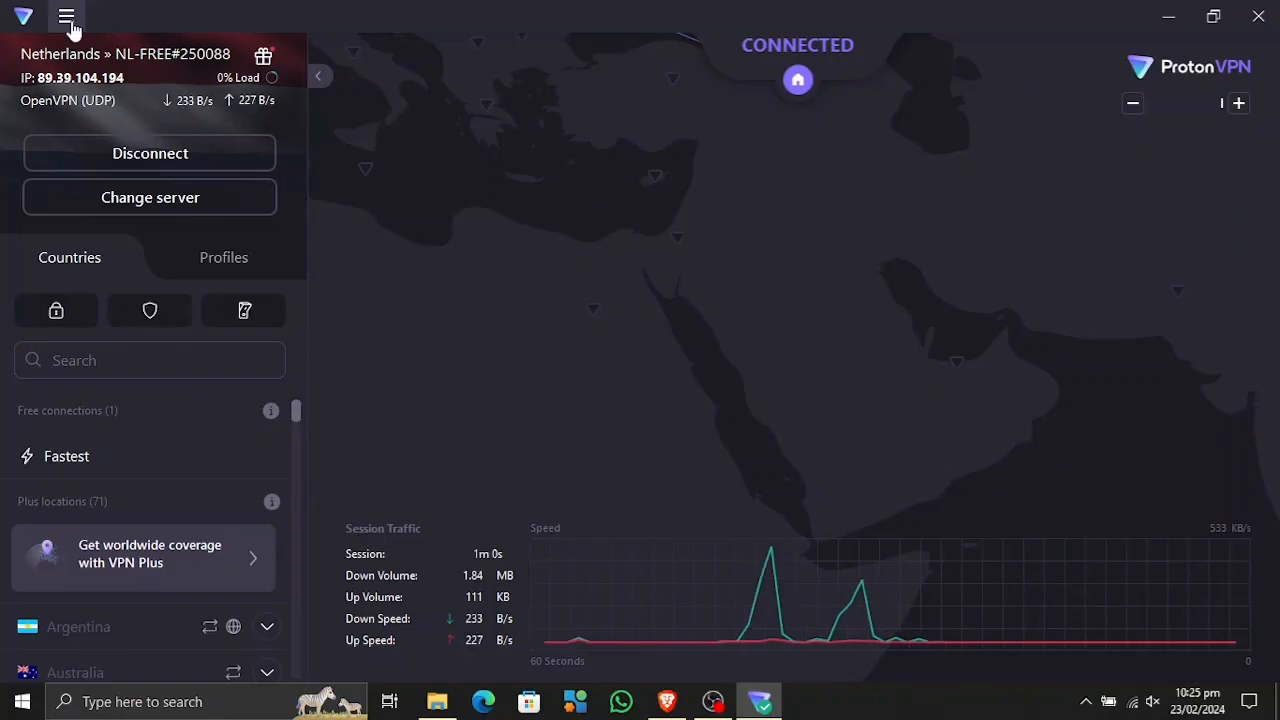
click(66, 16)
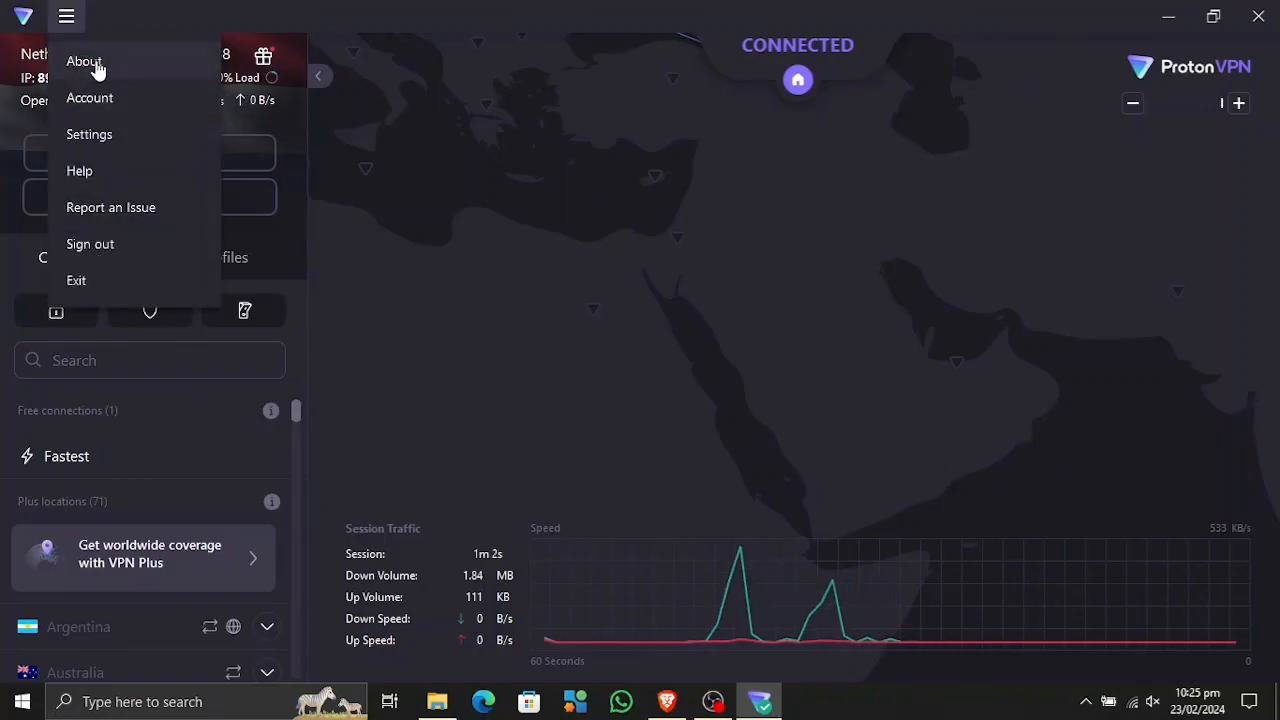
click(84, 61)
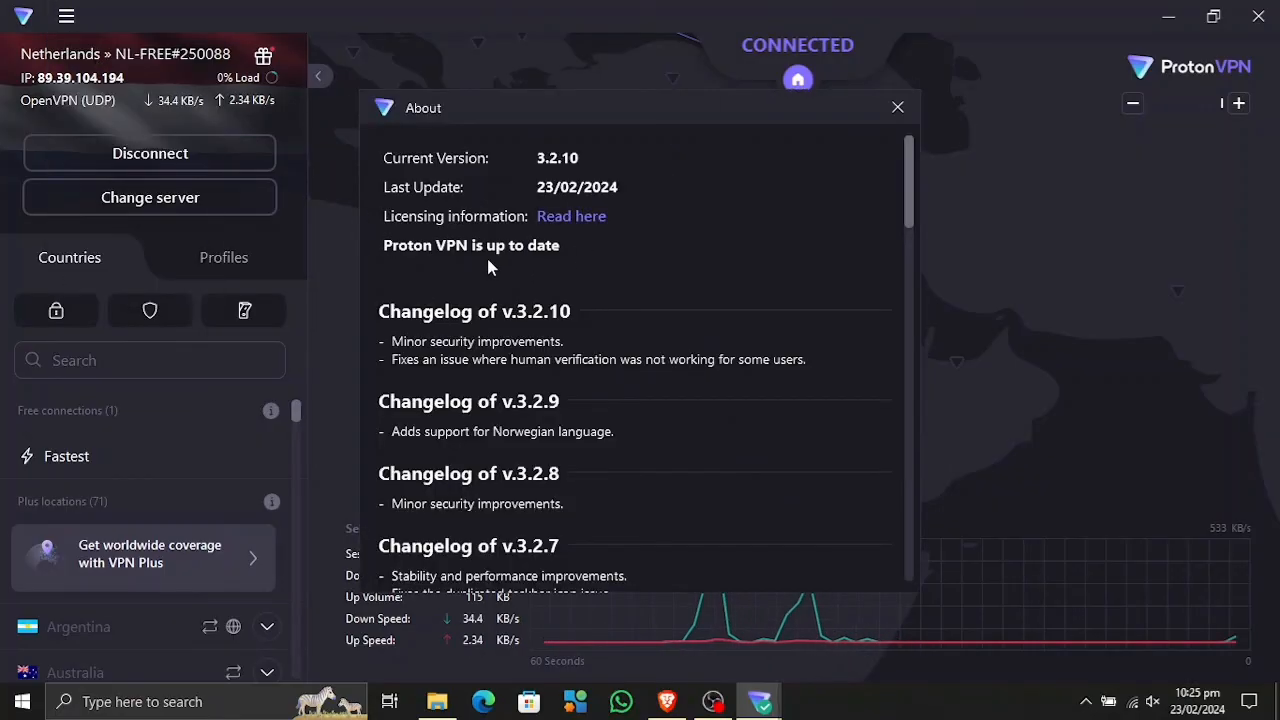
scroll(down, 3)
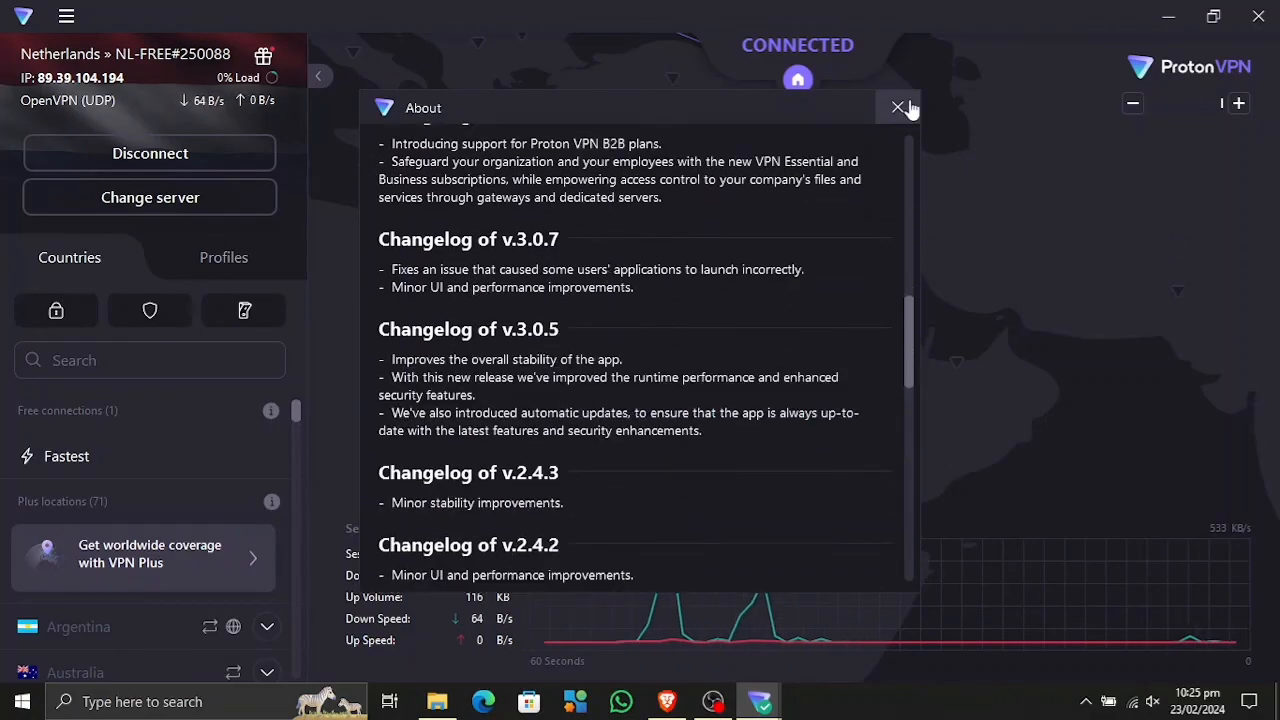
click(897, 107)
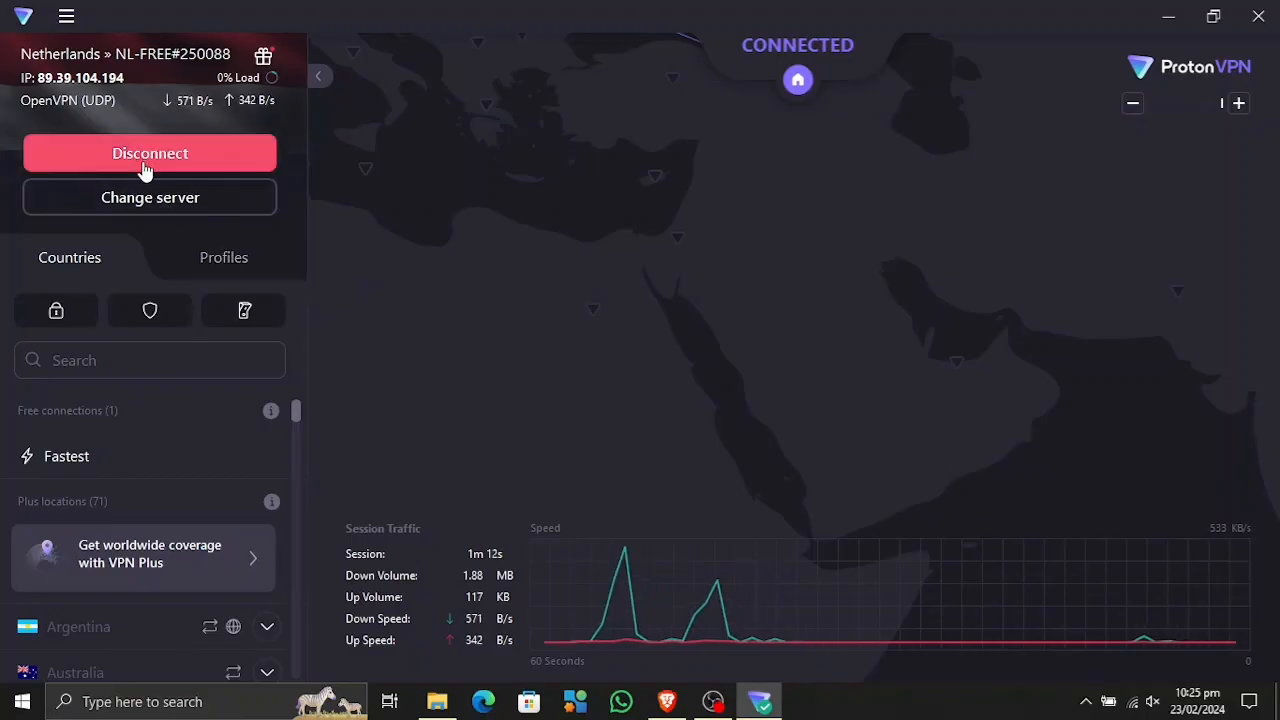
- Disconnect the VPN and search whatsmyip again, confirming IP 39.48.101.202 in Pakistan
click(149, 153)
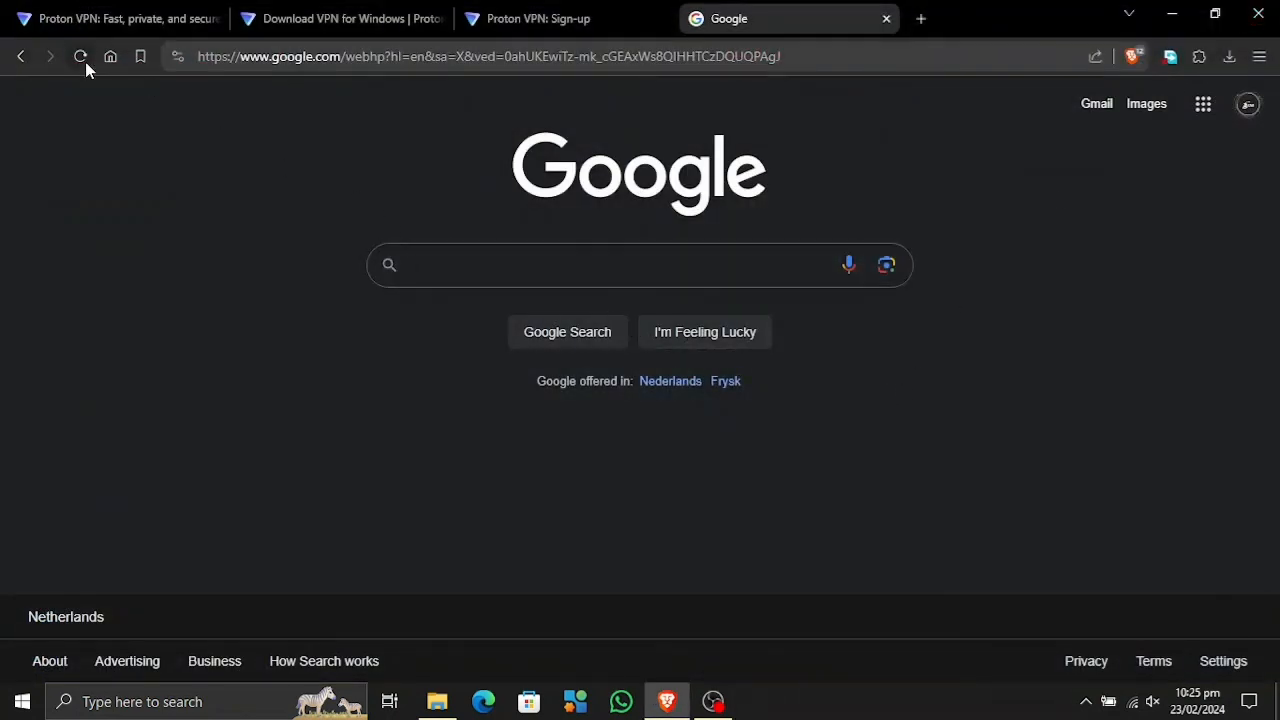
click(80, 56)
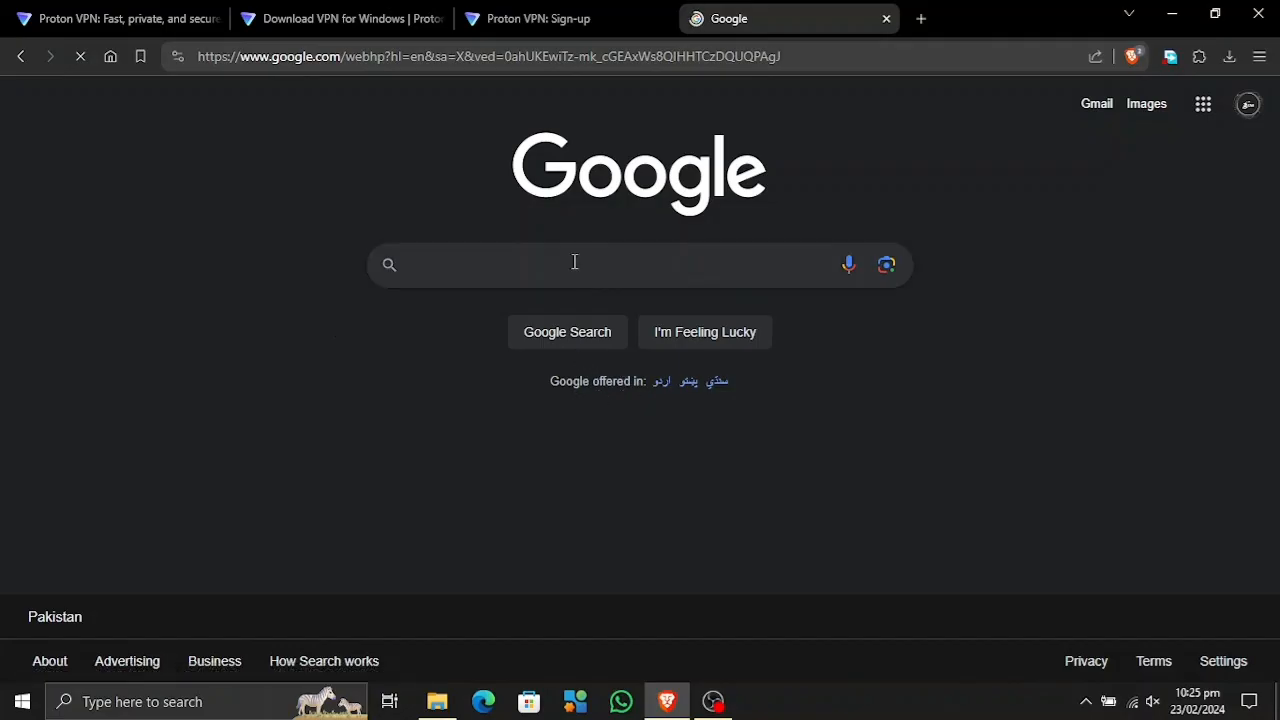
text(WH)
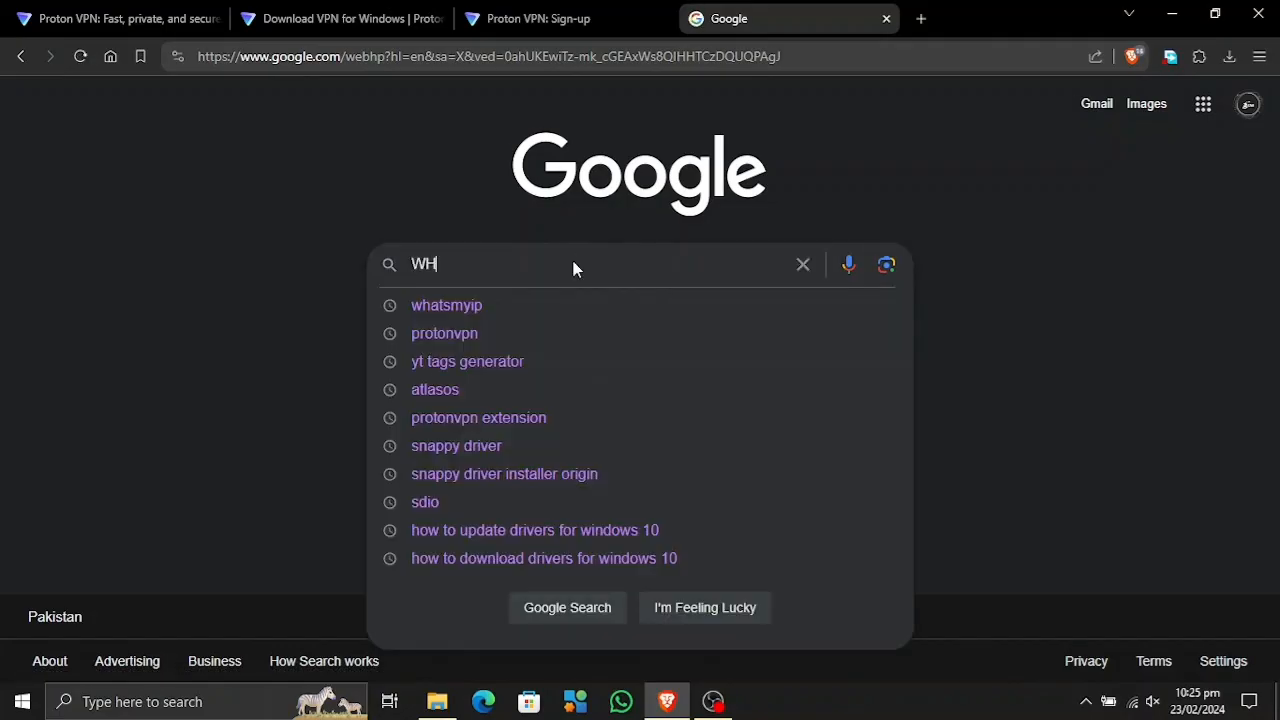
click(447, 305)
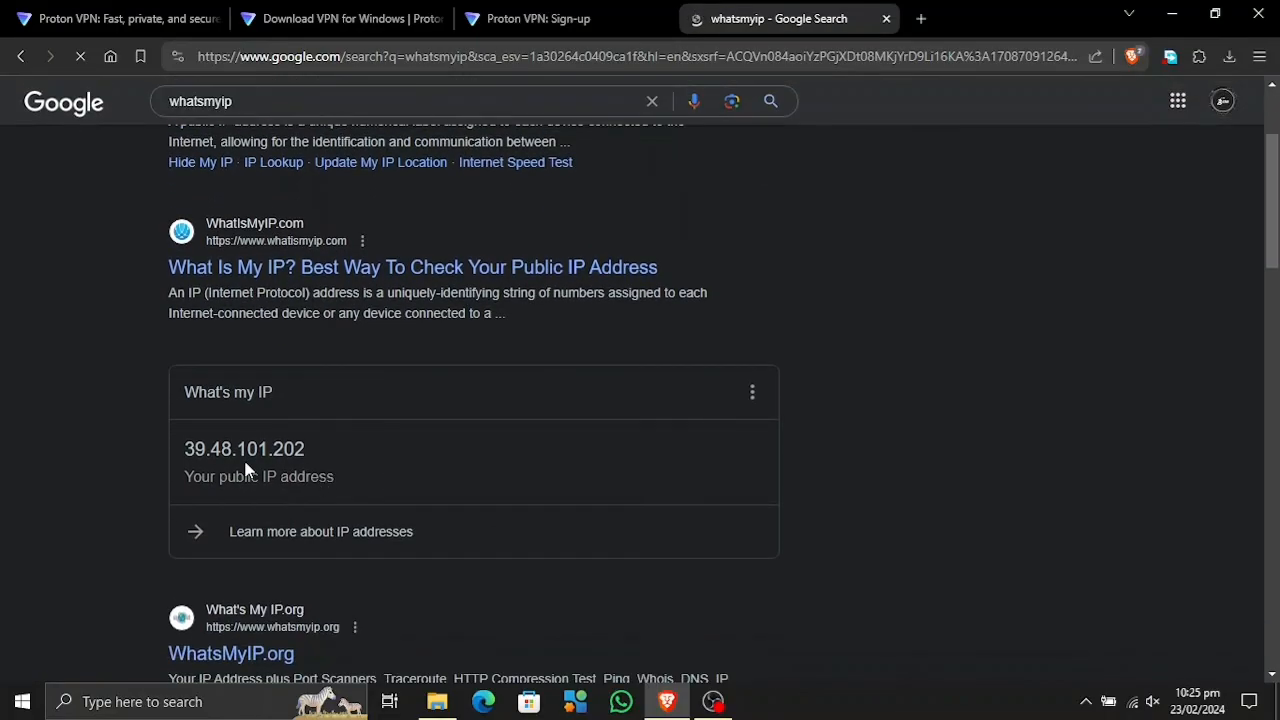
mouse_move(538, 434)
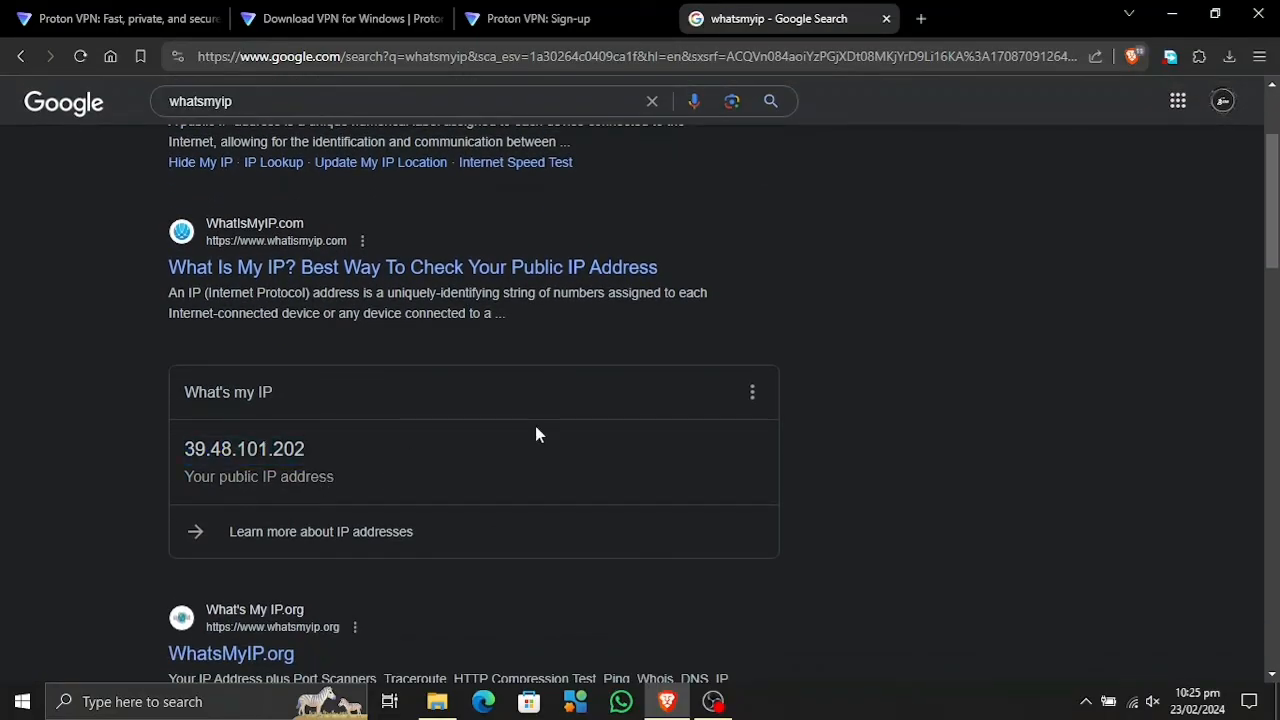
scroll(up, 3)
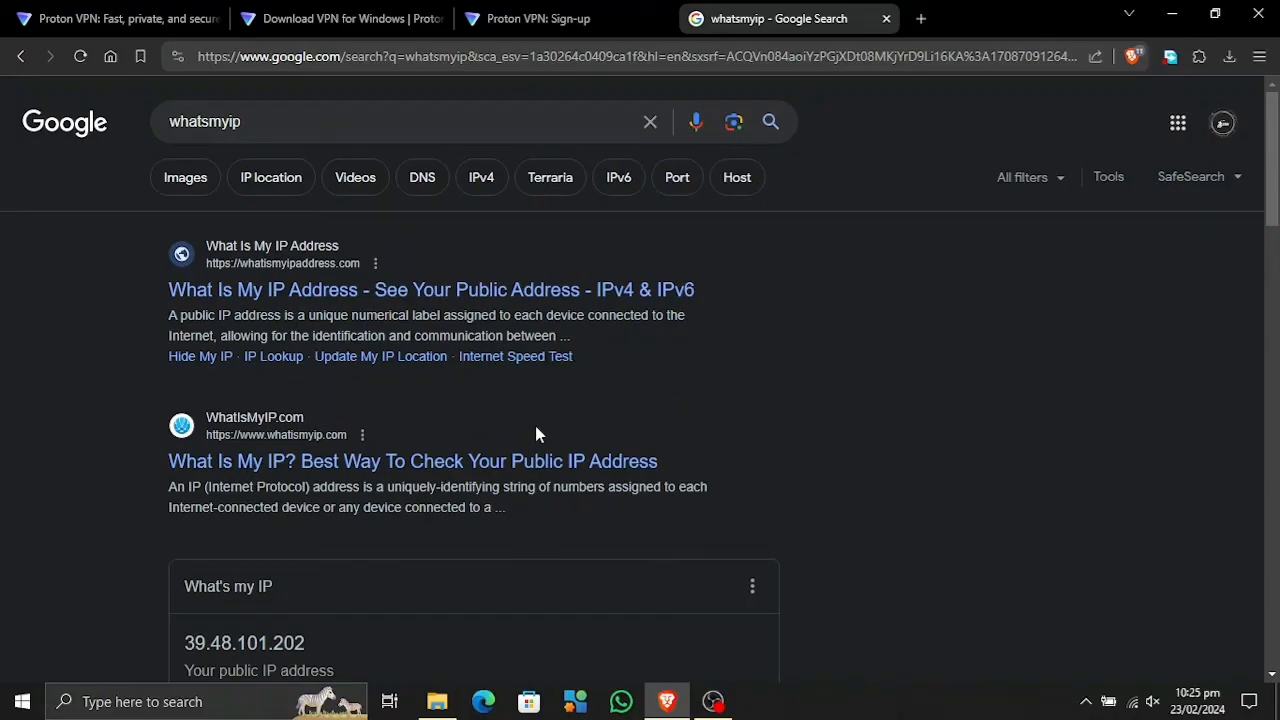